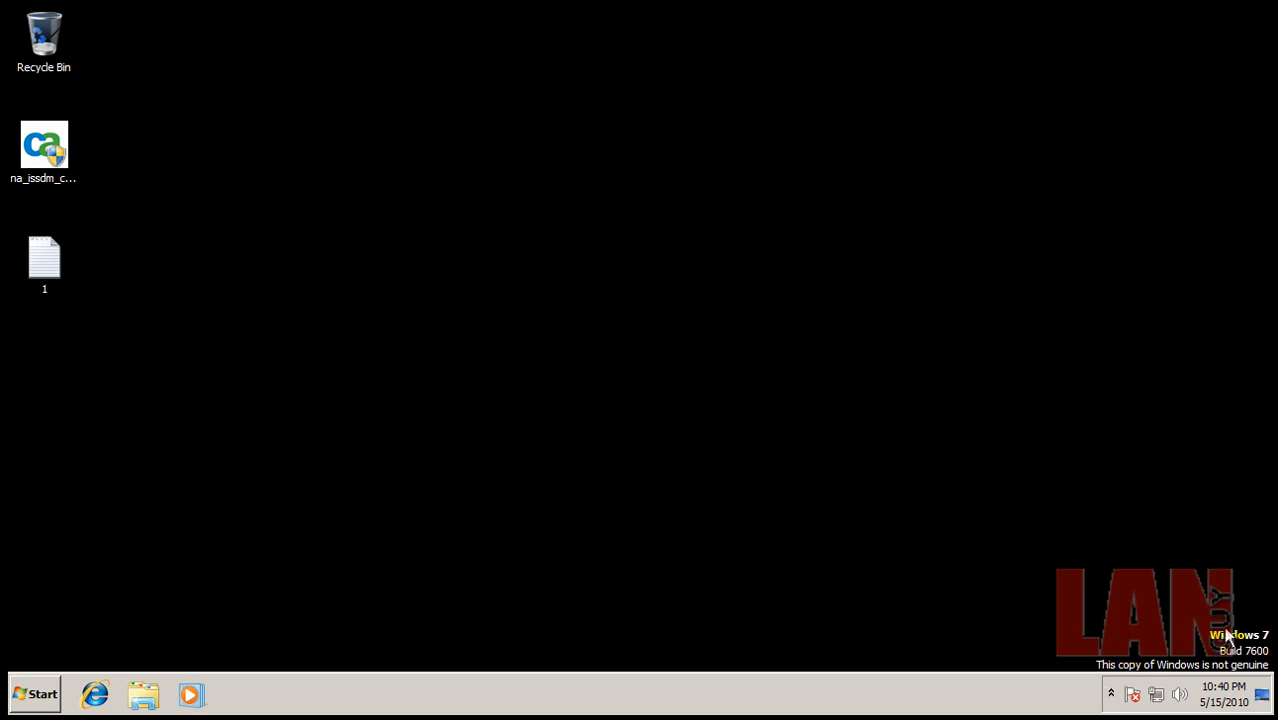
pyautogui.moveTo(968, 477)
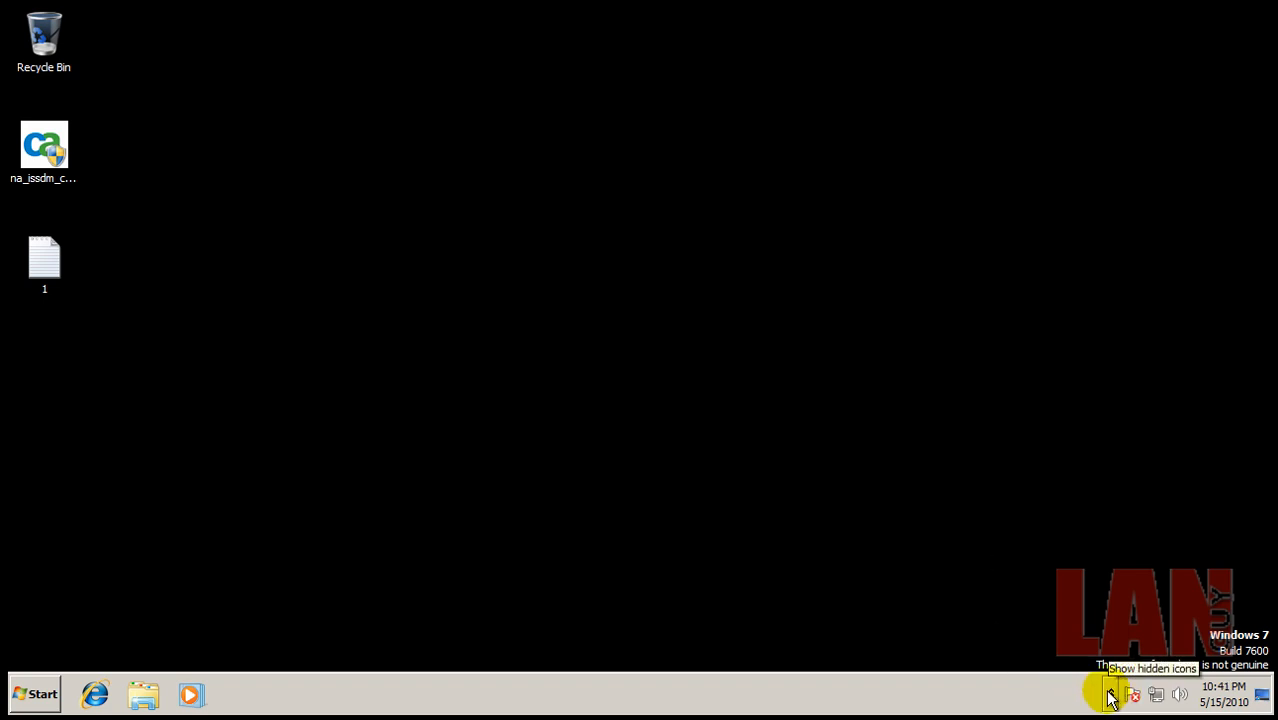
# Open the suite from the tray, view the Quick Fix recommendations, and close them
pyautogui.click(1111, 694)
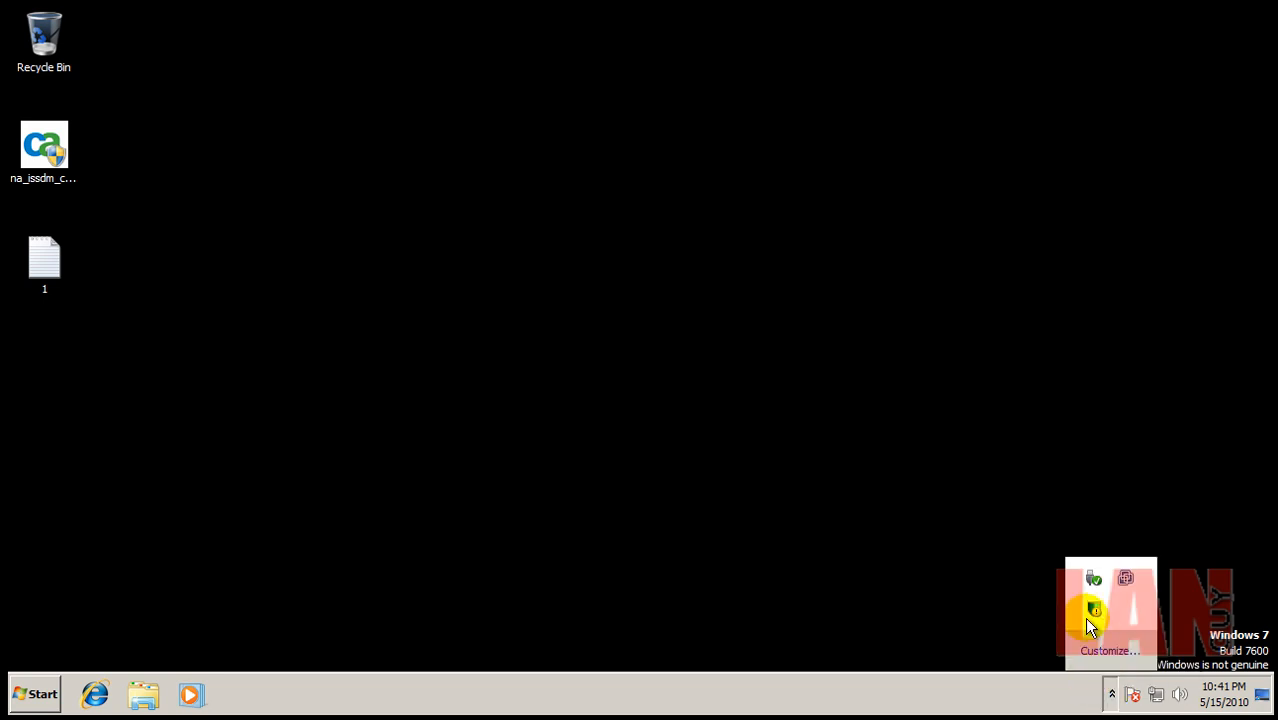
pyautogui.click(1110, 694)
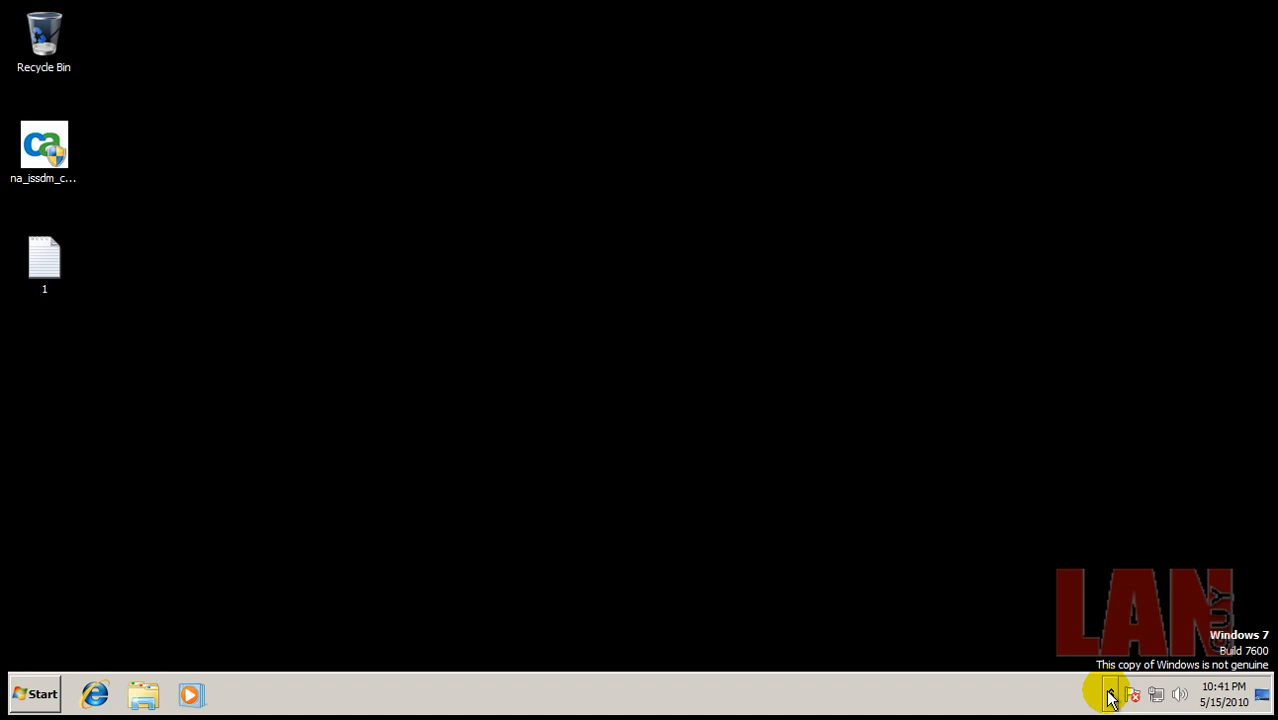
pyautogui.click(1110, 694)
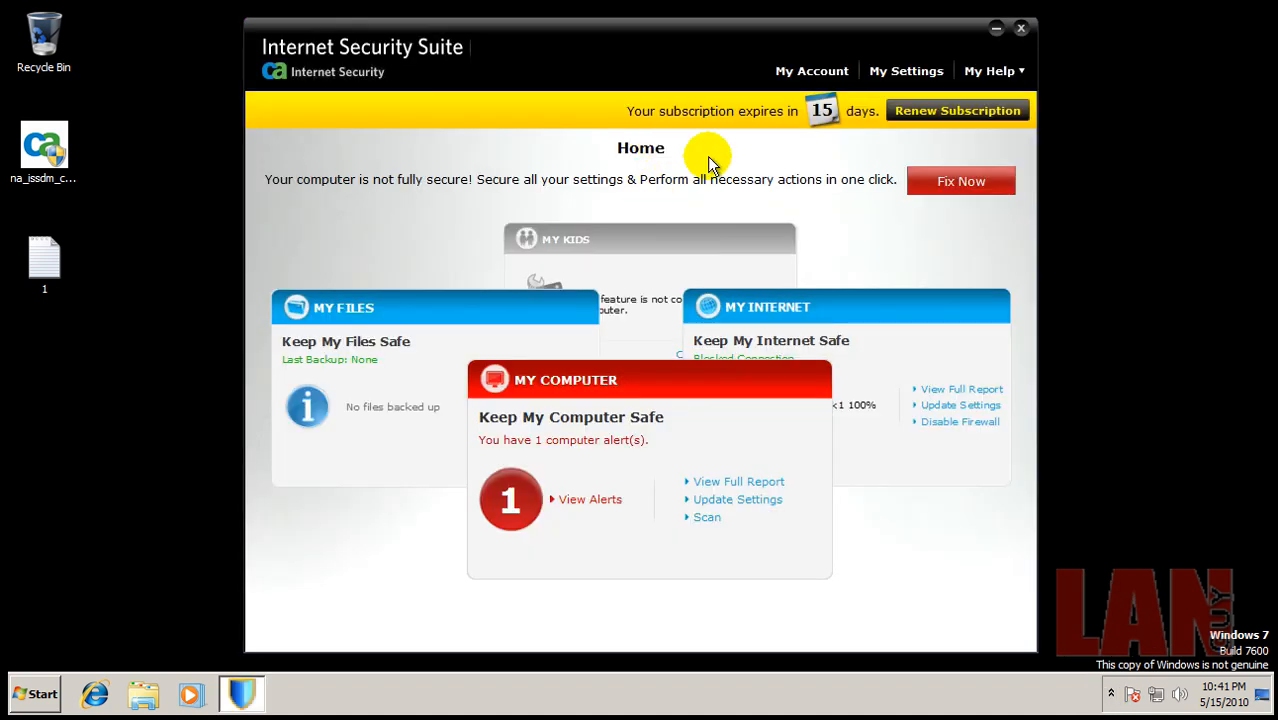
pyautogui.moveTo(753, 468)
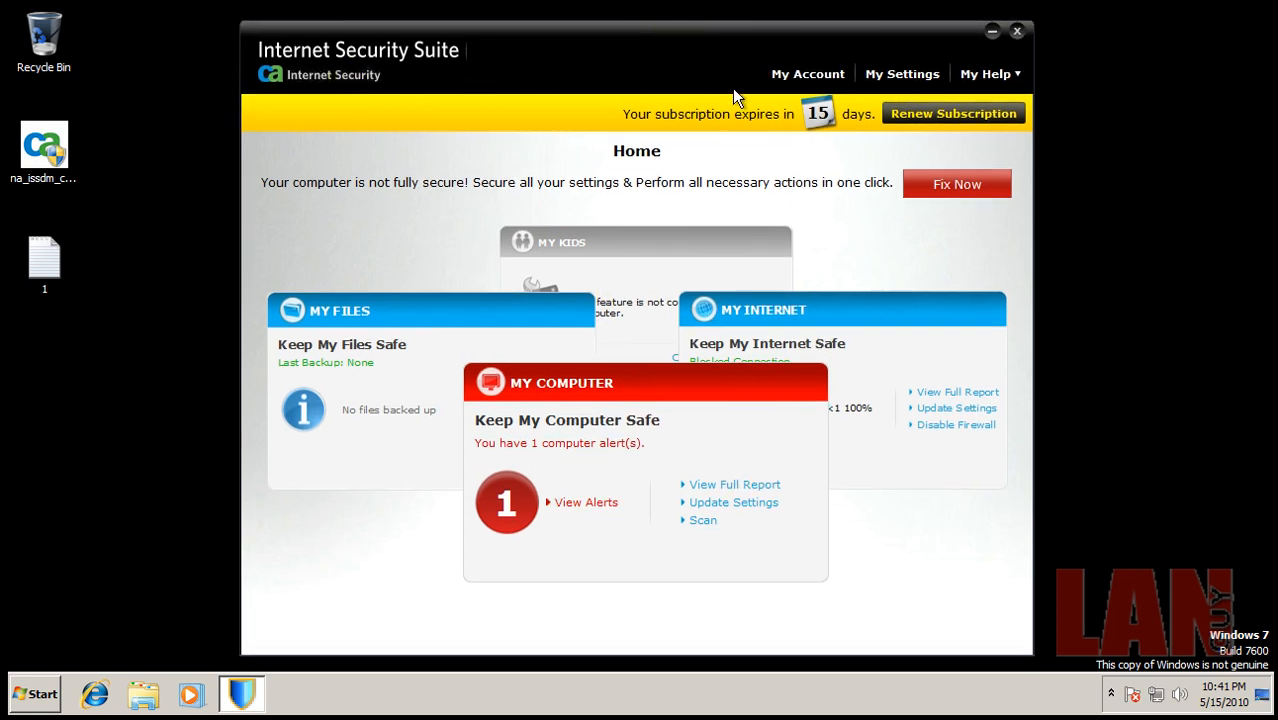
pyautogui.moveTo(835, 143)
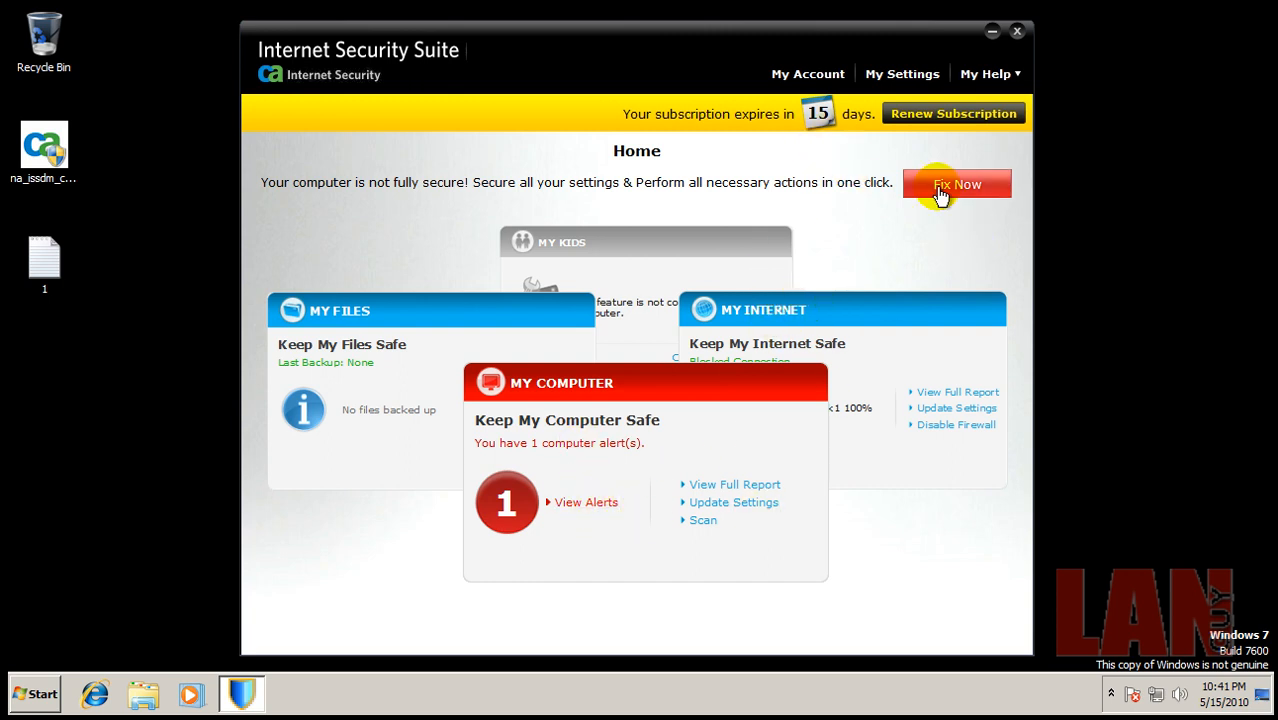
pyautogui.click(955, 184)
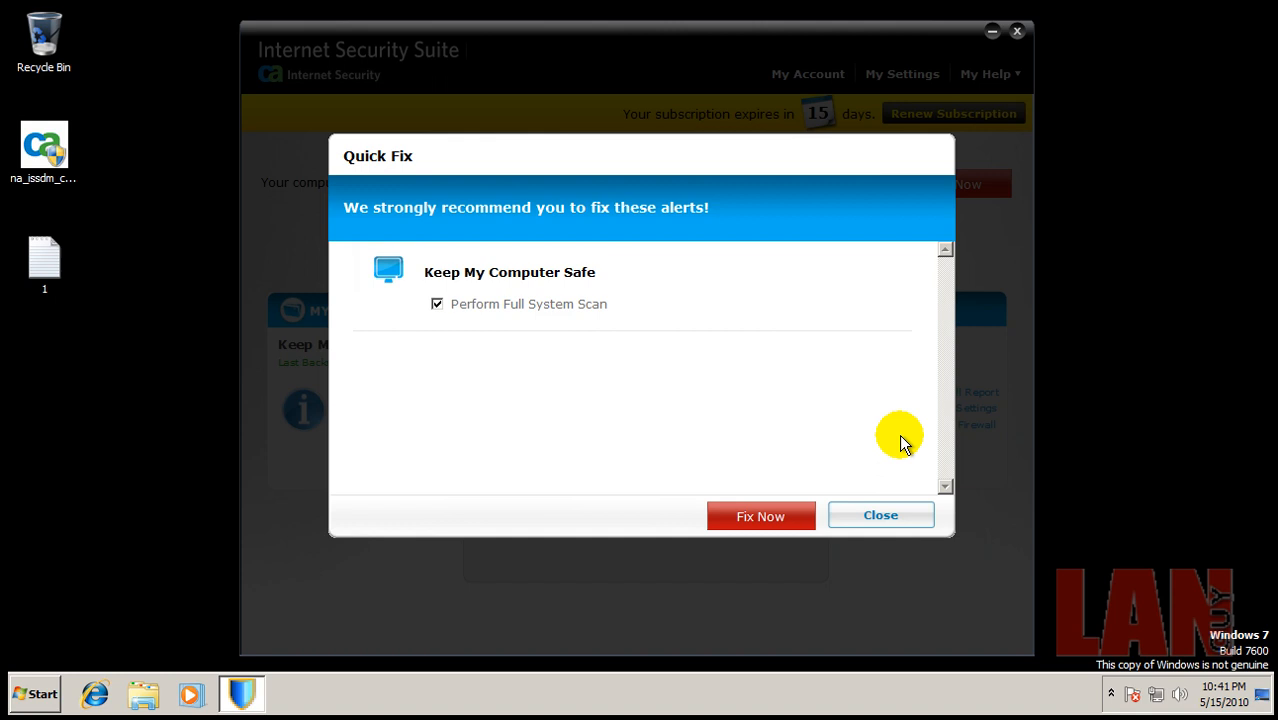
pyautogui.click(880, 514)
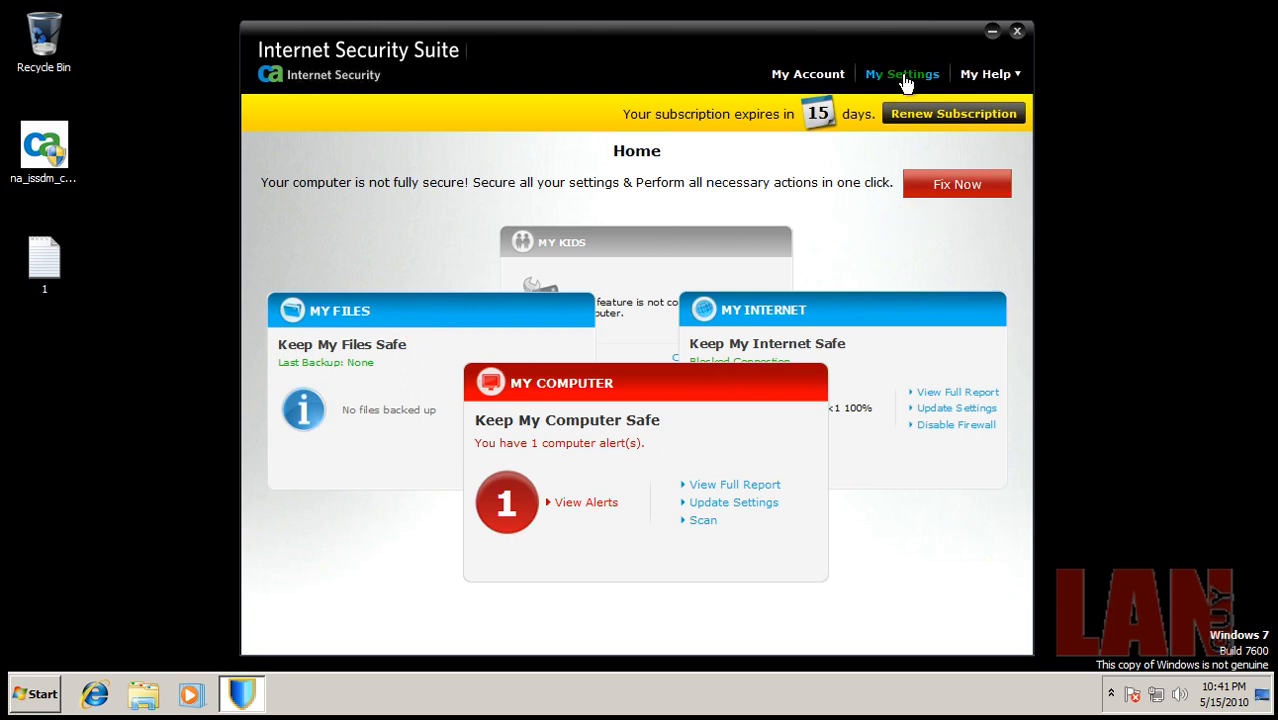
# Run Update Now from My Settings > Update Options, then close the suite window
pyautogui.click(901, 73)
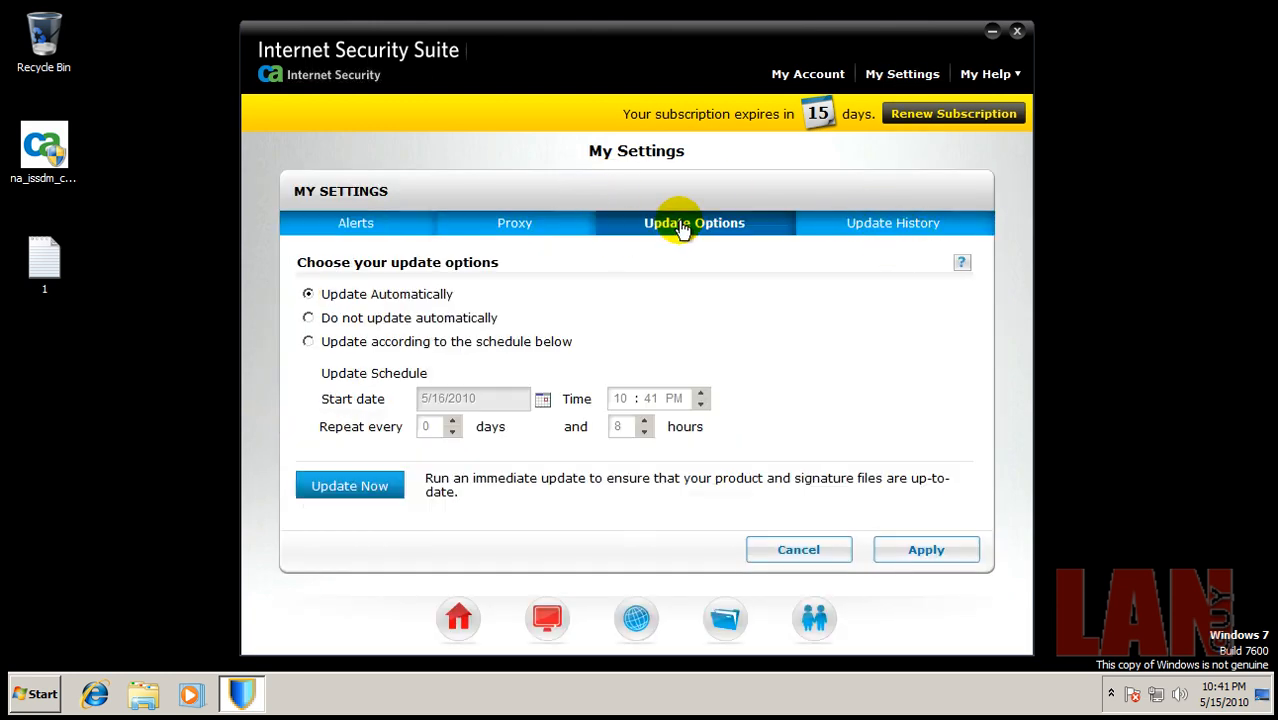
pyautogui.click(349, 485)
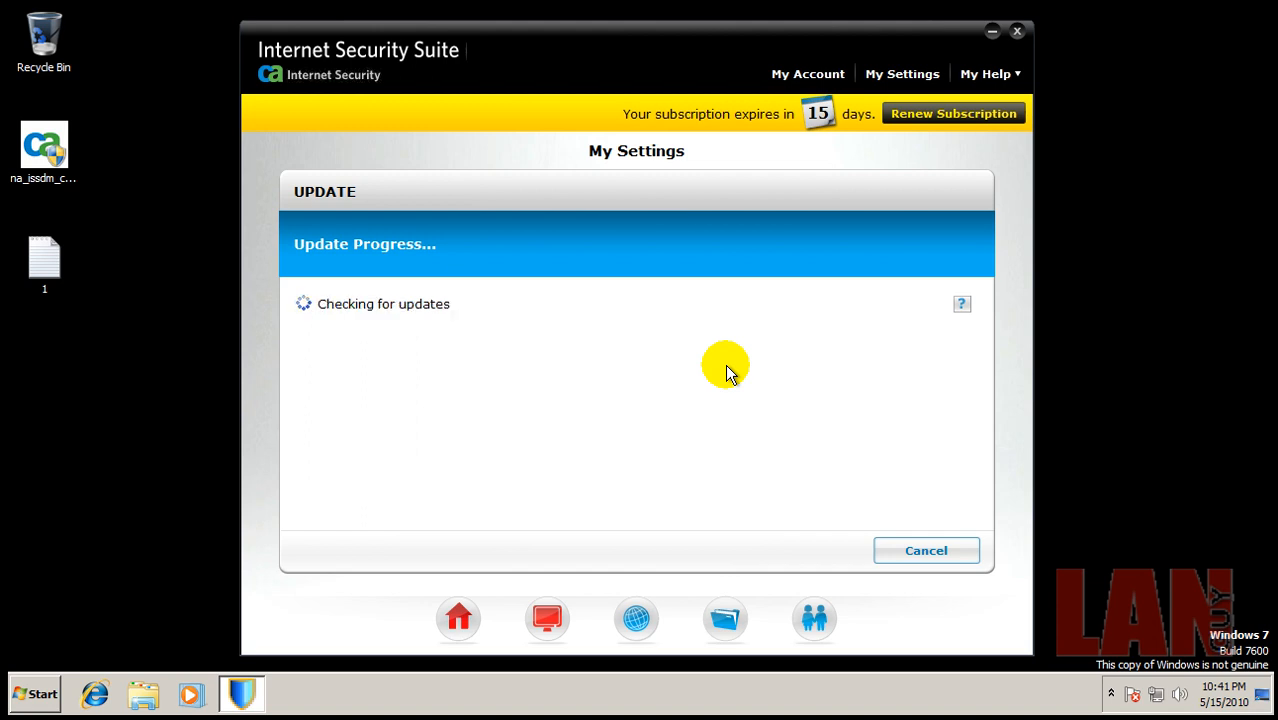
pyautogui.moveTo(835, 463)
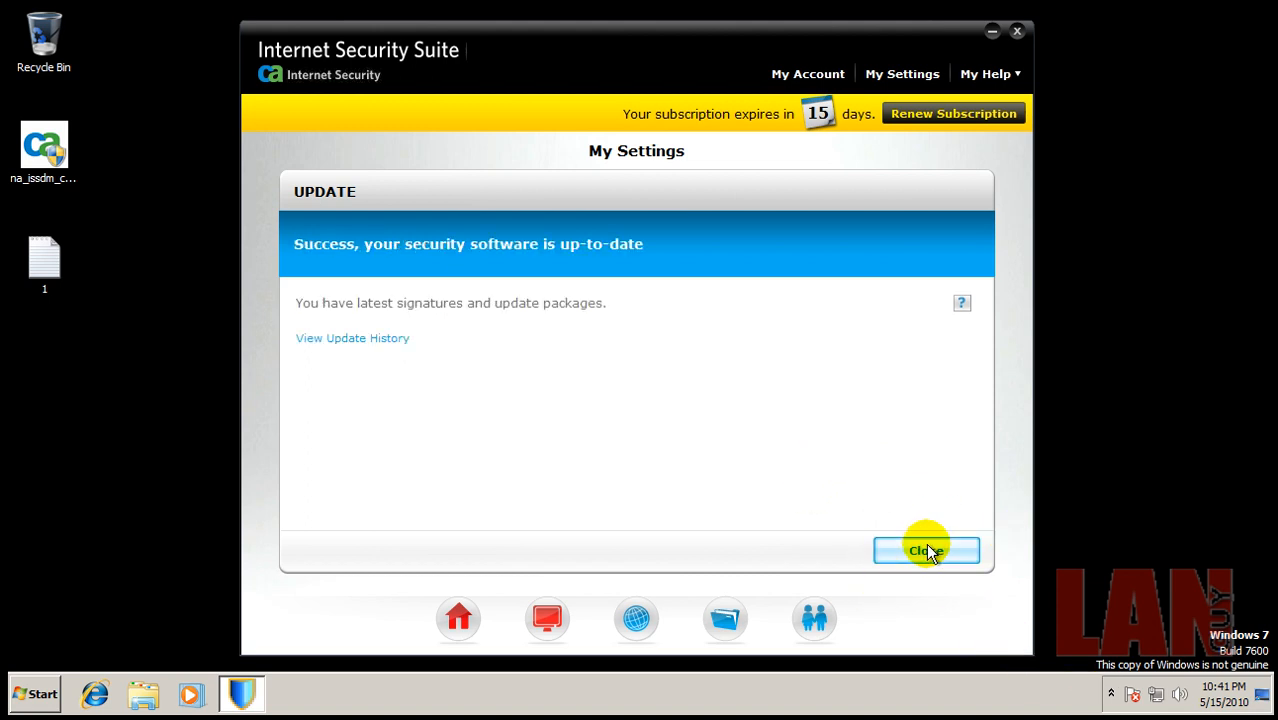
pyautogui.click(925, 551)
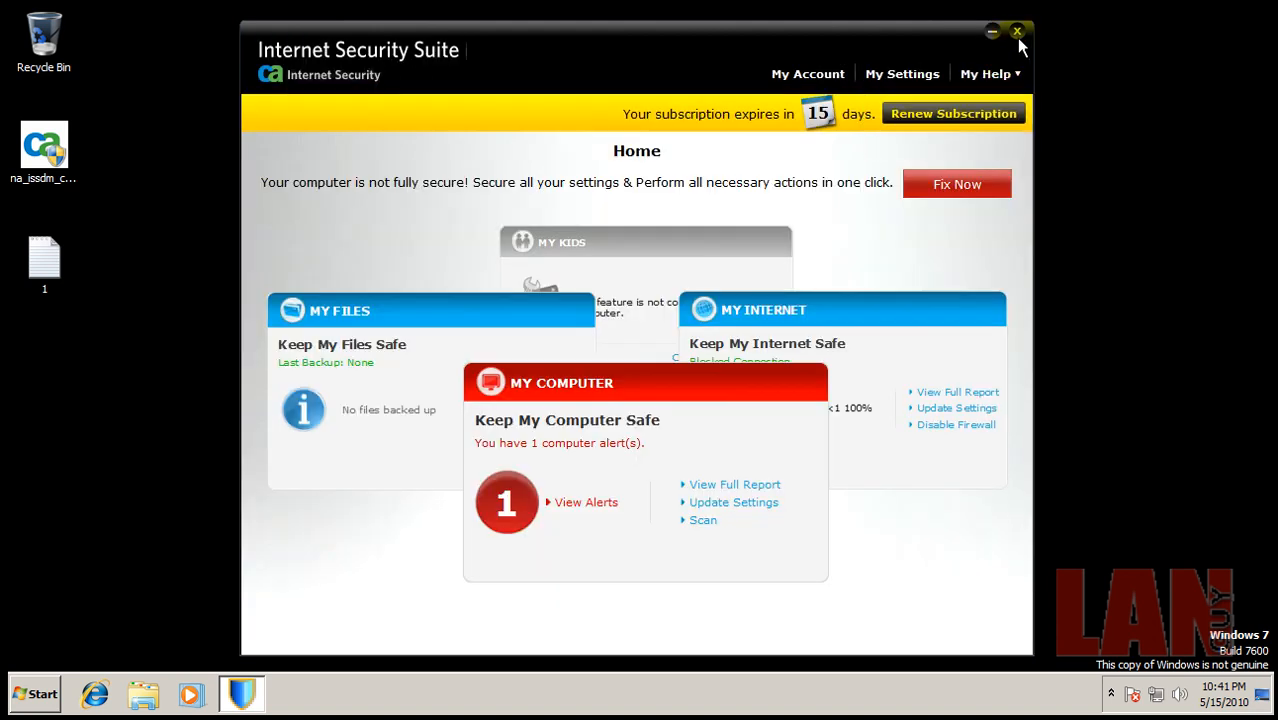
pyautogui.click(1017, 31)
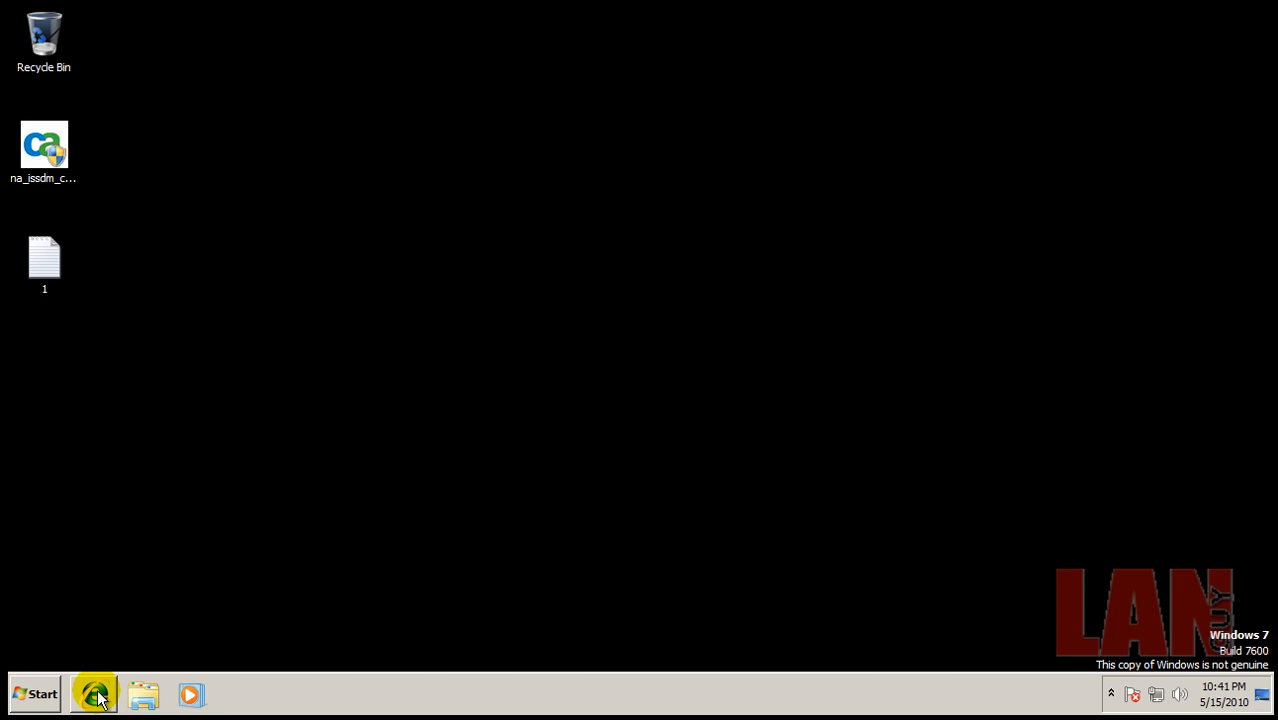
# Launch Internet Explorer and close the CA Link Advisor settings dialog
pyautogui.click(94, 694)
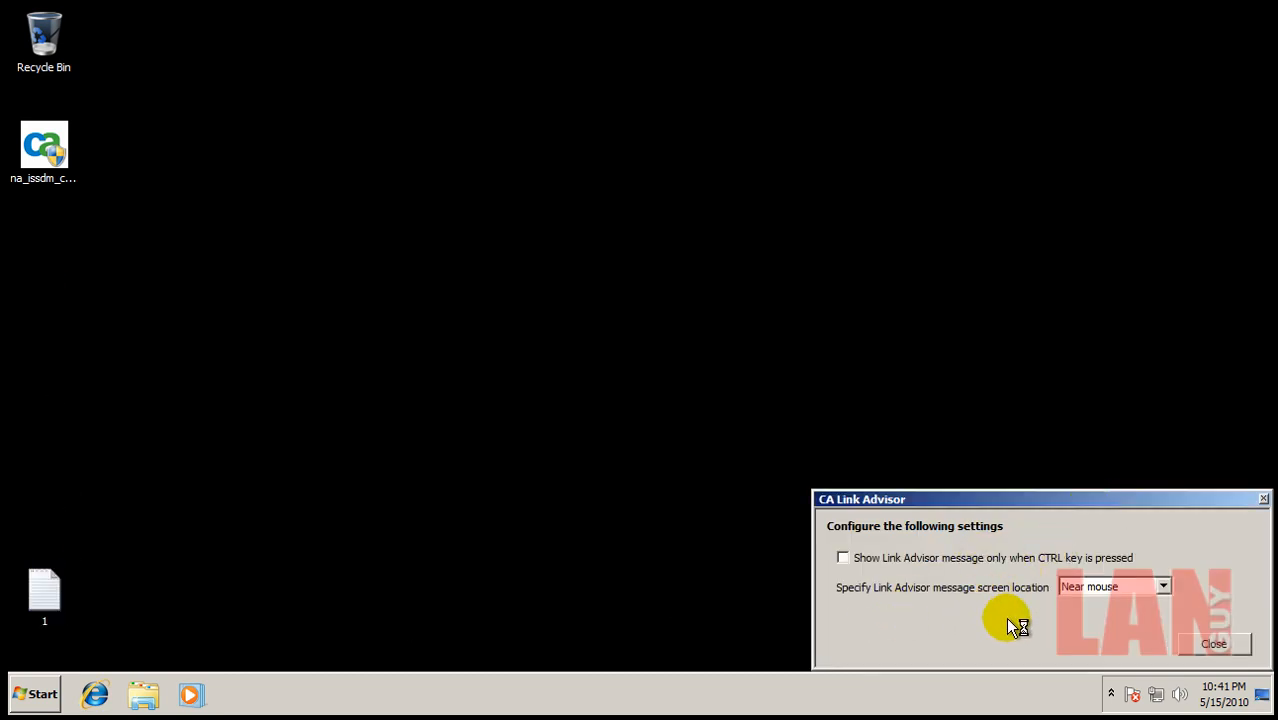
pyautogui.click(1213, 643)
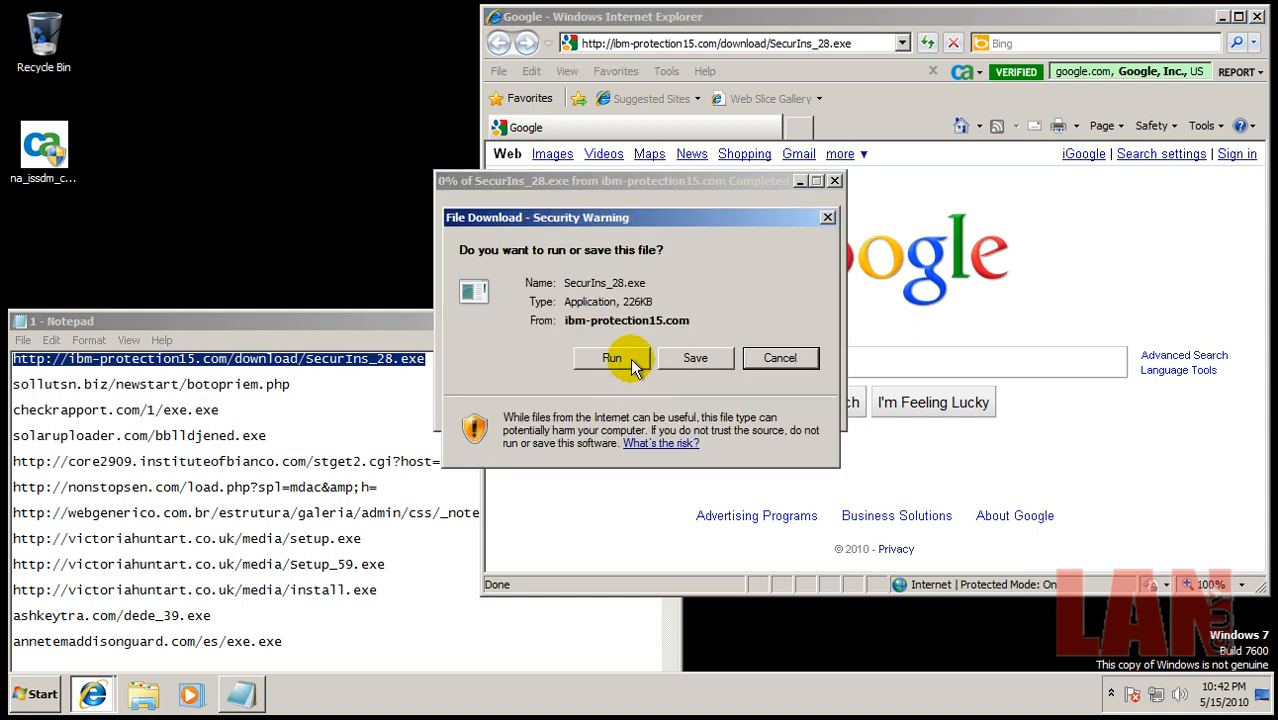
# Run SecurIns_28.exe, then dismiss the runtime error while loading the next malware links
pyautogui.click(611, 358)
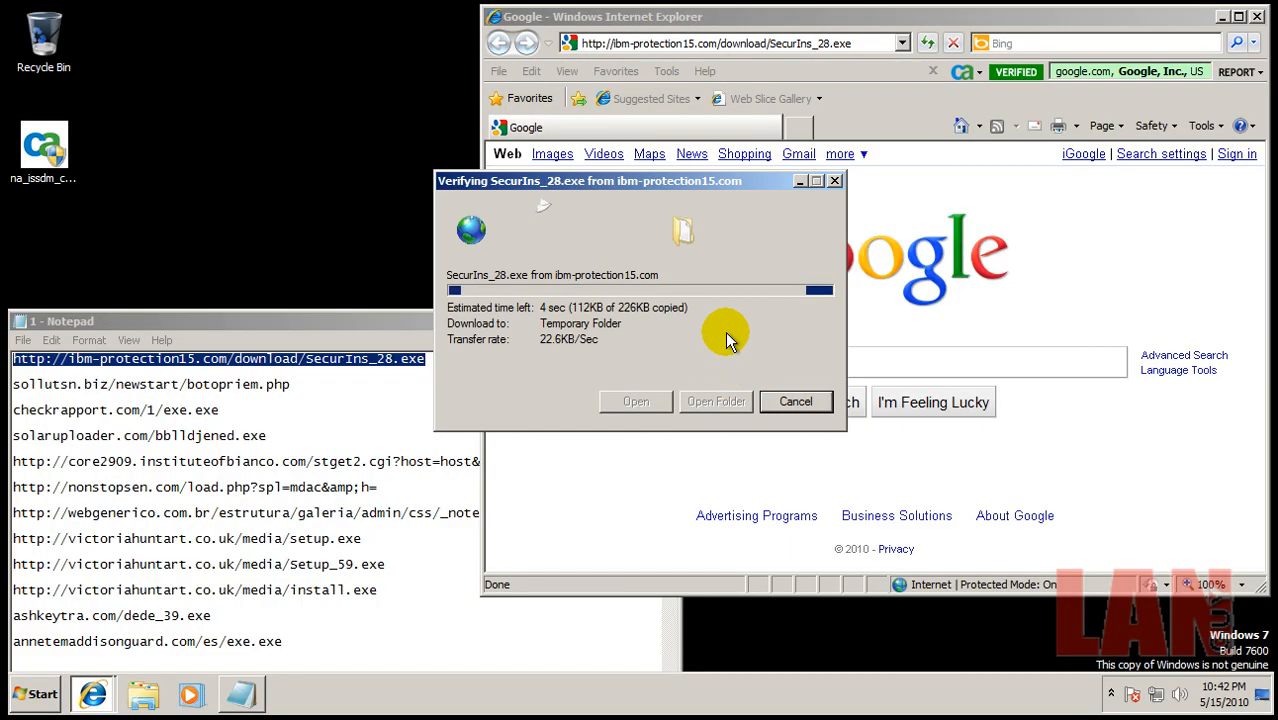
pyautogui.click(795, 401)
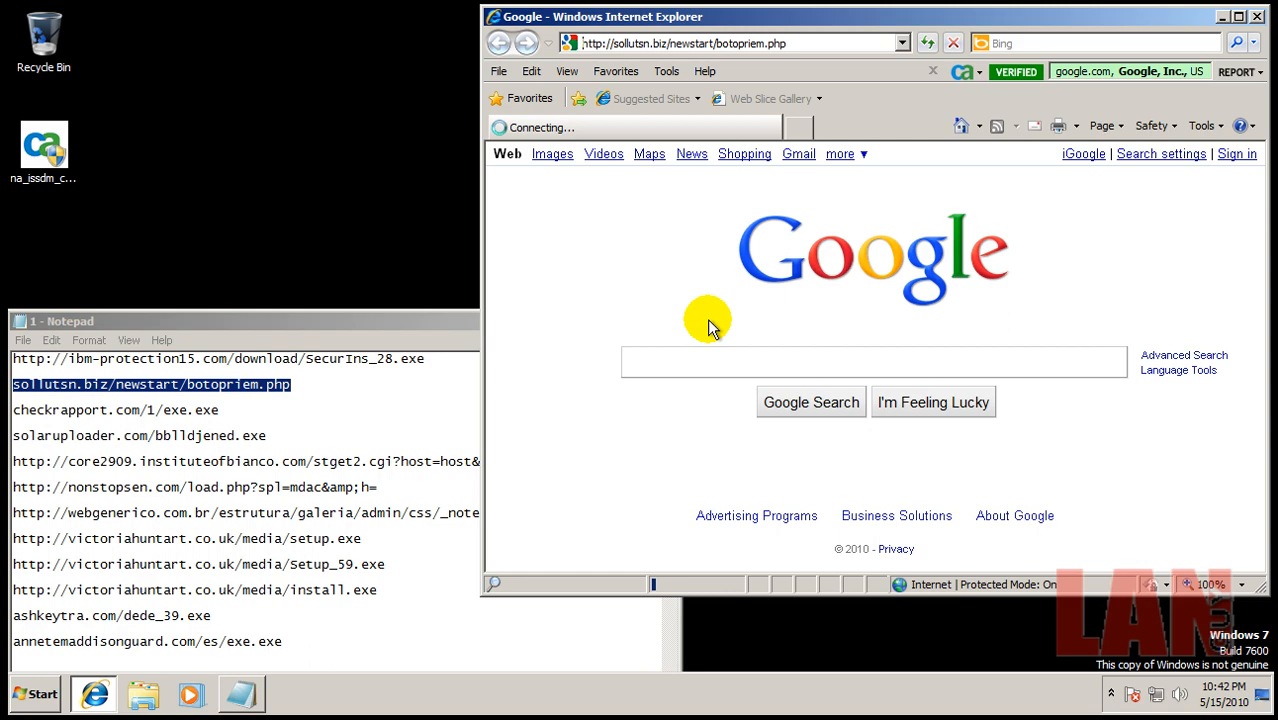
pyautogui.moveTo(655, 300)
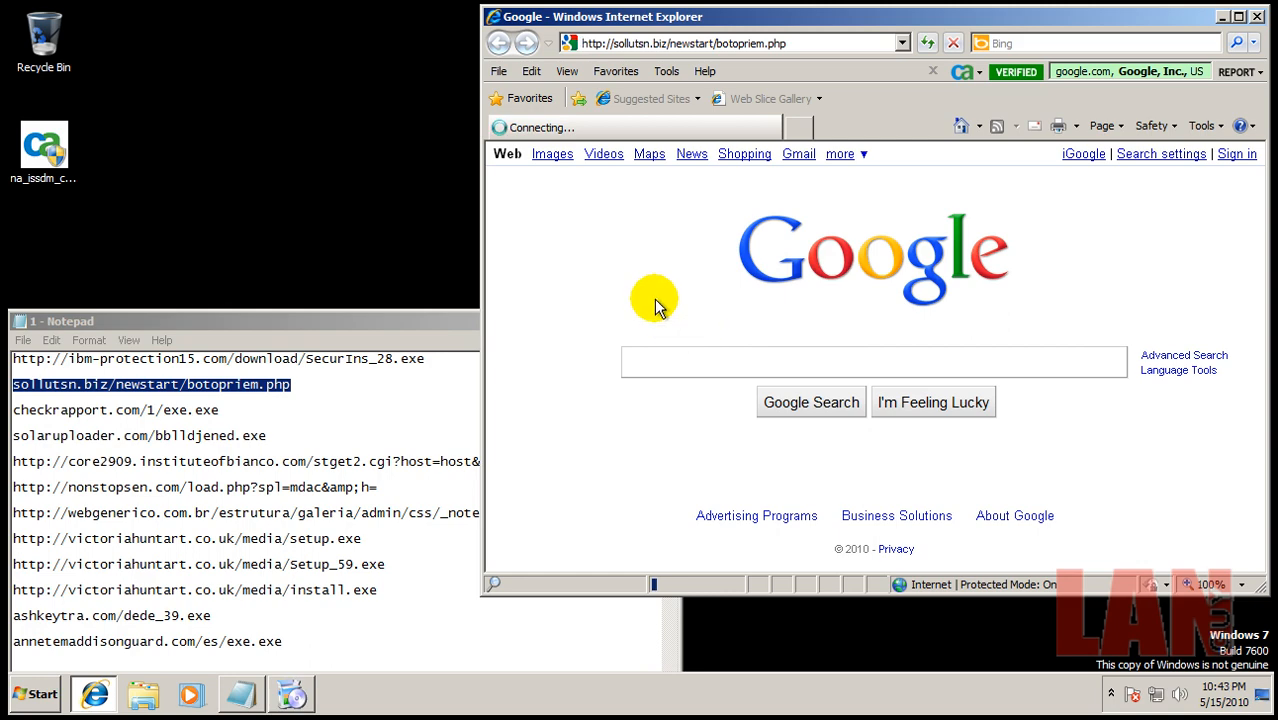
pyautogui.moveTo(225, 408)
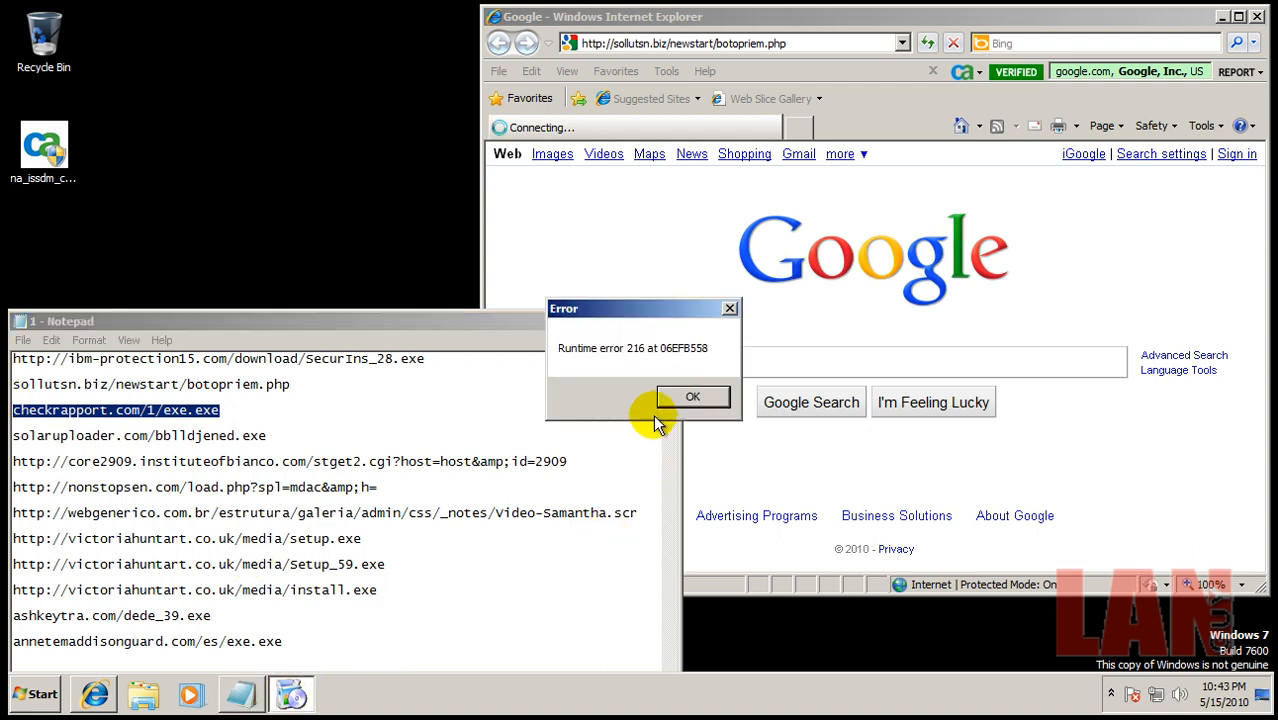
pyautogui.click(692, 396)
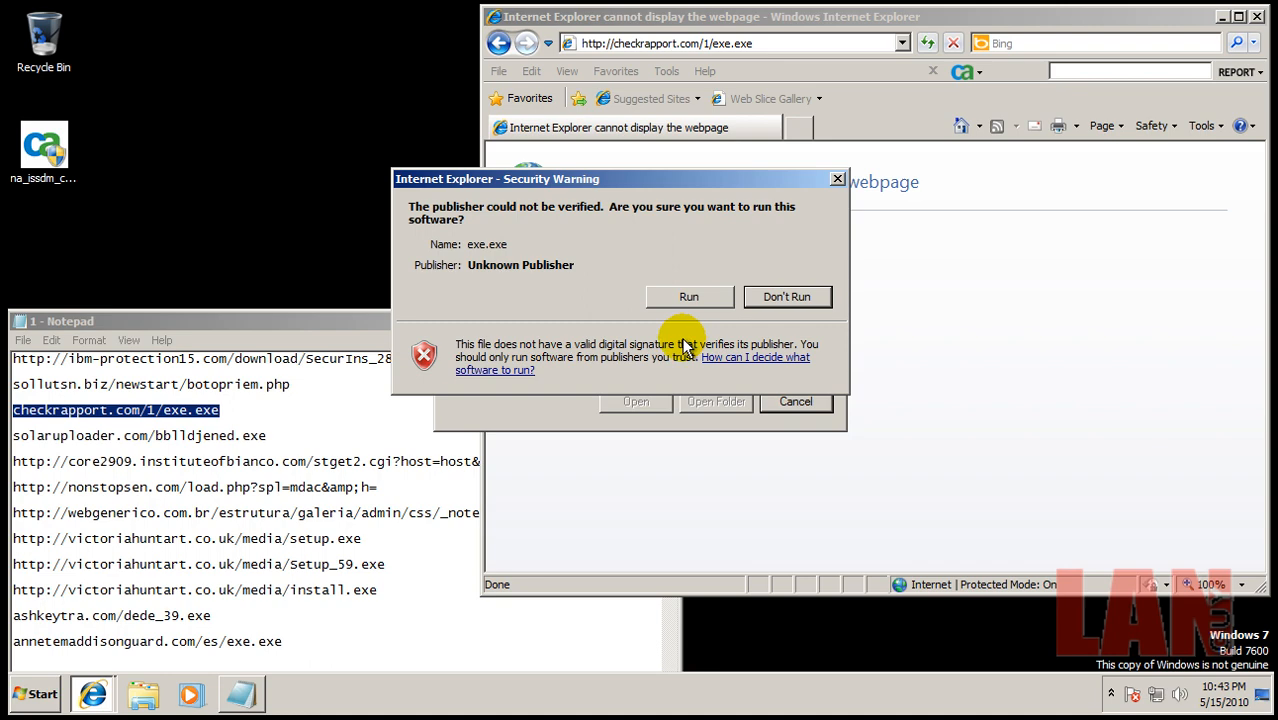
# Run exe.exe, ignore the CA Toolbar warning for solaruploader.com, and wait on CA Security Center
pyautogui.click(787, 296)
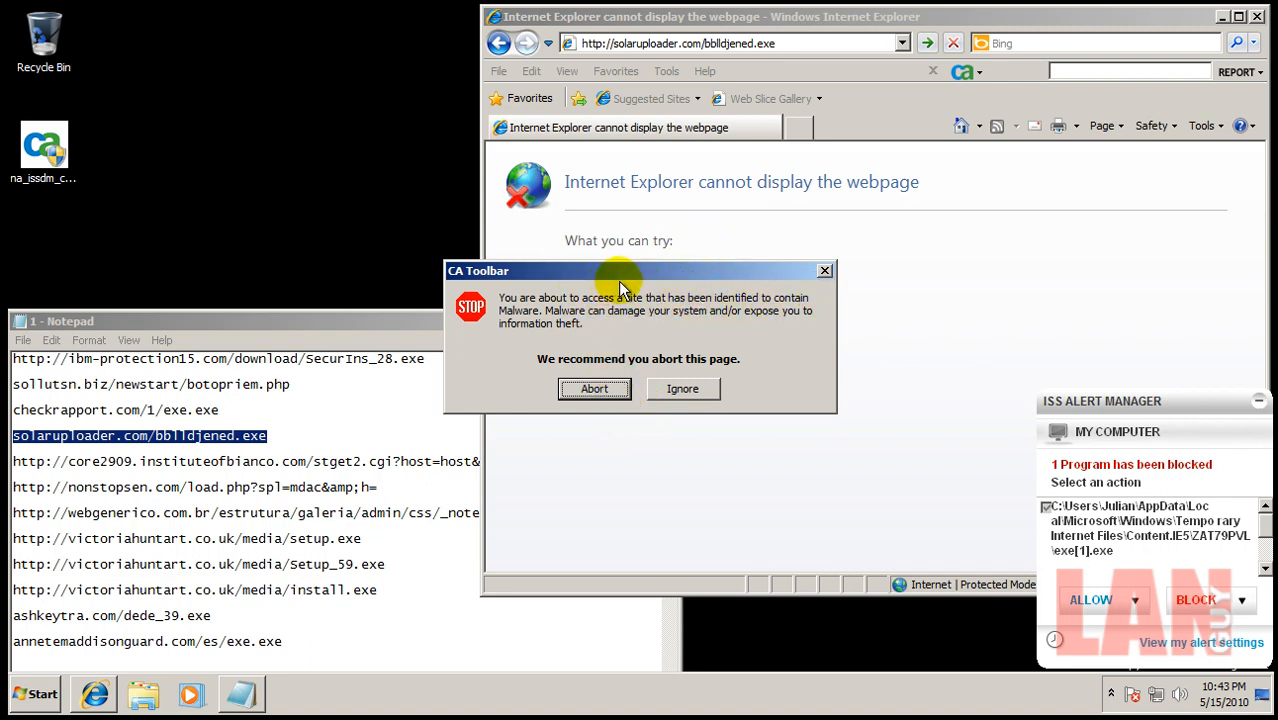
pyautogui.moveTo(1191, 408)
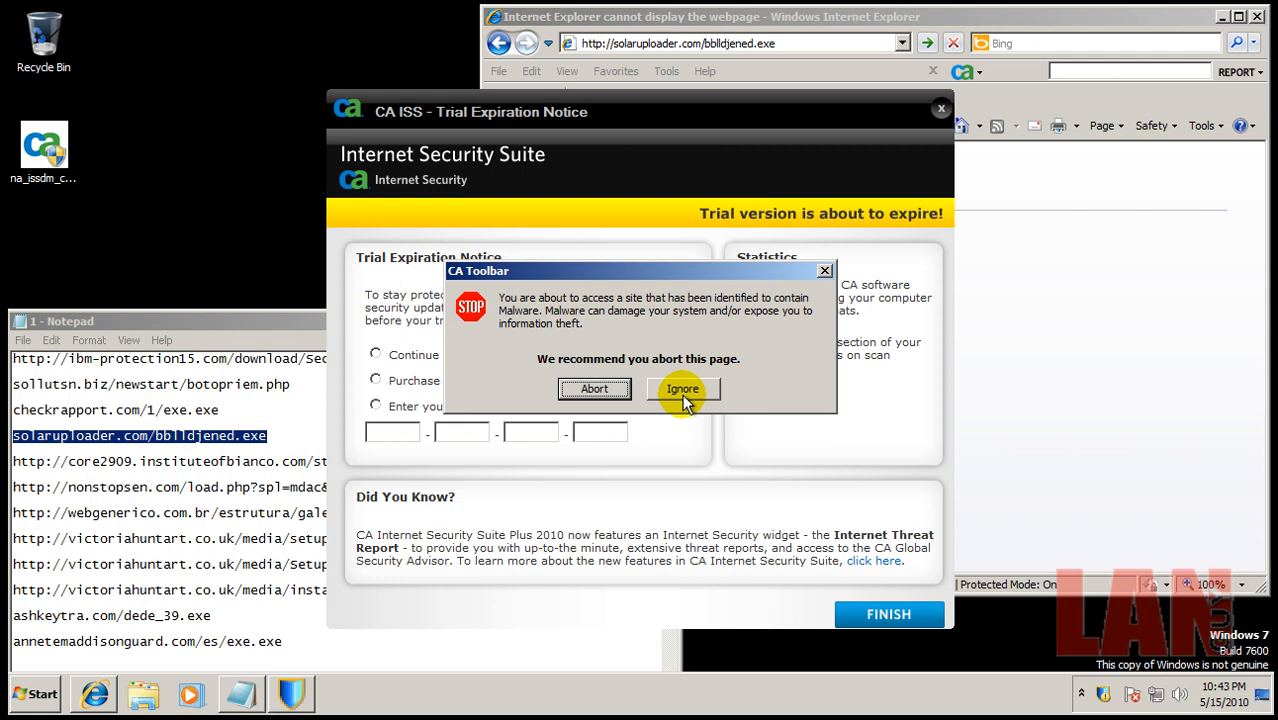
pyautogui.click(683, 388)
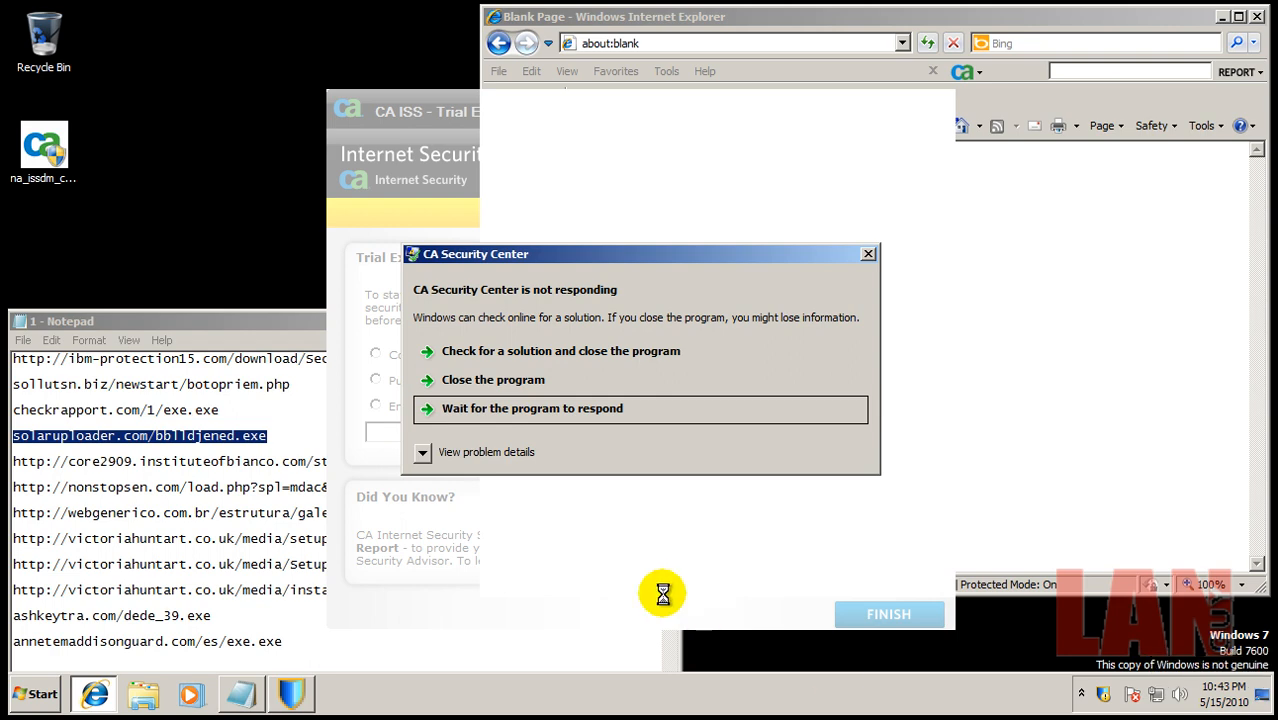
pyautogui.moveTo(560, 434)
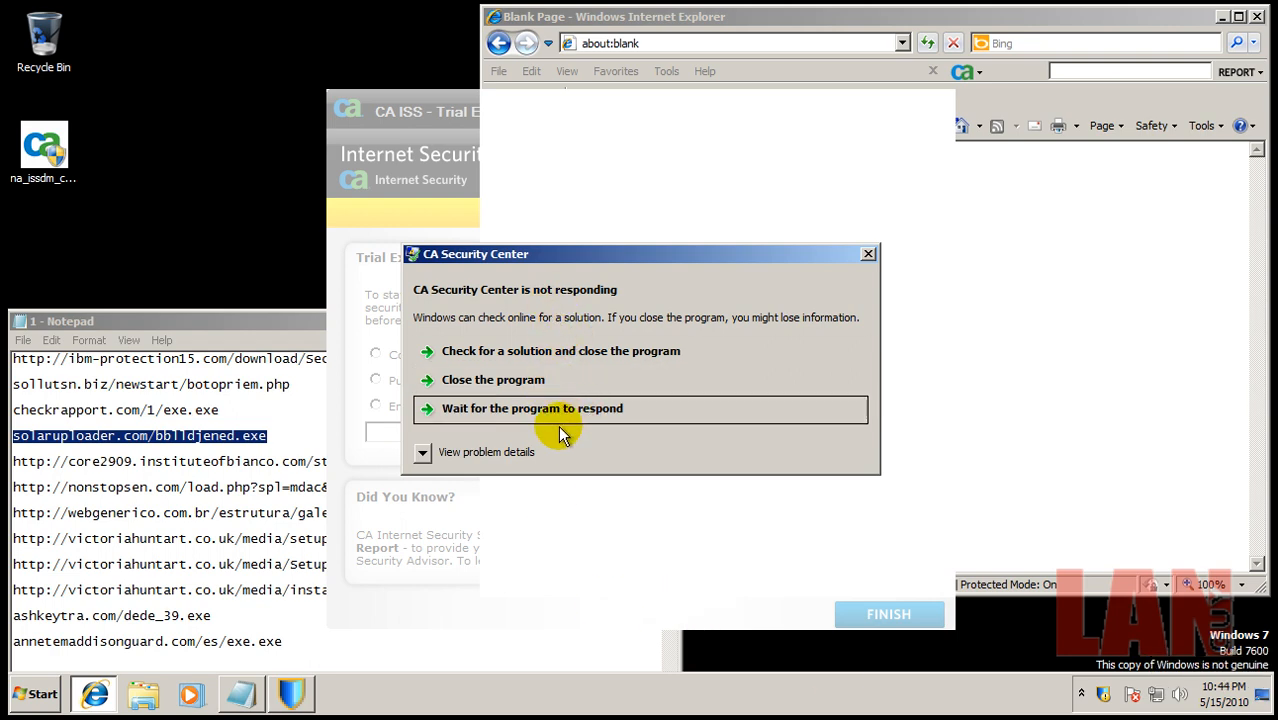
pyautogui.click(532, 408)
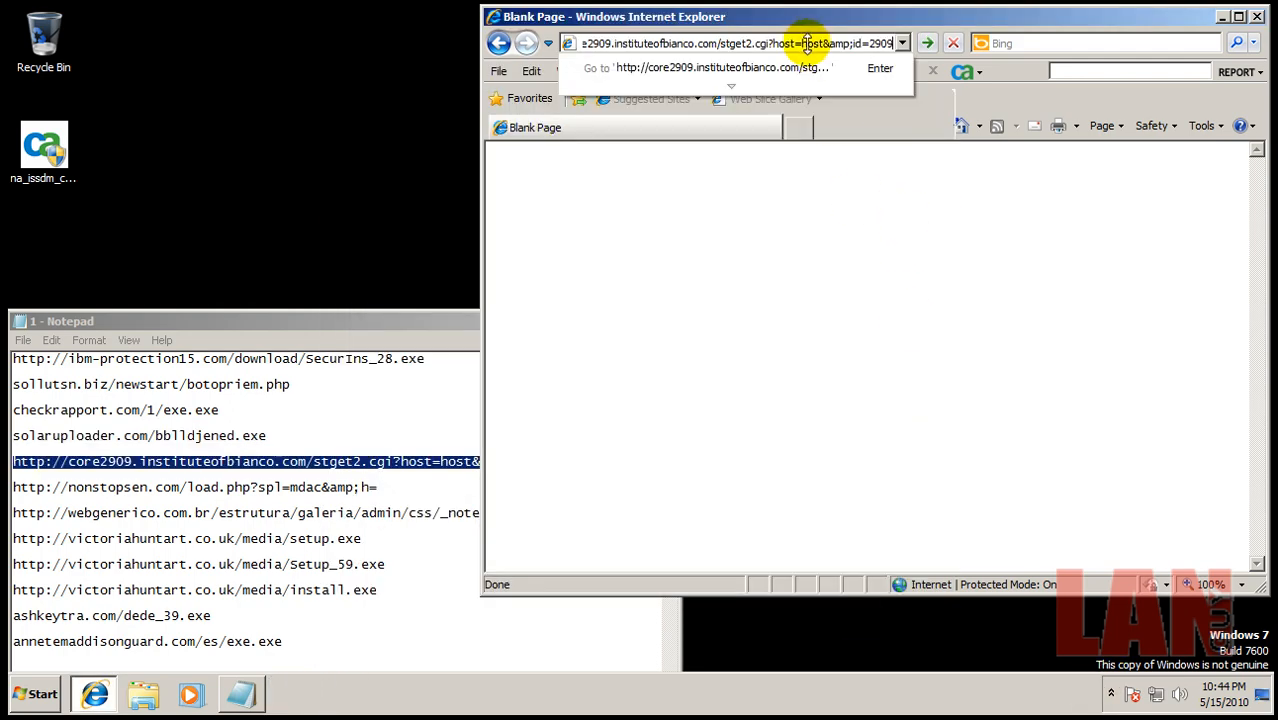
# Load the core2909 link and run PC_protect.exe, then run load.exe from nonstopsen.com
pyautogui.press('enter')
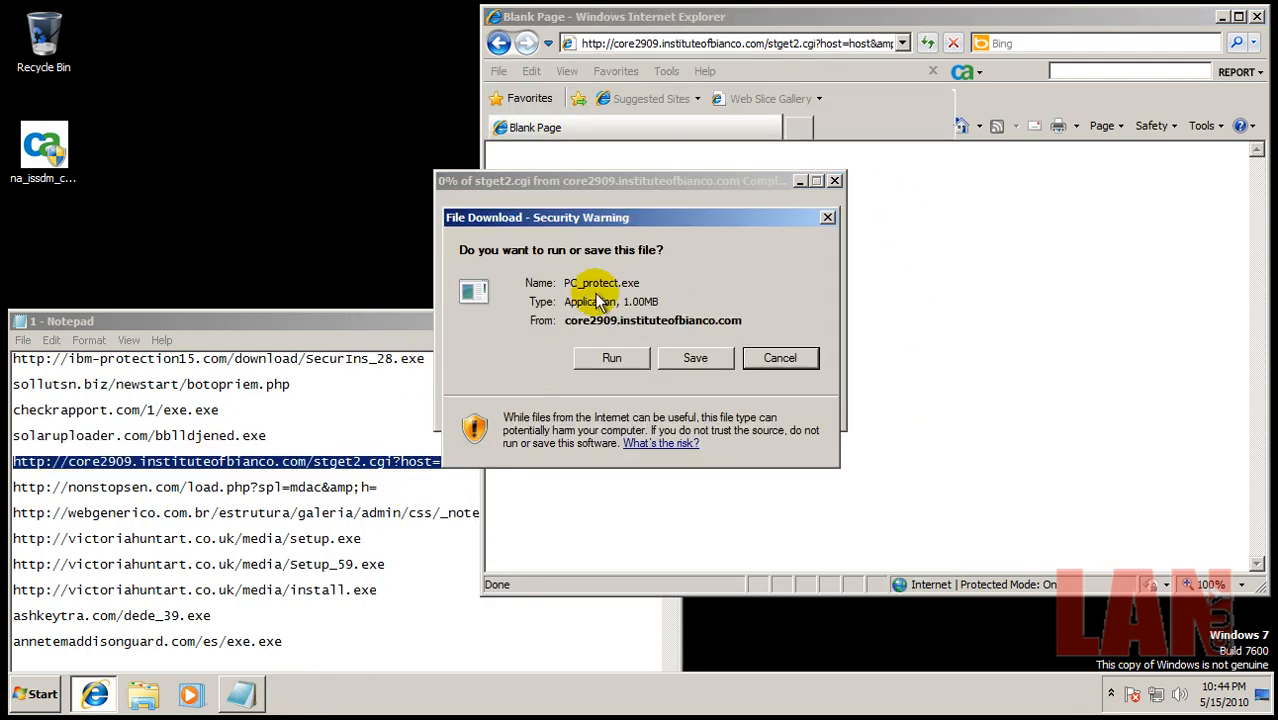
pyautogui.click(611, 358)
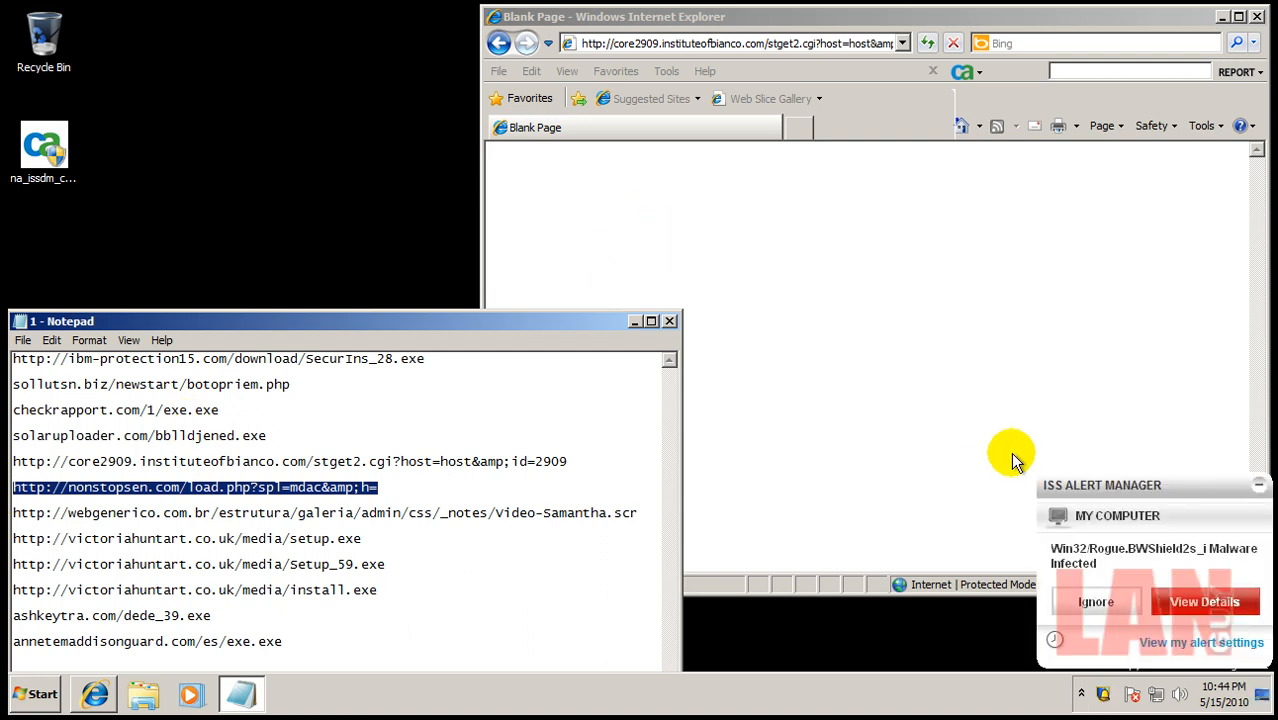
pyautogui.moveTo(1147, 503)
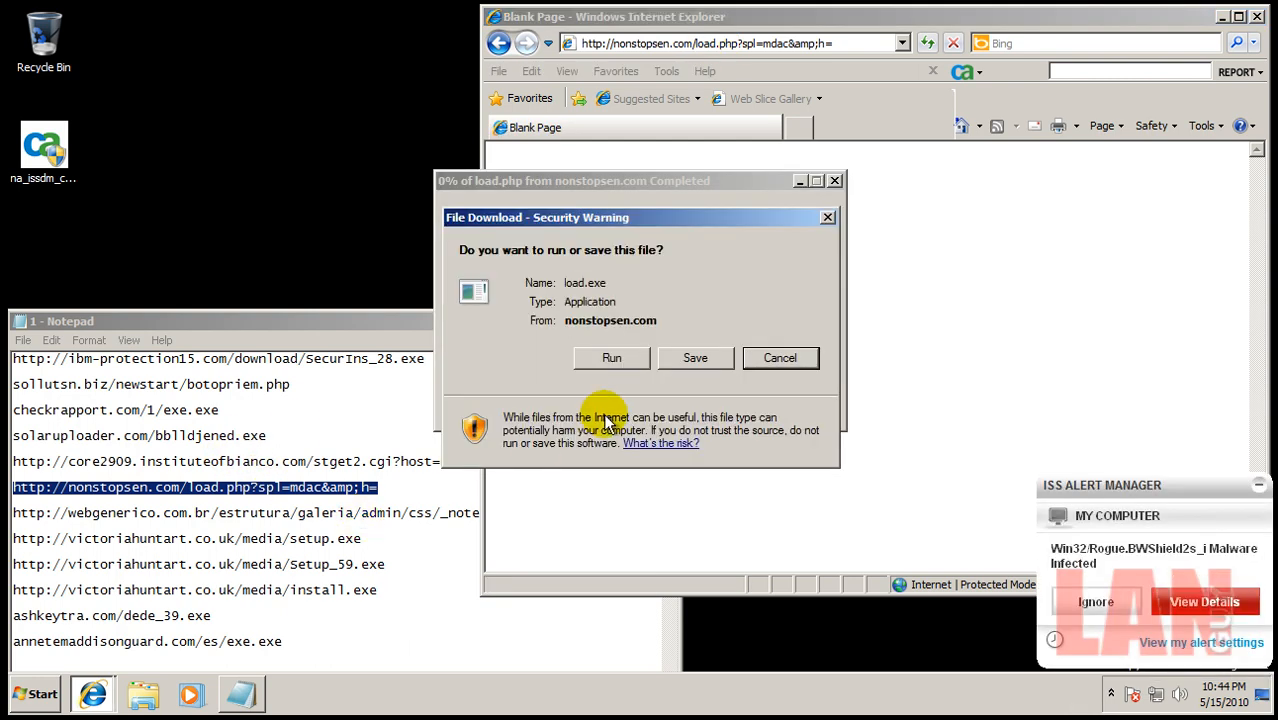
pyautogui.click(611, 357)
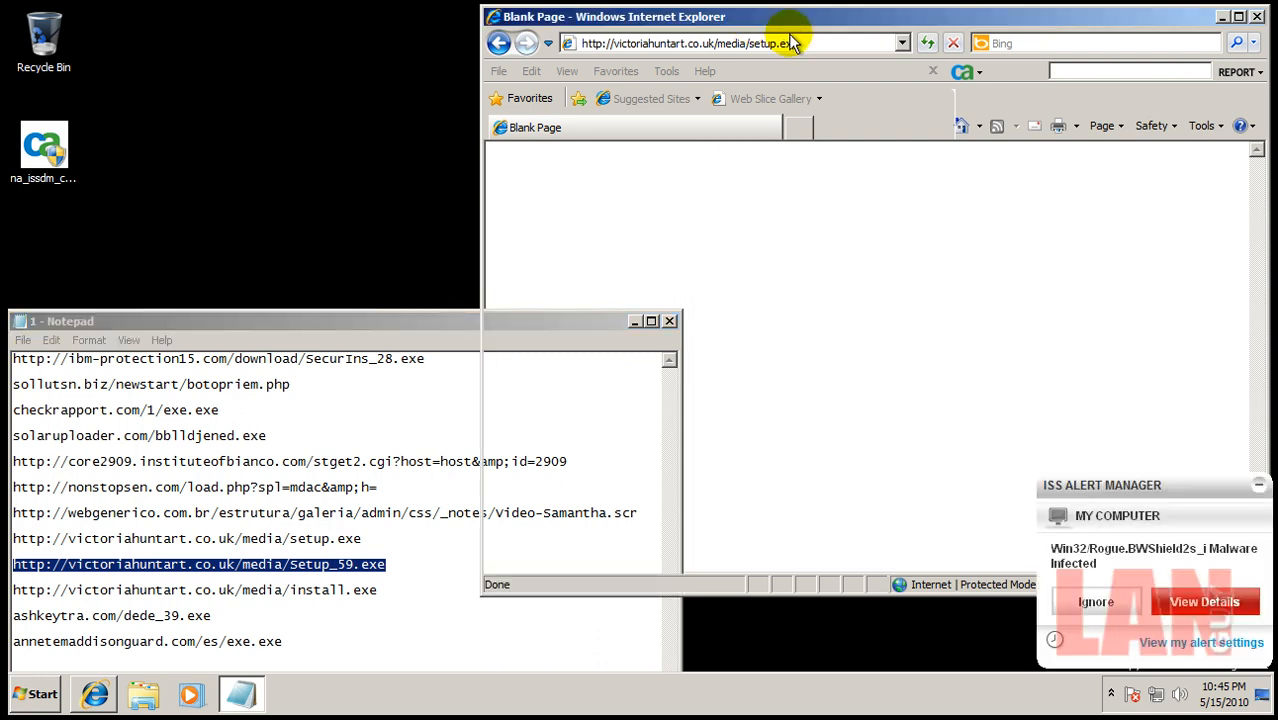
# Enter the victoriahuntart.co.uk Setup_59.exe URL and close the stray globo.com error page
pyautogui.write('http://victoriahuntart.co.uk/media/Setup_59.exe')
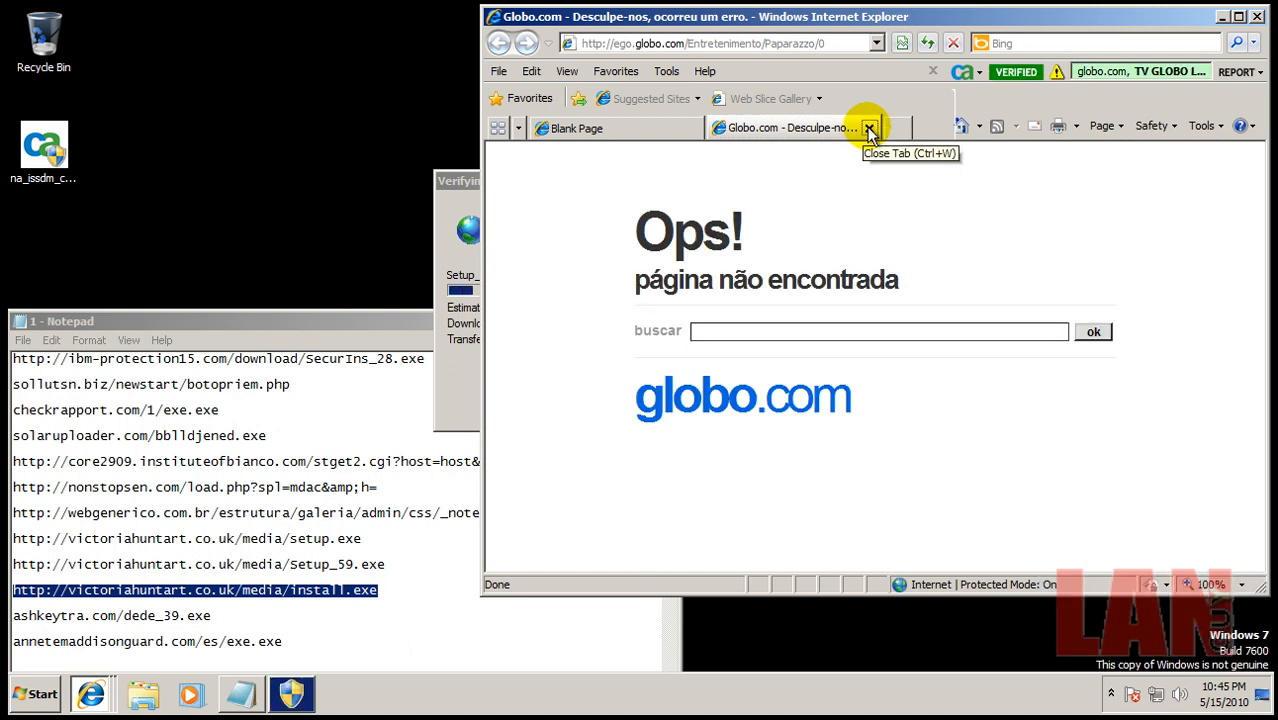
pyautogui.click(869, 128)
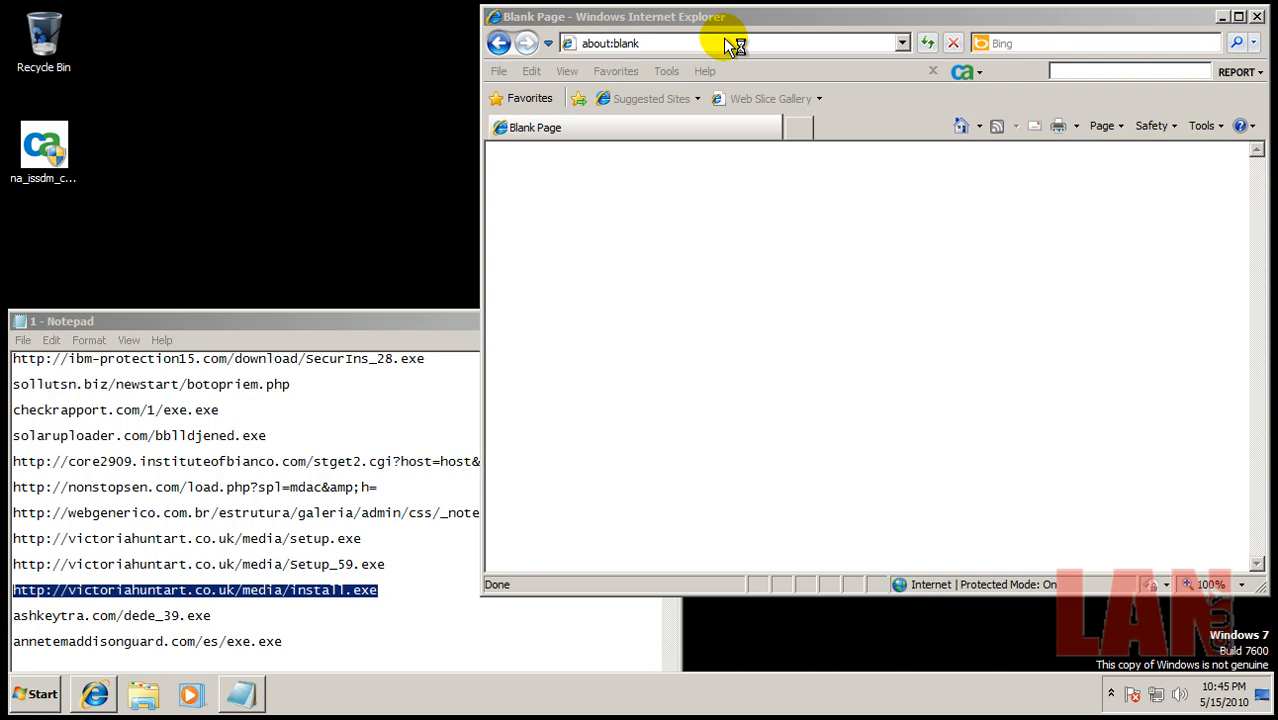
pyautogui.click(640, 43)
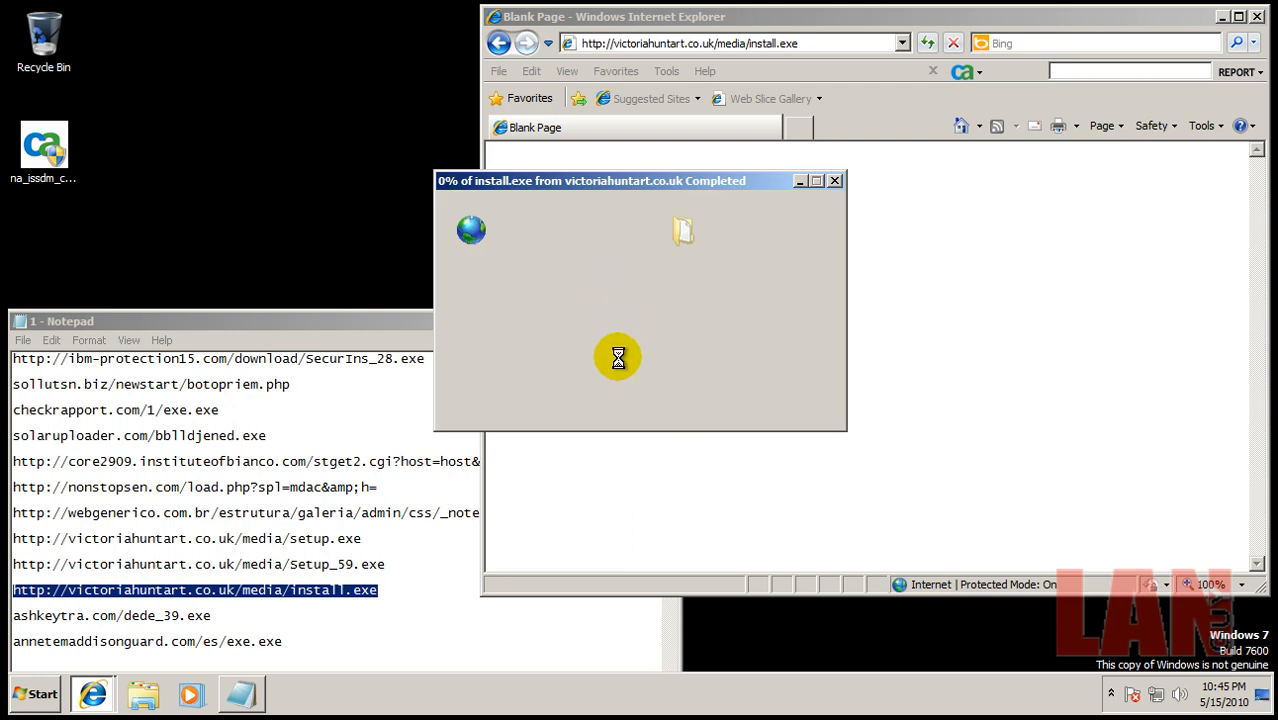
pyautogui.moveTo(575, 374)
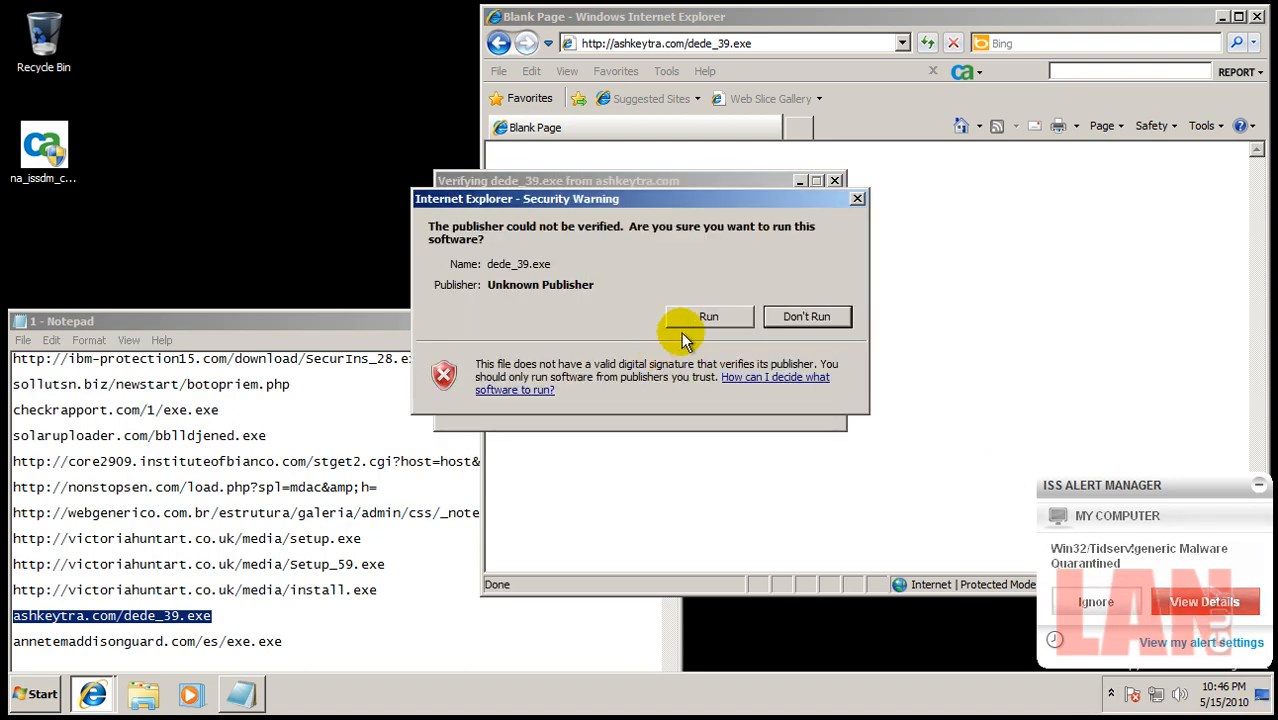
# Dismiss the Compatibility Assistant and run dede_39.exe despite the unknown publisher
pyautogui.click(708, 316)
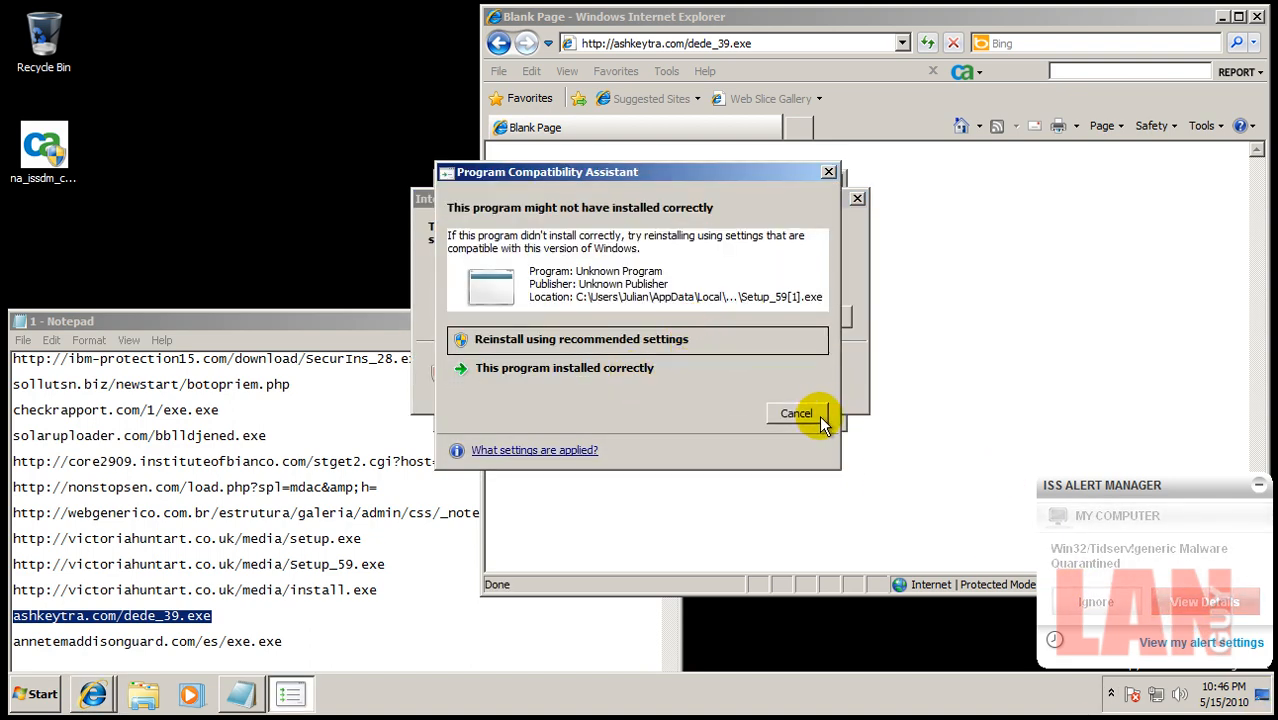
pyautogui.click(796, 413)
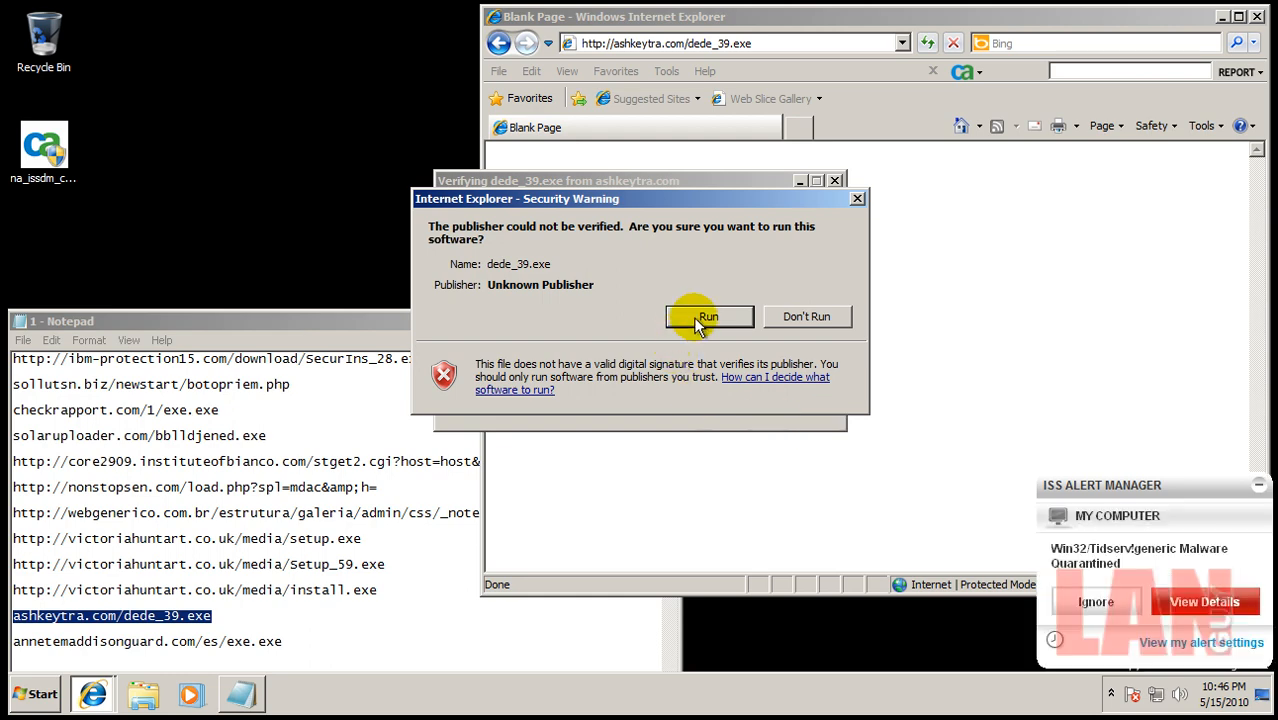
pyautogui.click(708, 316)
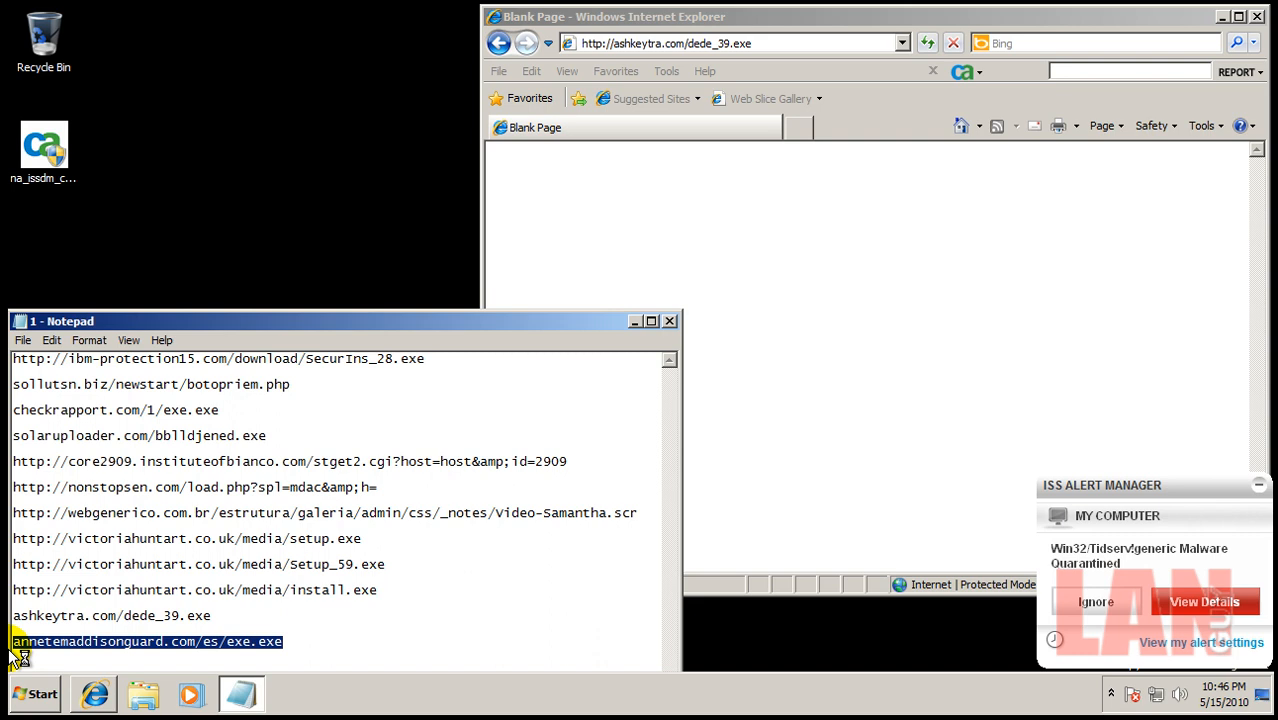
# Load the annetemaddisonguard.com exe.exe link, choose Don't Run, and close Internet Explorer
pyautogui.click(763, 43)
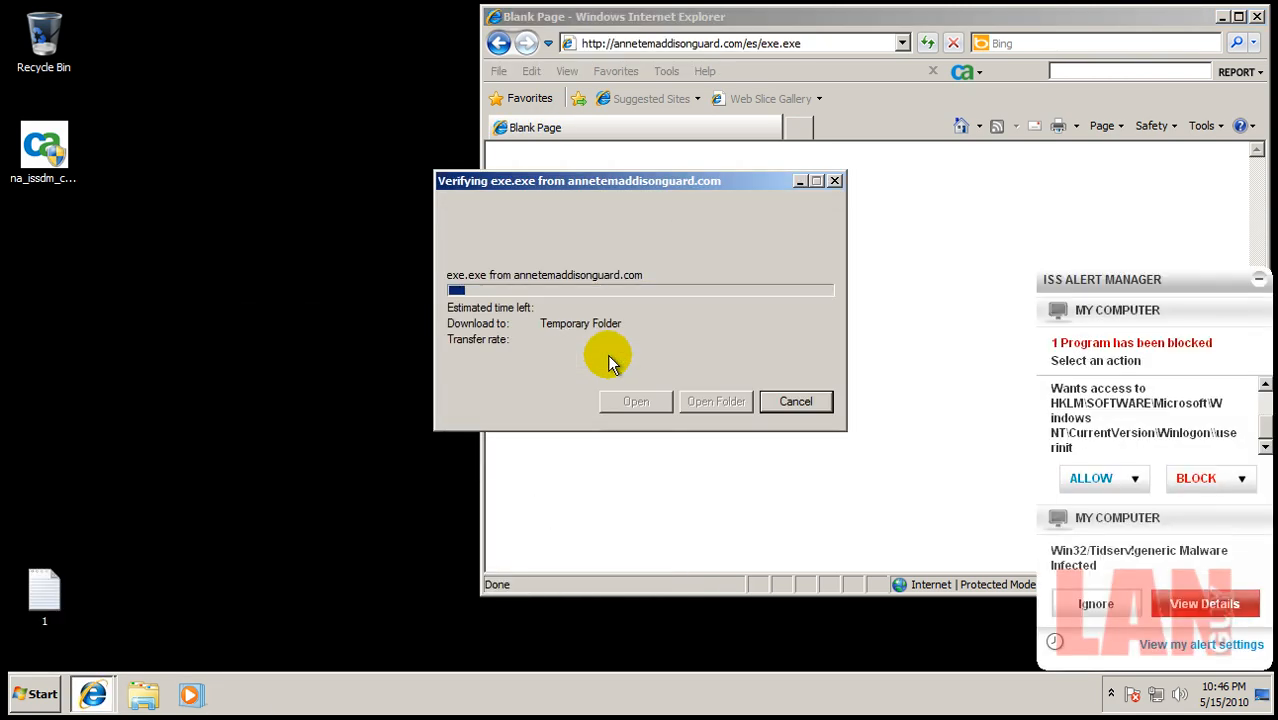
pyautogui.click(1210, 478)
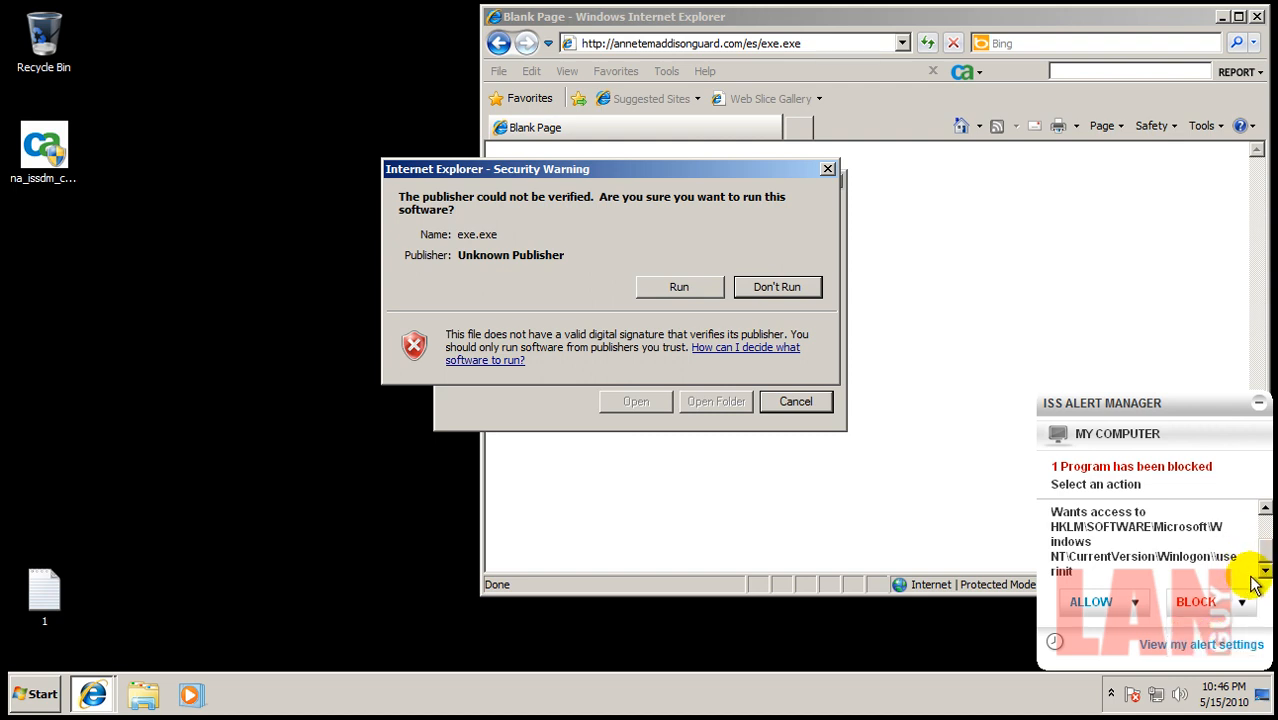
pyautogui.click(1241, 601)
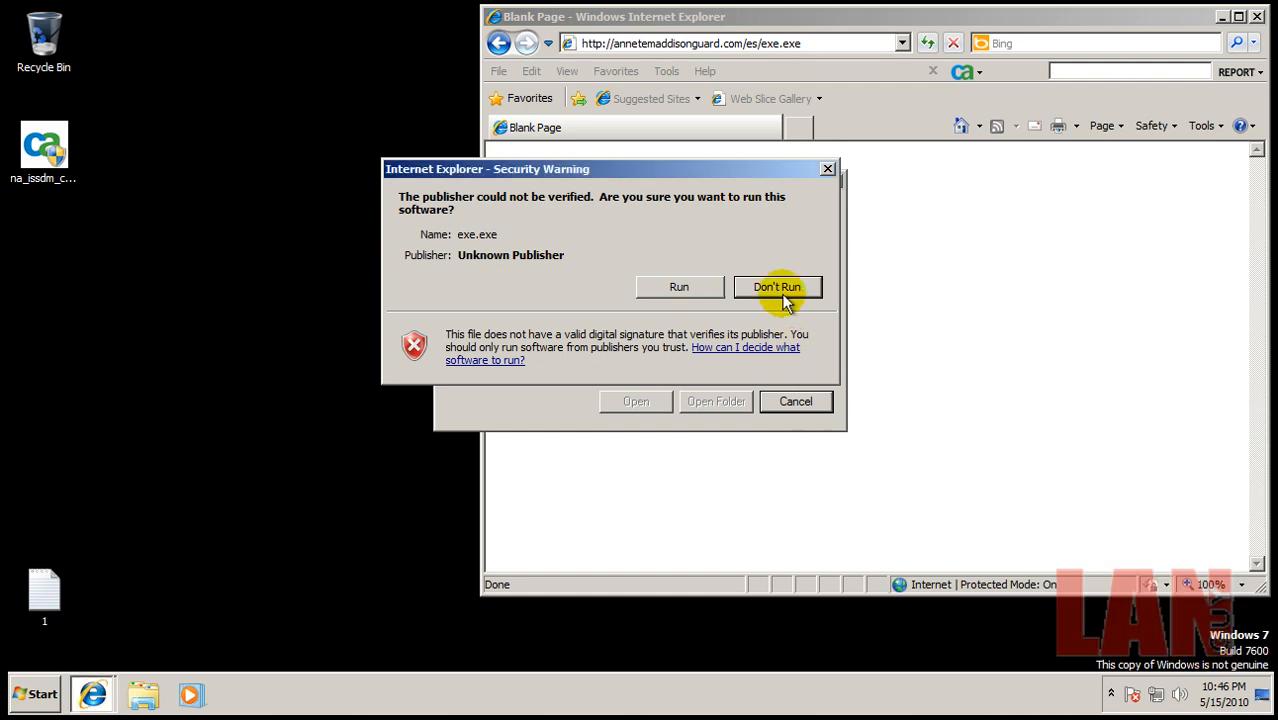
pyautogui.click(678, 287)
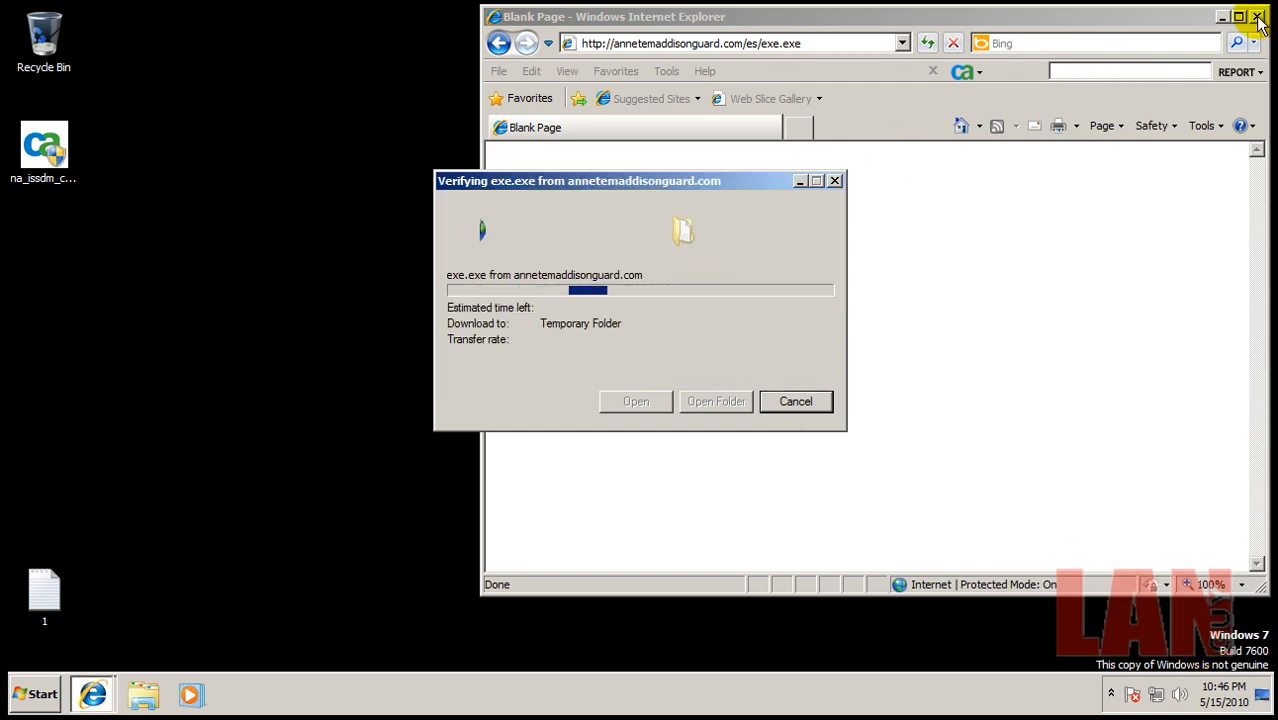
pyautogui.click(1259, 17)
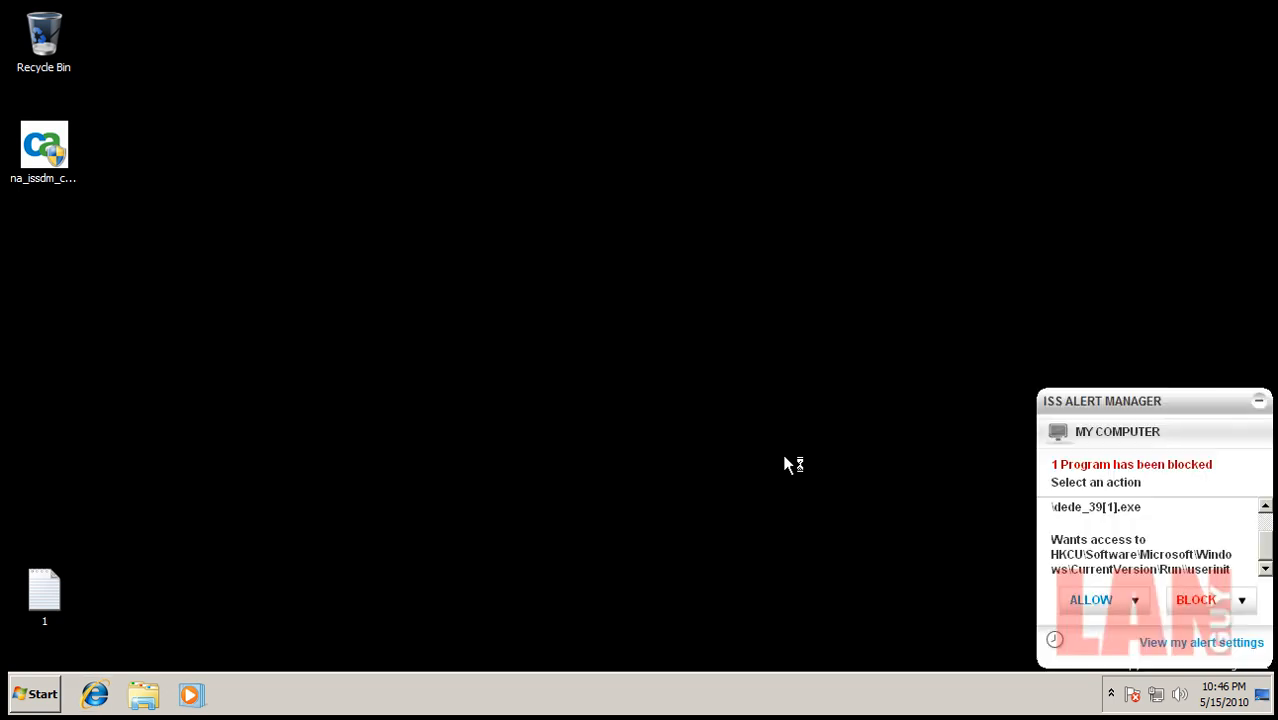
pyautogui.moveTo(1265, 572)
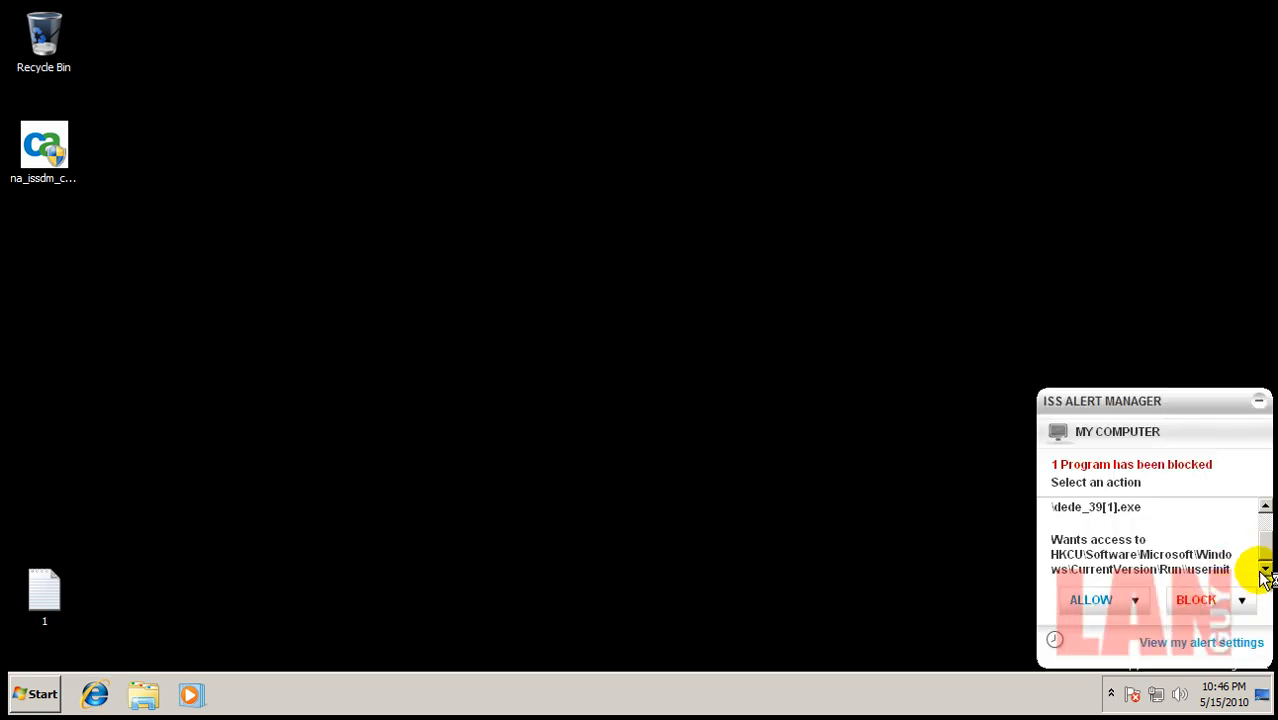
# Choose Block Always from the alert's BLOCK dropdown for dede_39.exe's registry write
pyautogui.click(1241, 600)
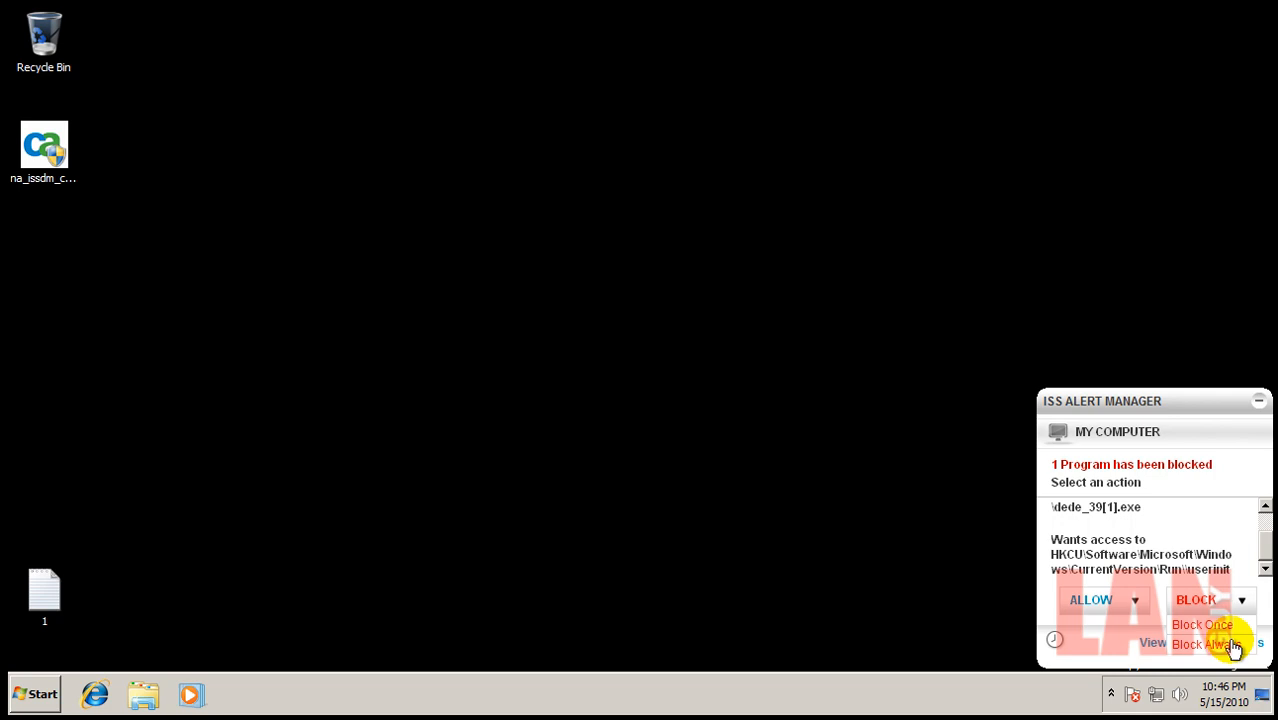
pyautogui.click(1112, 694)
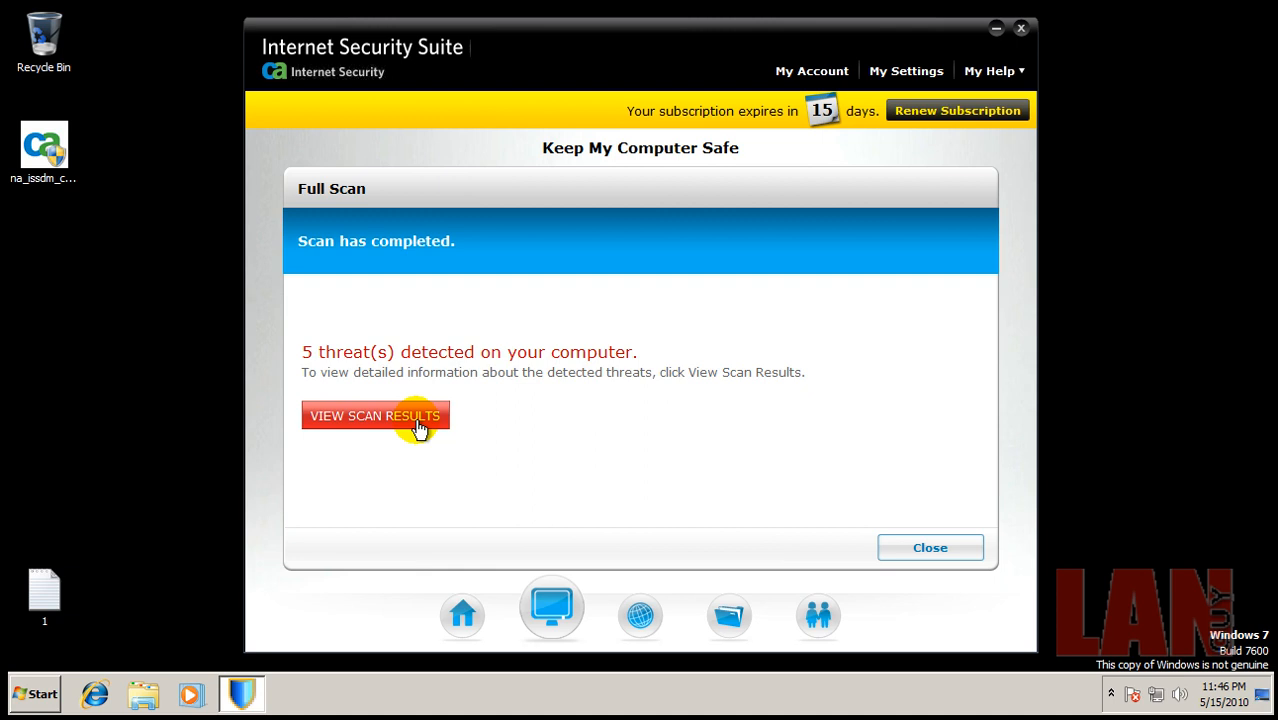
pyautogui.moveTo(419, 471)
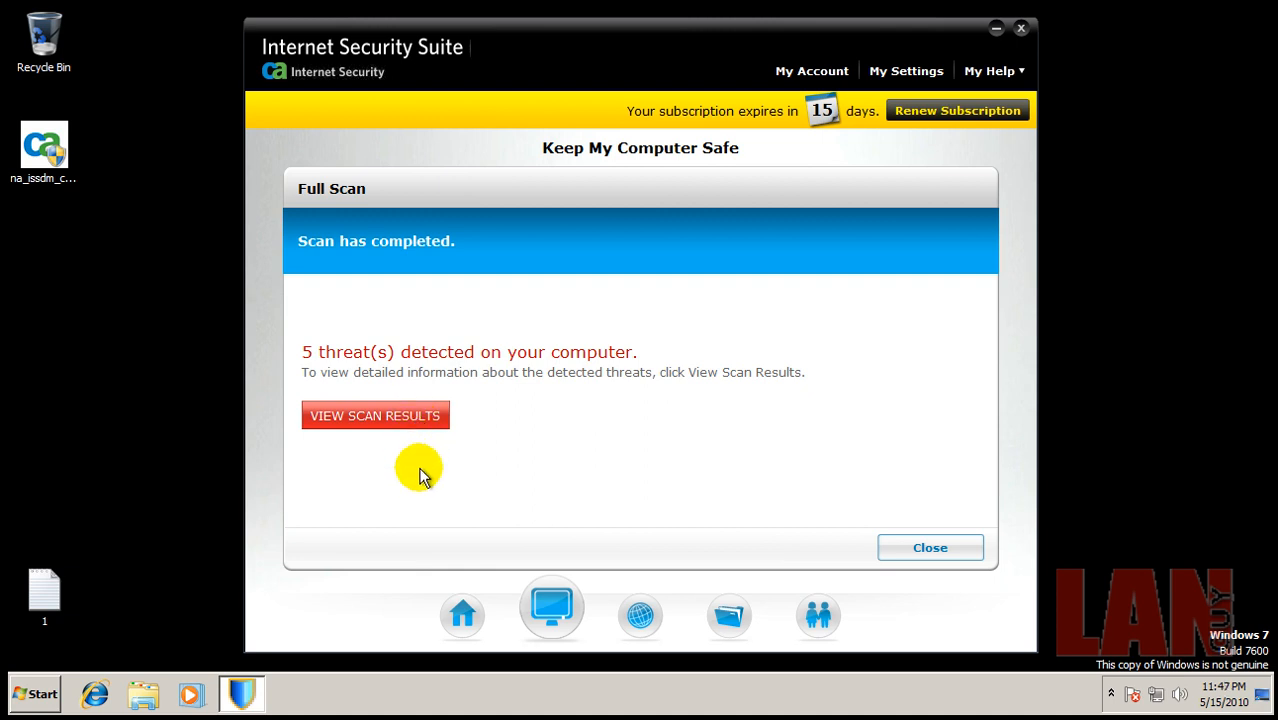
pyautogui.moveTo(555, 433)
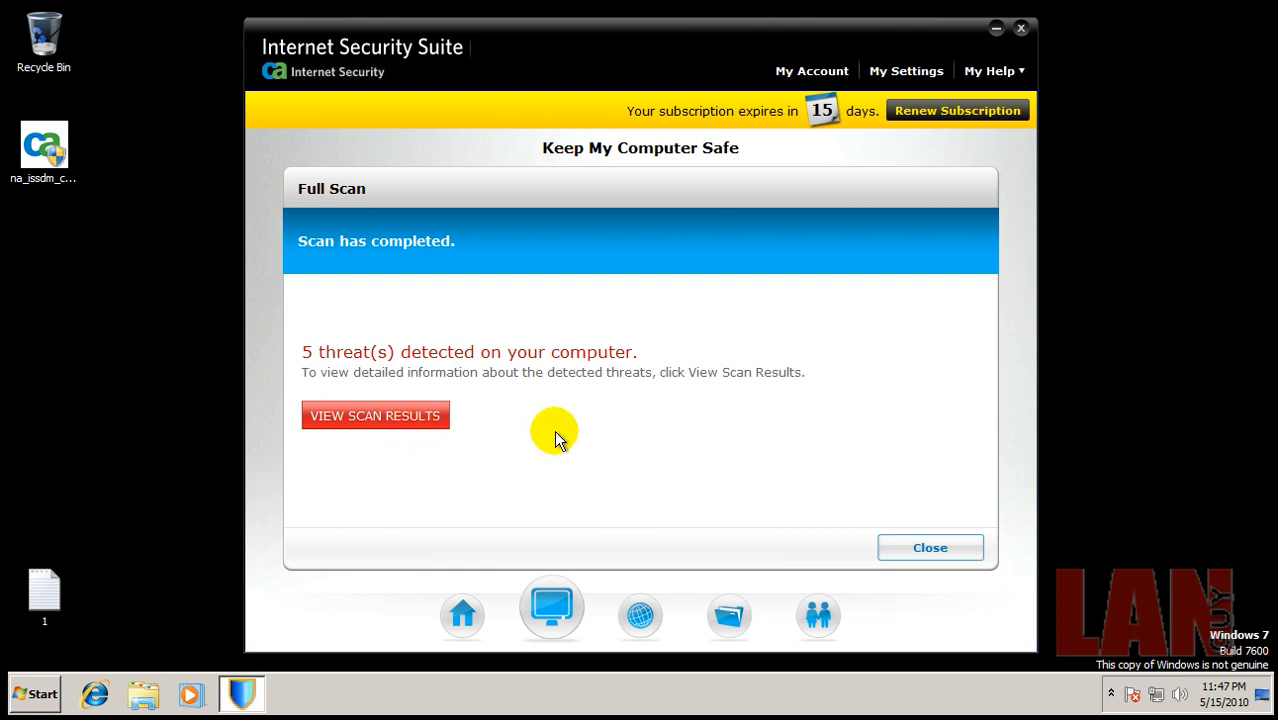
# Open VIEW SCAN RESULTS to review the five high-level threats, then close the results
pyautogui.click(374, 415)
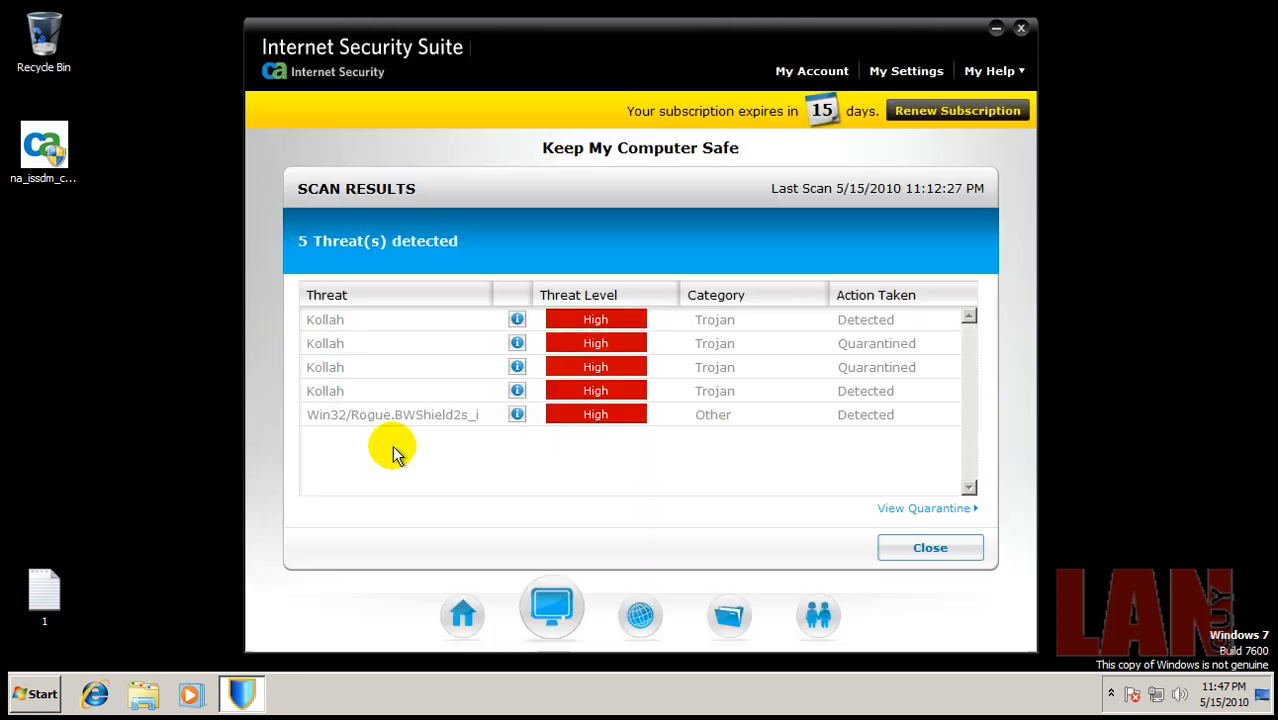
pyautogui.moveTo(912, 514)
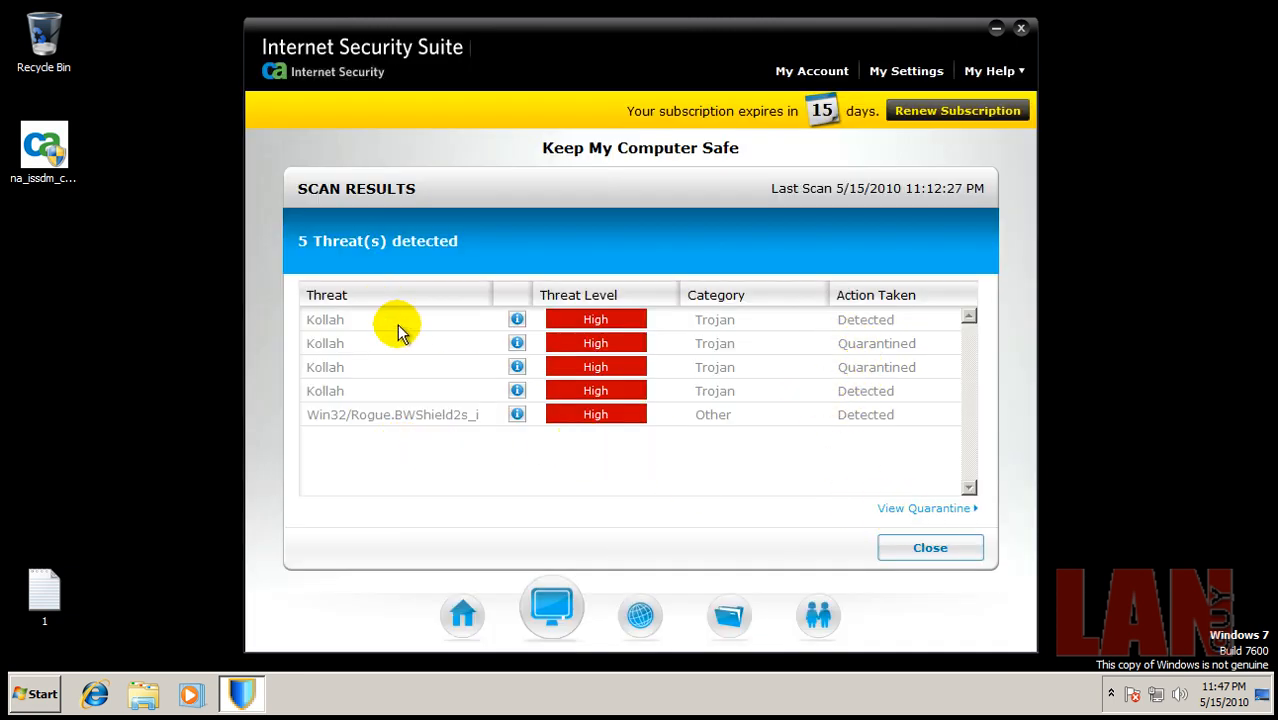
pyautogui.moveTo(877, 326)
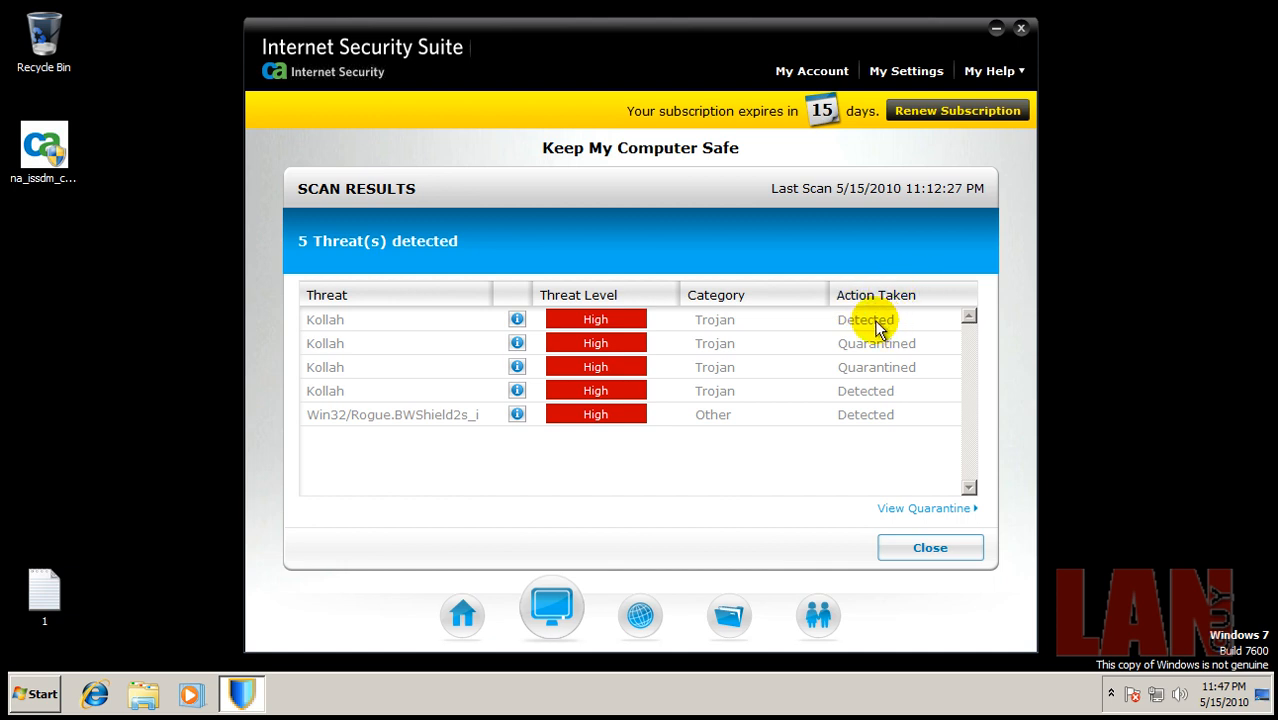
pyautogui.moveTo(892, 390)
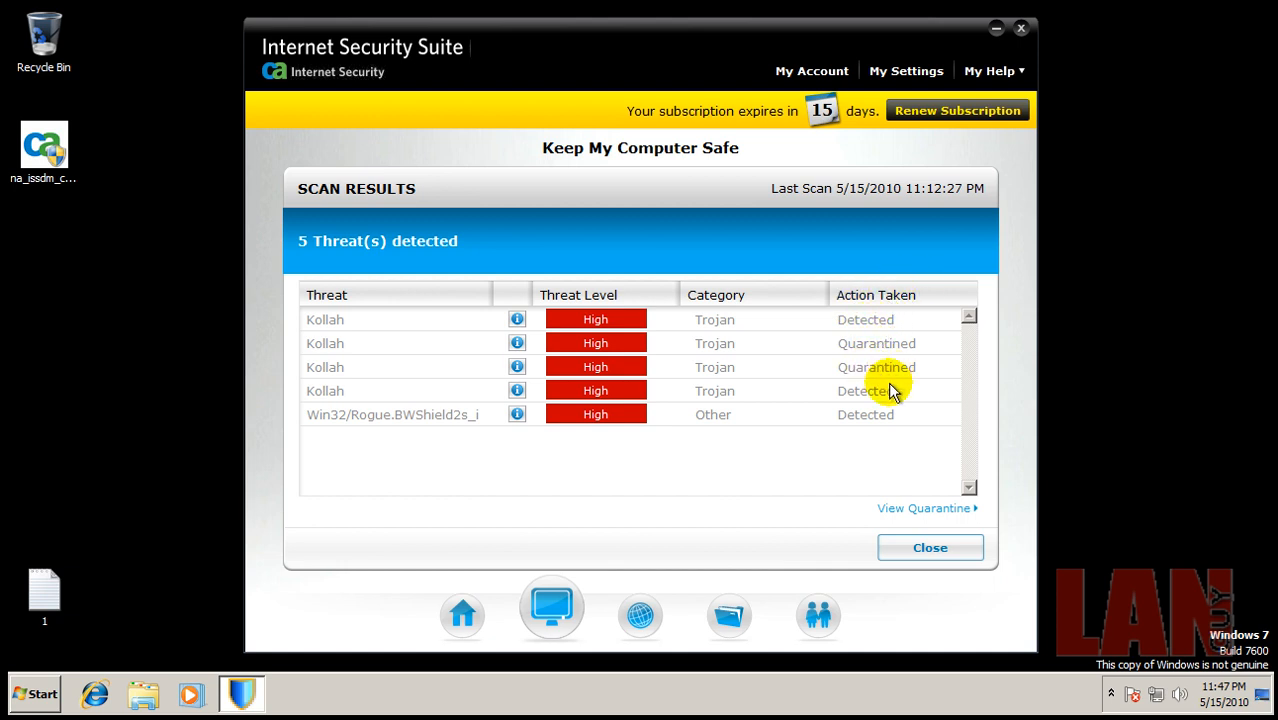
pyautogui.moveTo(948, 560)
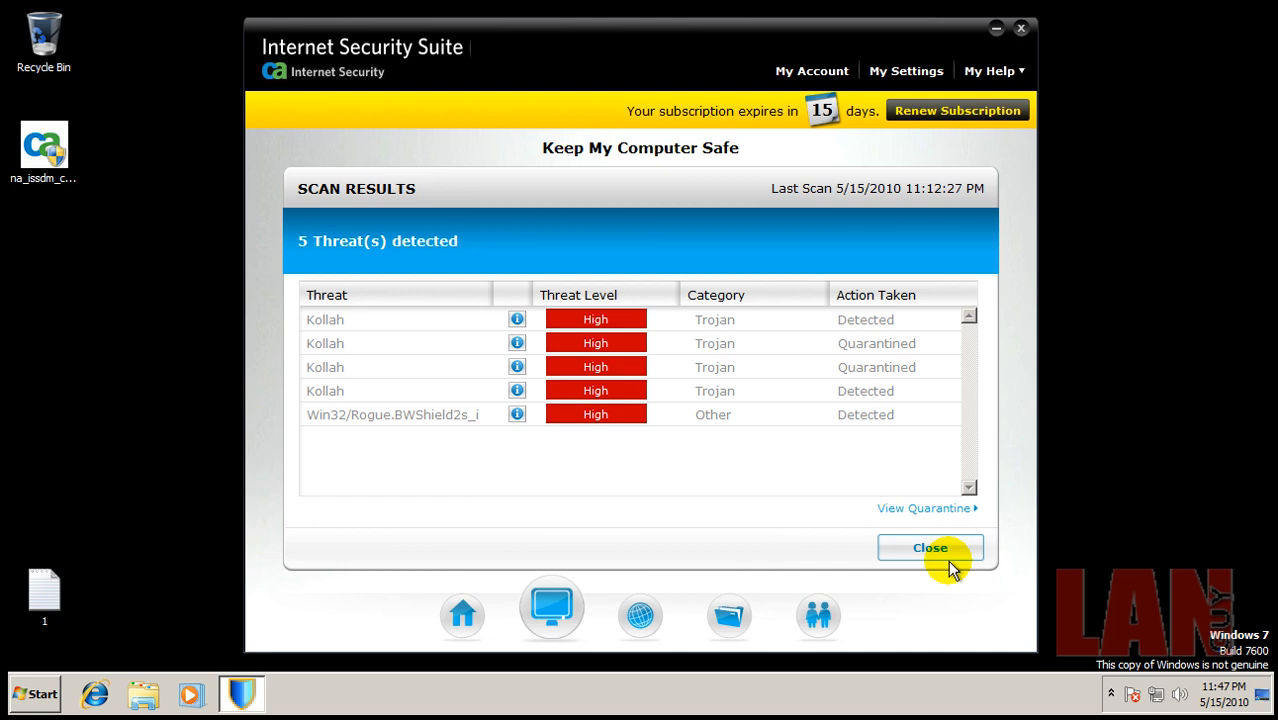
pyautogui.click(930, 547)
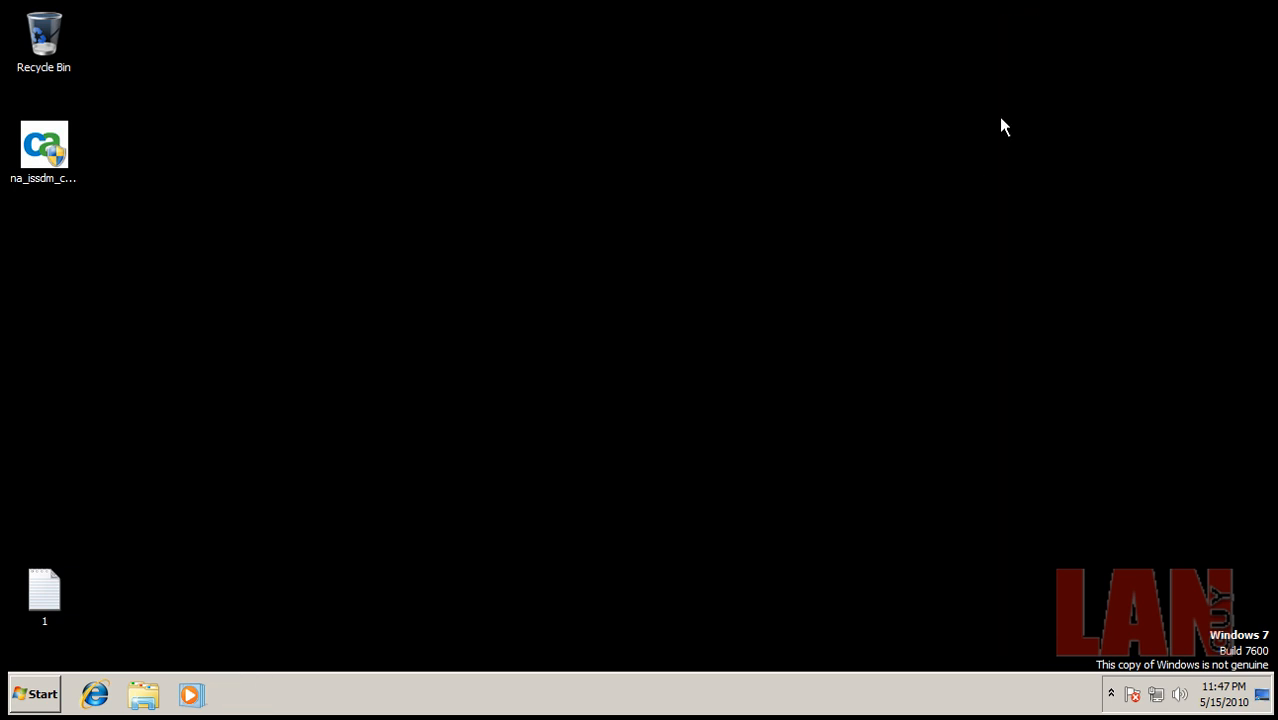
pyautogui.moveTo(408, 464)
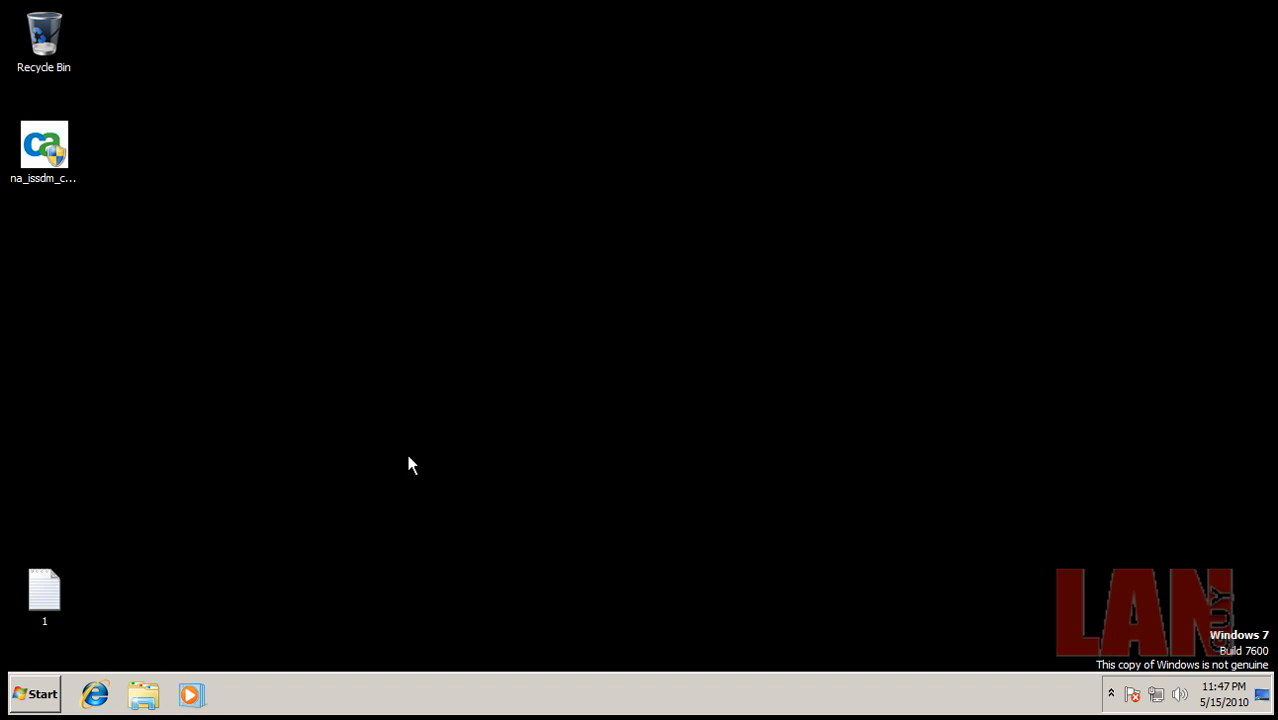
# Launch Malwarebytes' Anti-Malware quick scan, finishing with 114,200 objects scanned and 3 infected
pyautogui.click(94, 694)
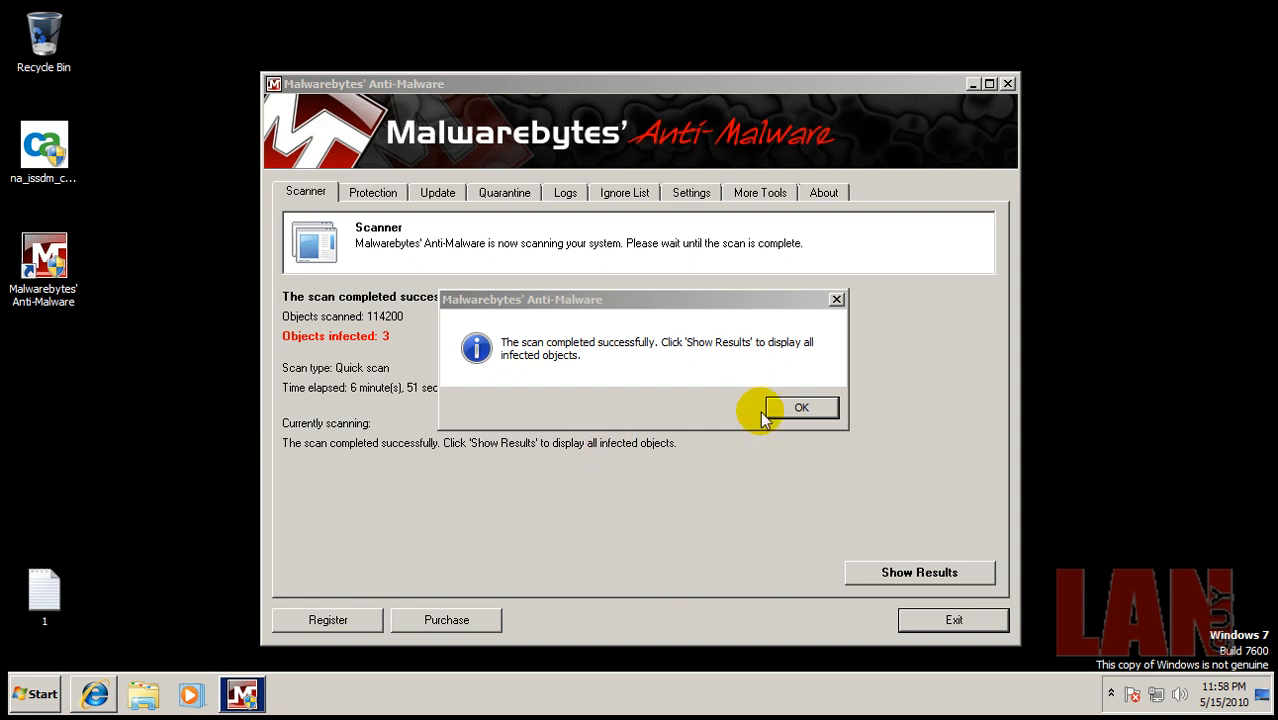
# Dismiss the completion notice and show the two Trojan.Zbot and one Backdoor.Bot results
pyautogui.click(801, 407)
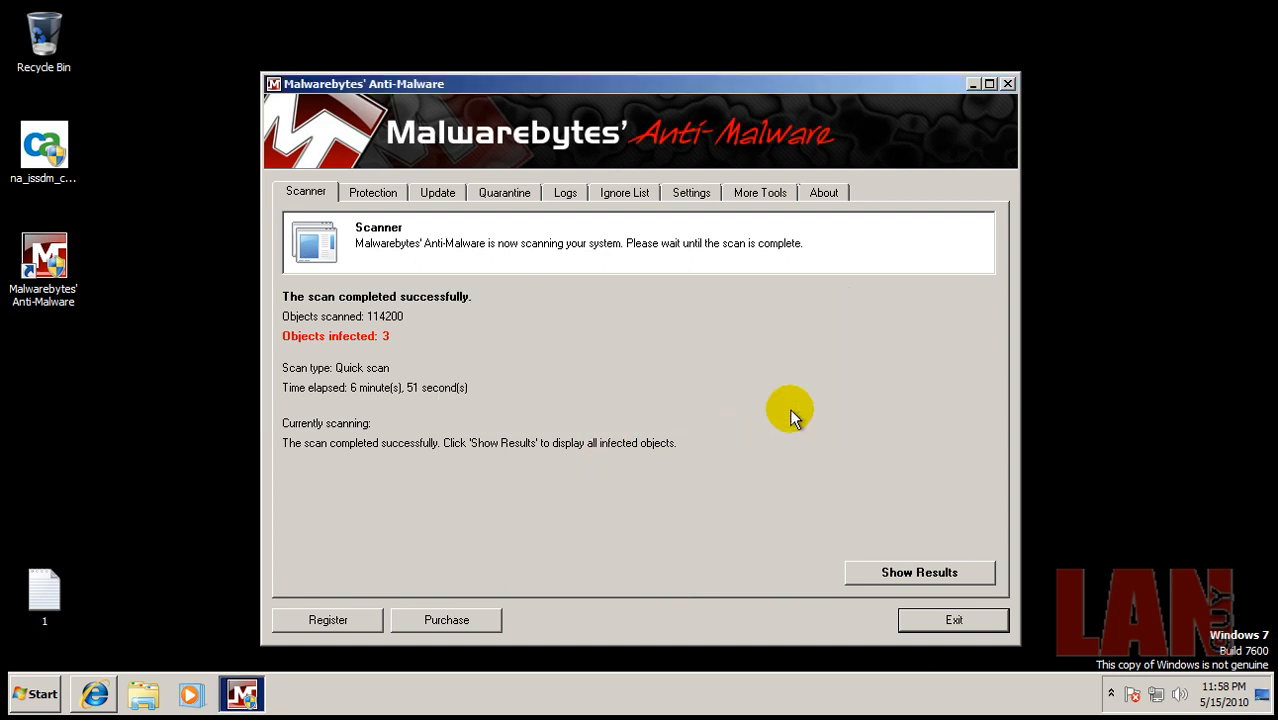
pyautogui.click(918, 572)
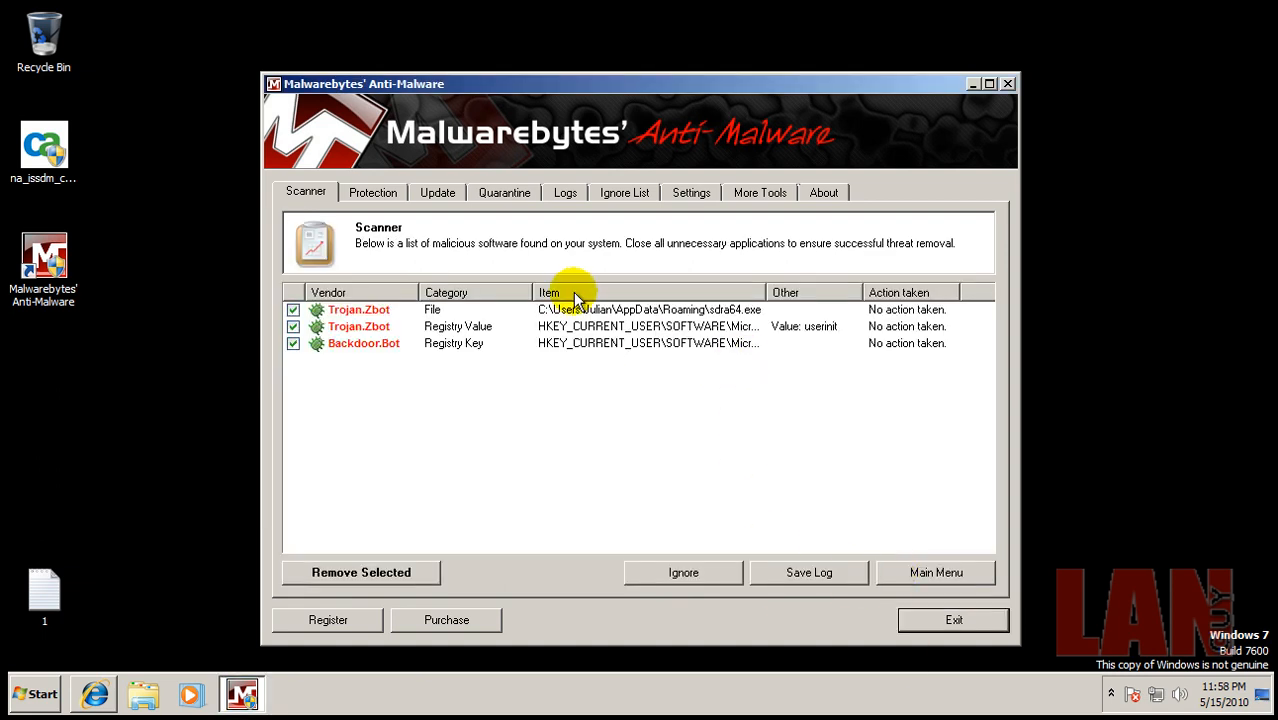
pyautogui.moveTo(1058, 338)
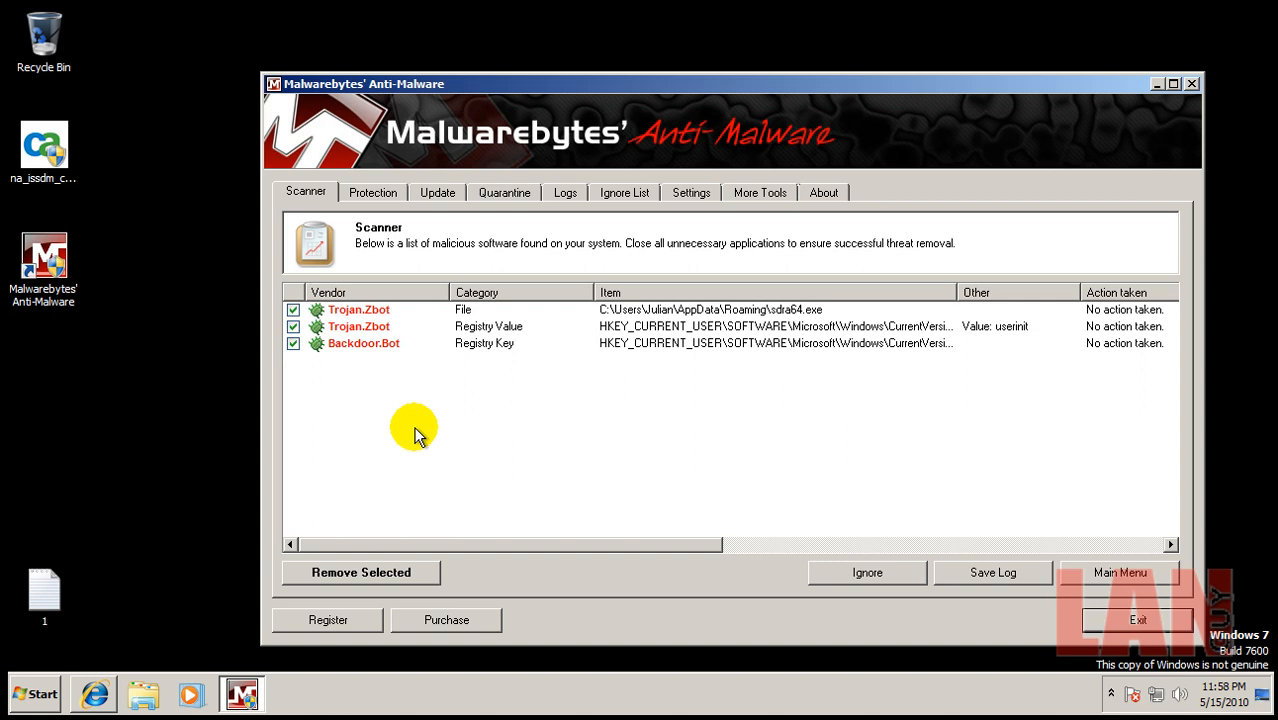
pyautogui.click(360, 572)
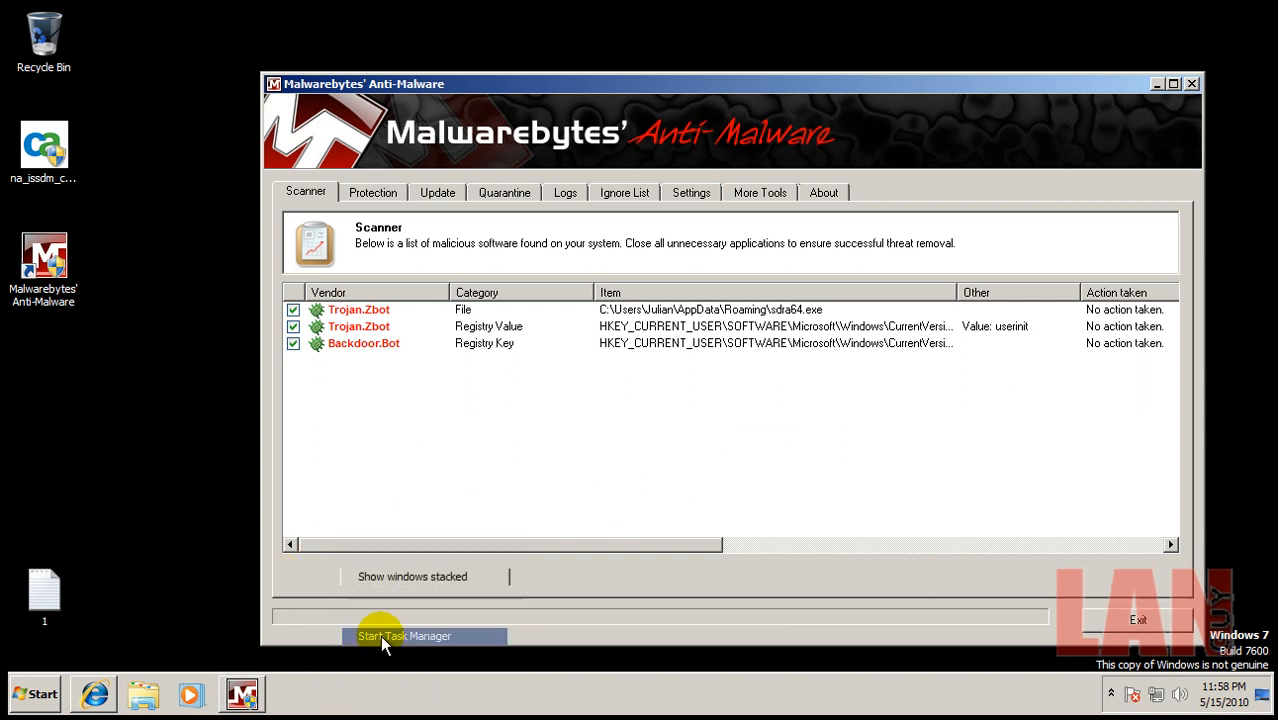
# In Task Manager end the Video-Samantha[1].scr process, then close Malwarebytes' Anti-Malware
pyautogui.click(404, 636)
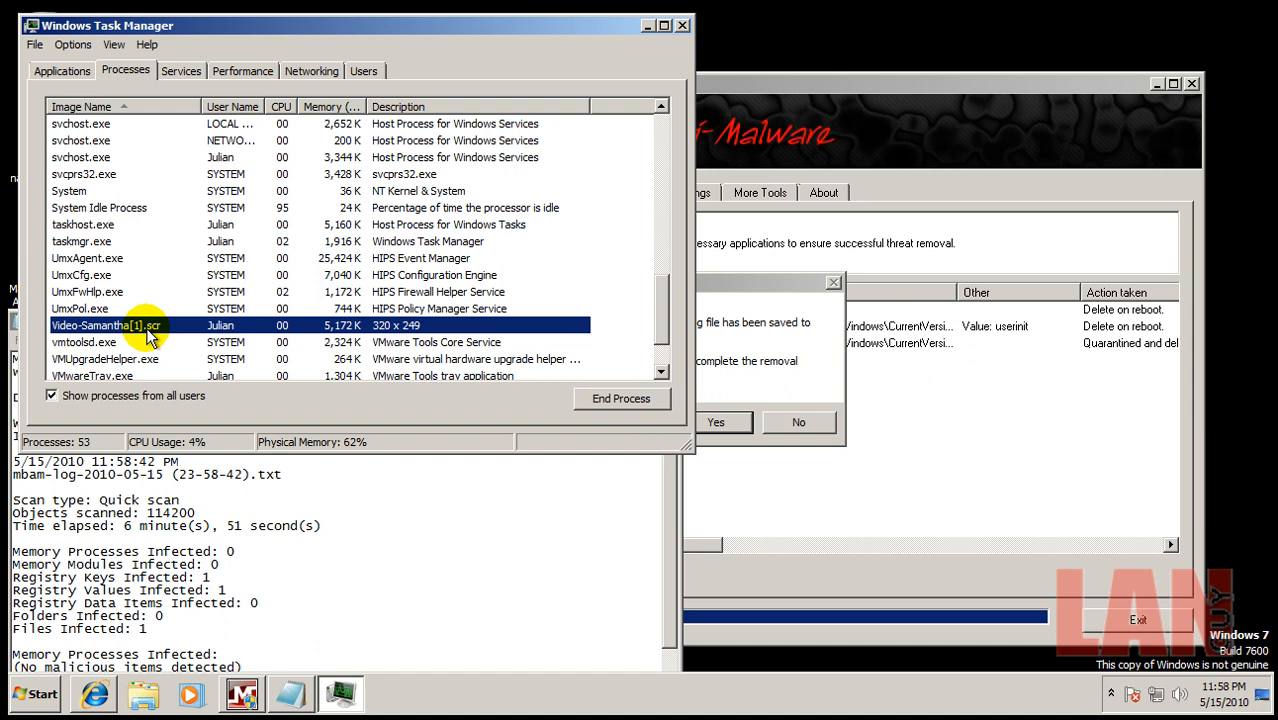
pyautogui.scroll(-3)
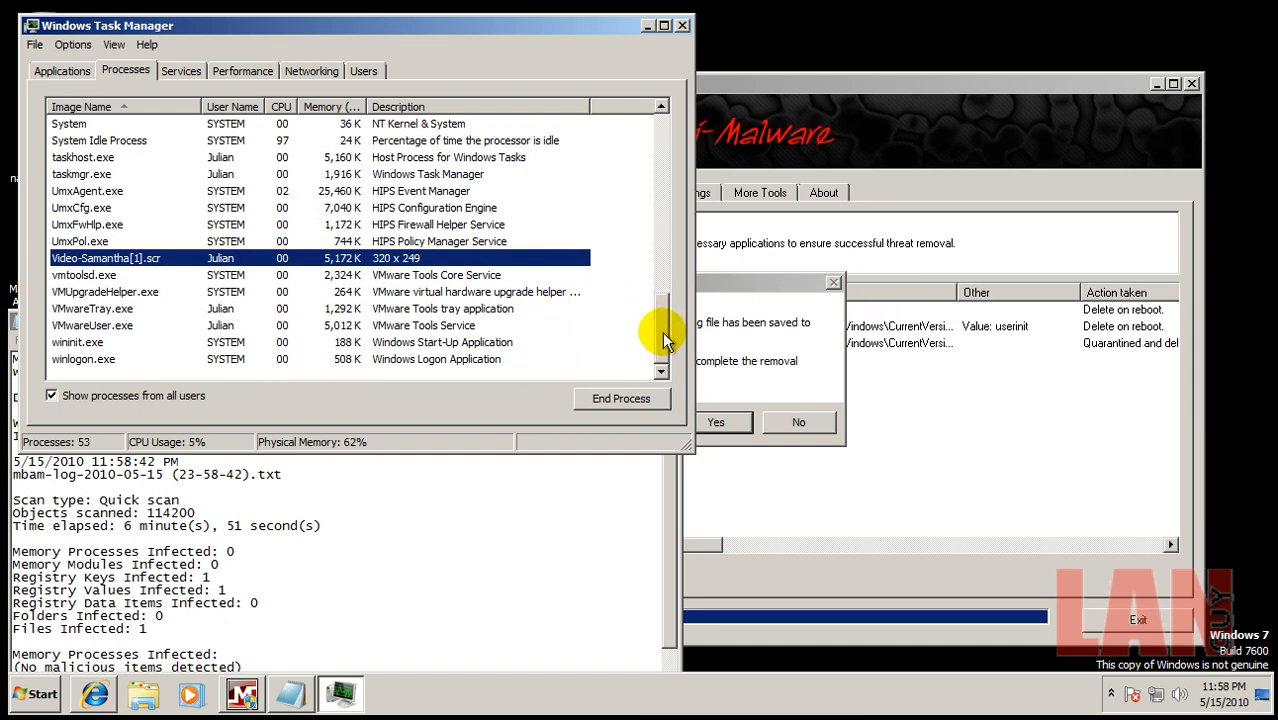
pyautogui.moveTo(665, 405)
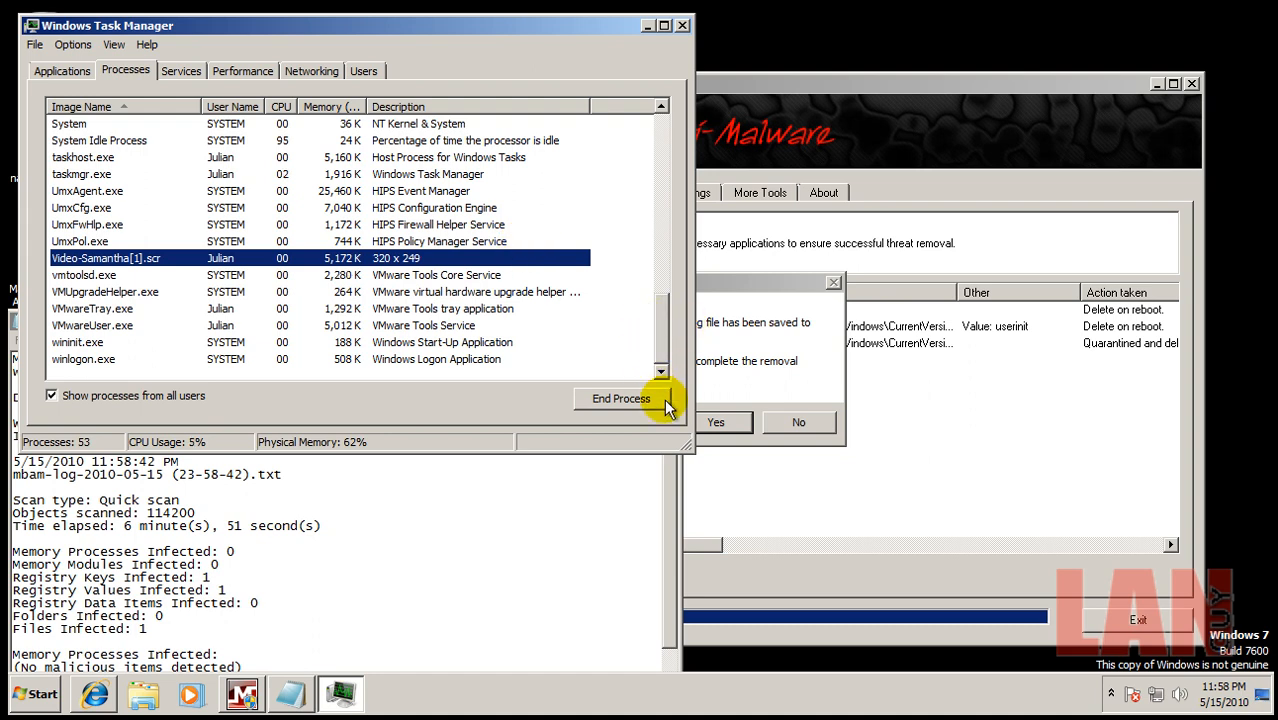
pyautogui.click(683, 25)
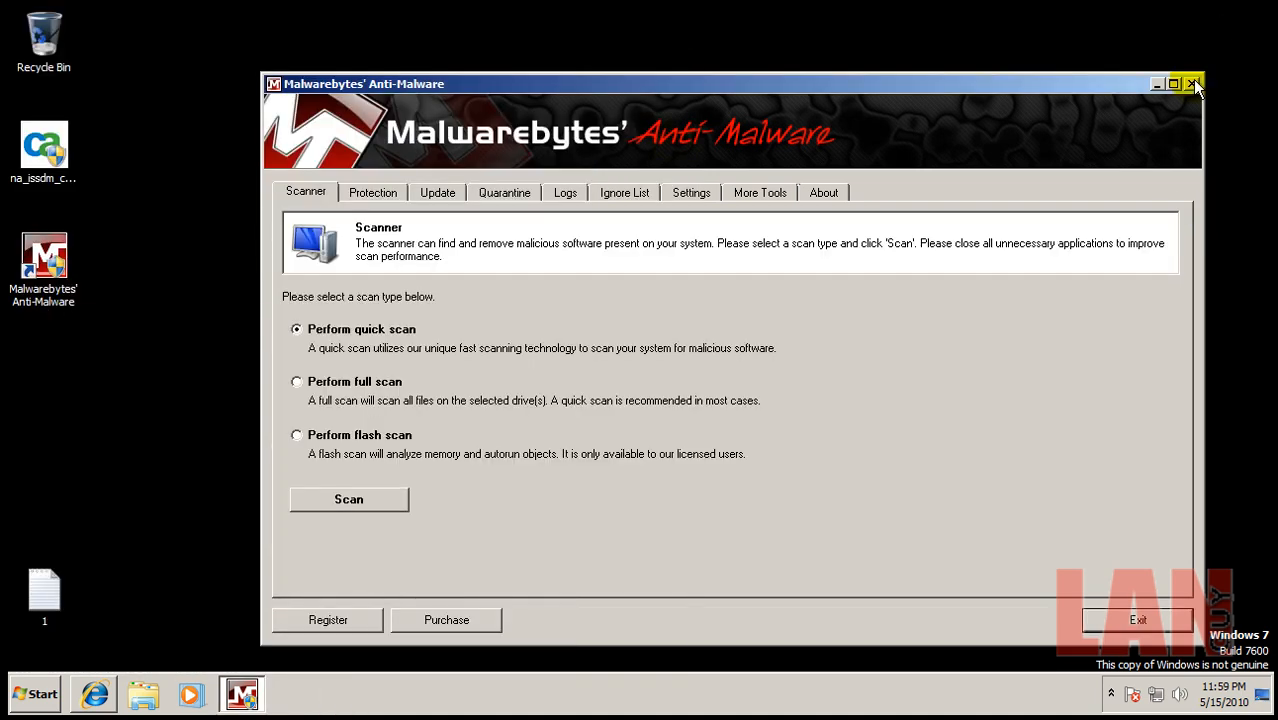
pyautogui.click(1194, 84)
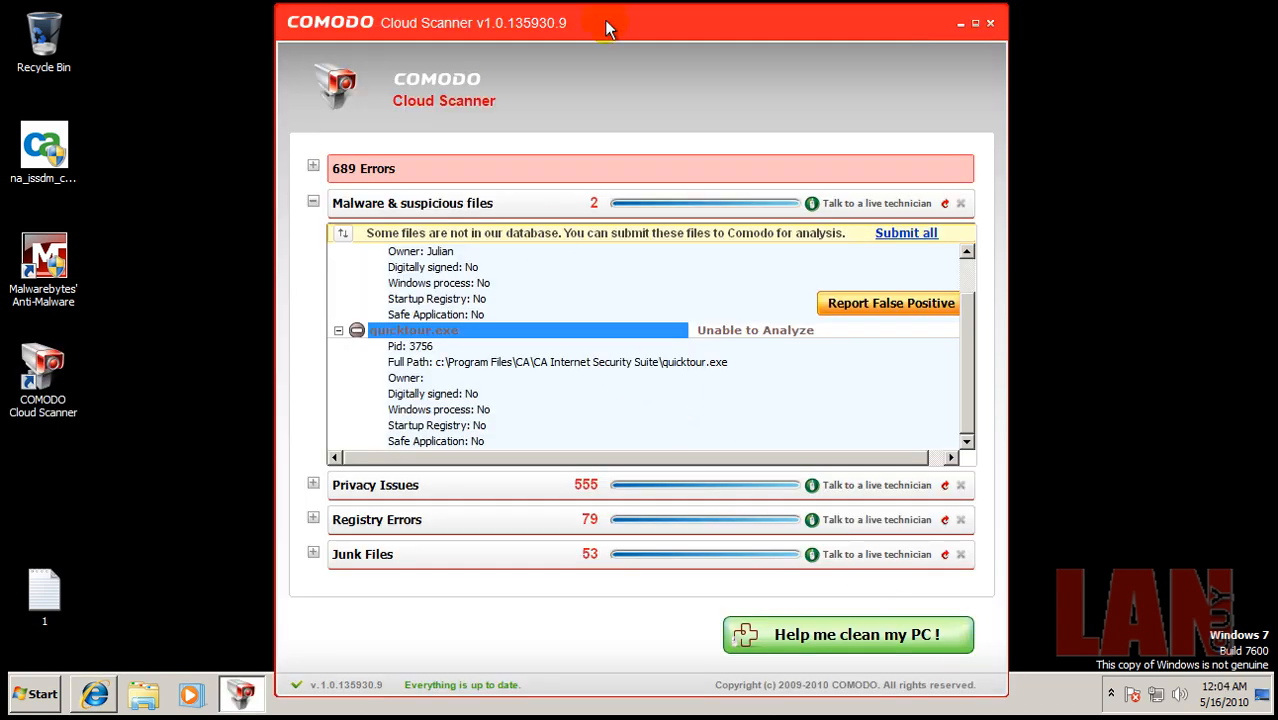
# Return to COMODO's infected-system summary and expand then collapse the Junk Files list
pyautogui.click(313, 203)
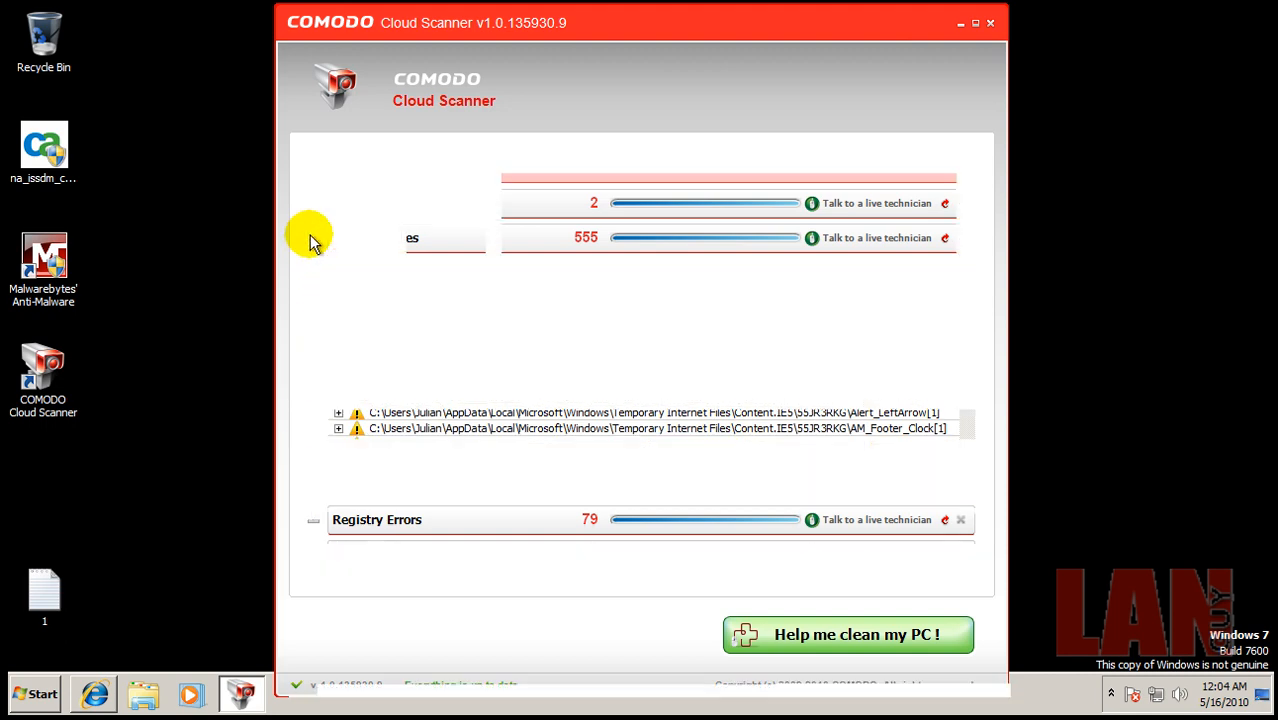
pyautogui.click(313, 271)
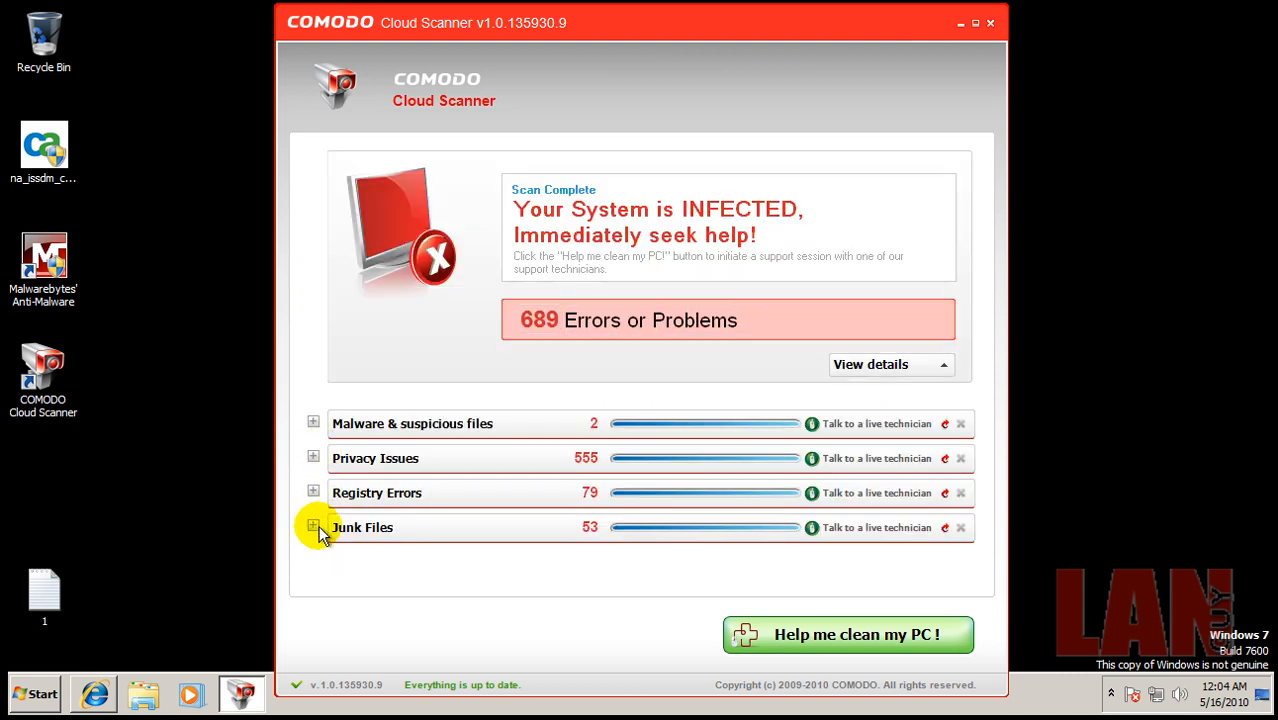
pyautogui.click(313, 527)
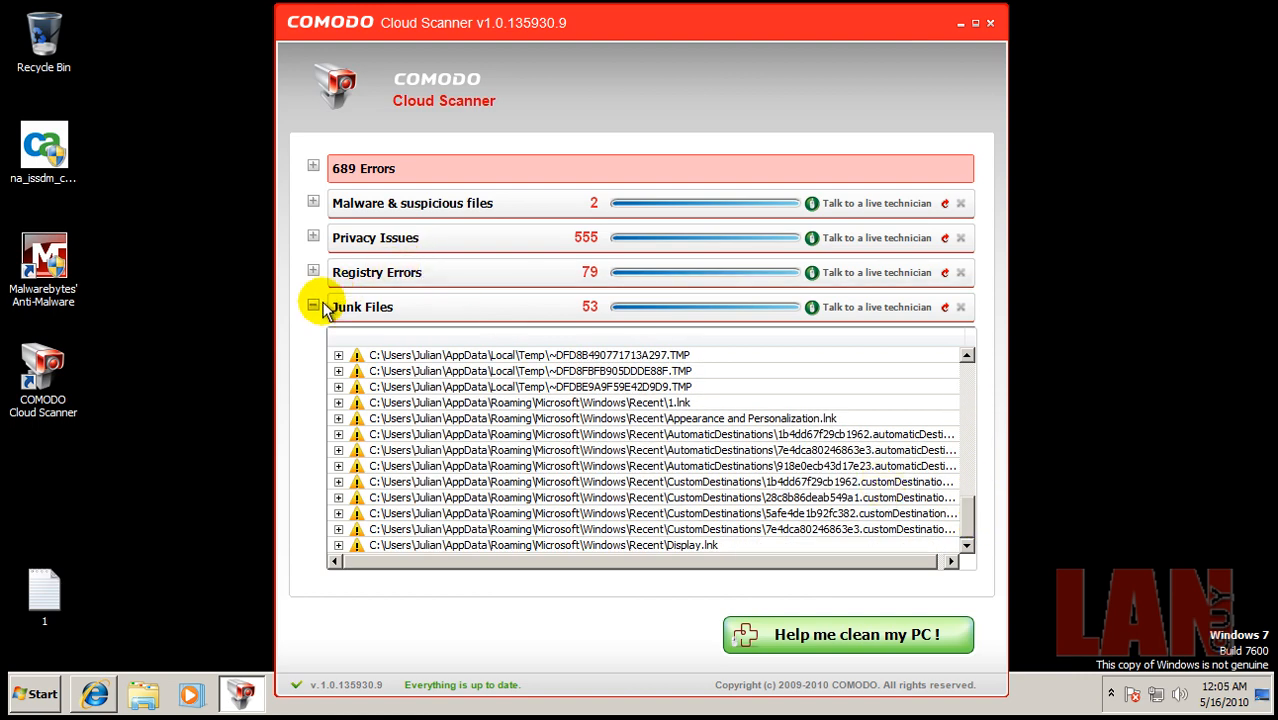
pyautogui.click(313, 306)
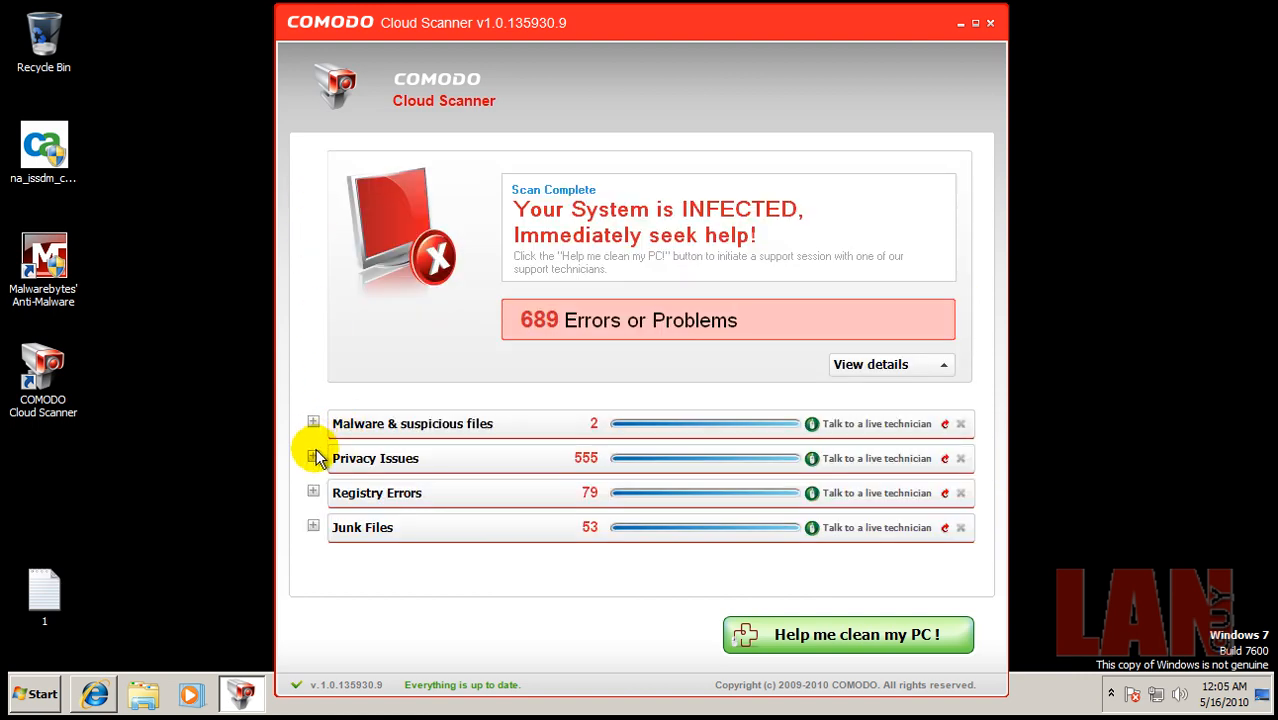
# Review the malware section showing Video-Samantha[1].scr, then close COMODO Cloud Scanner
pyautogui.click(313, 420)
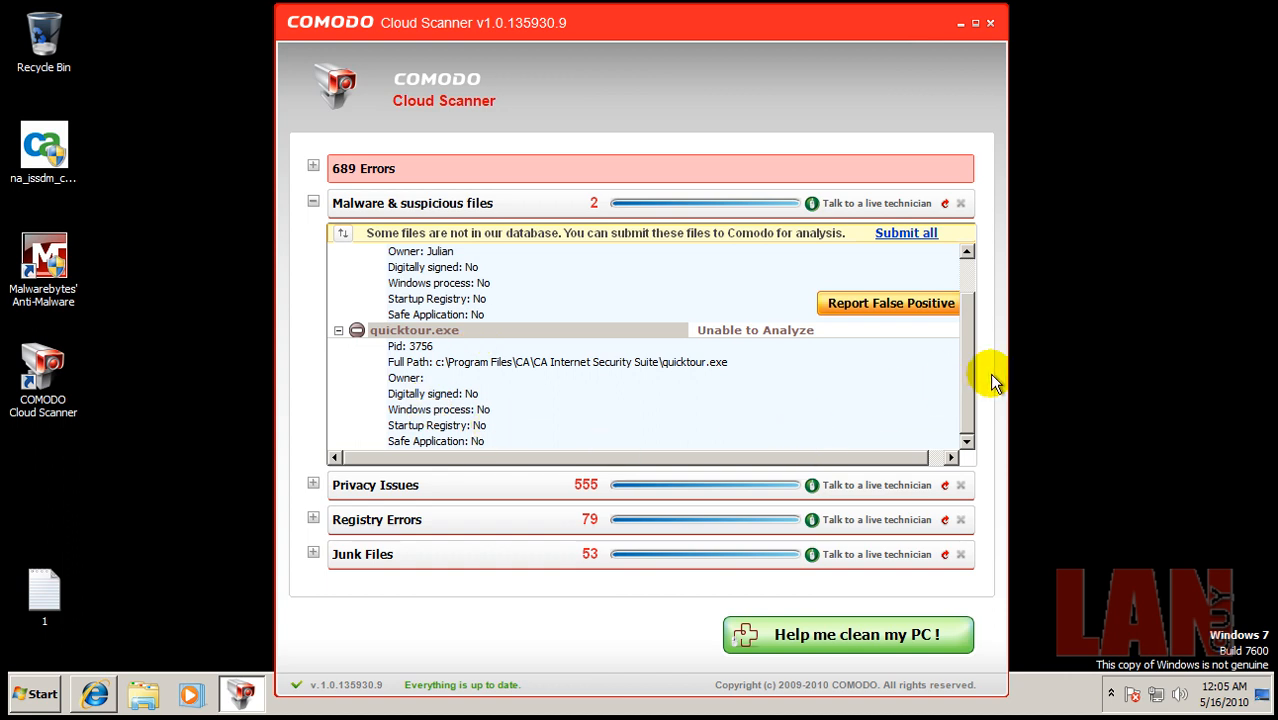
pyautogui.click(966, 263)
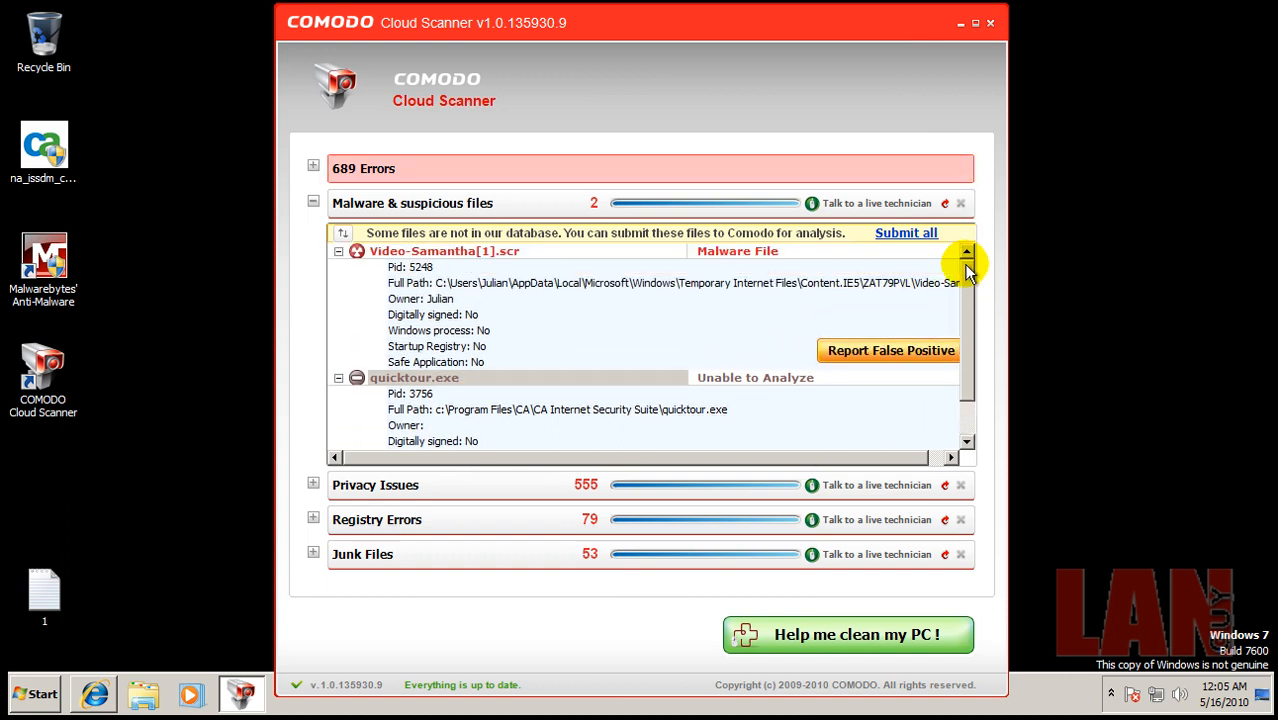
pyautogui.moveTo(500, 265)
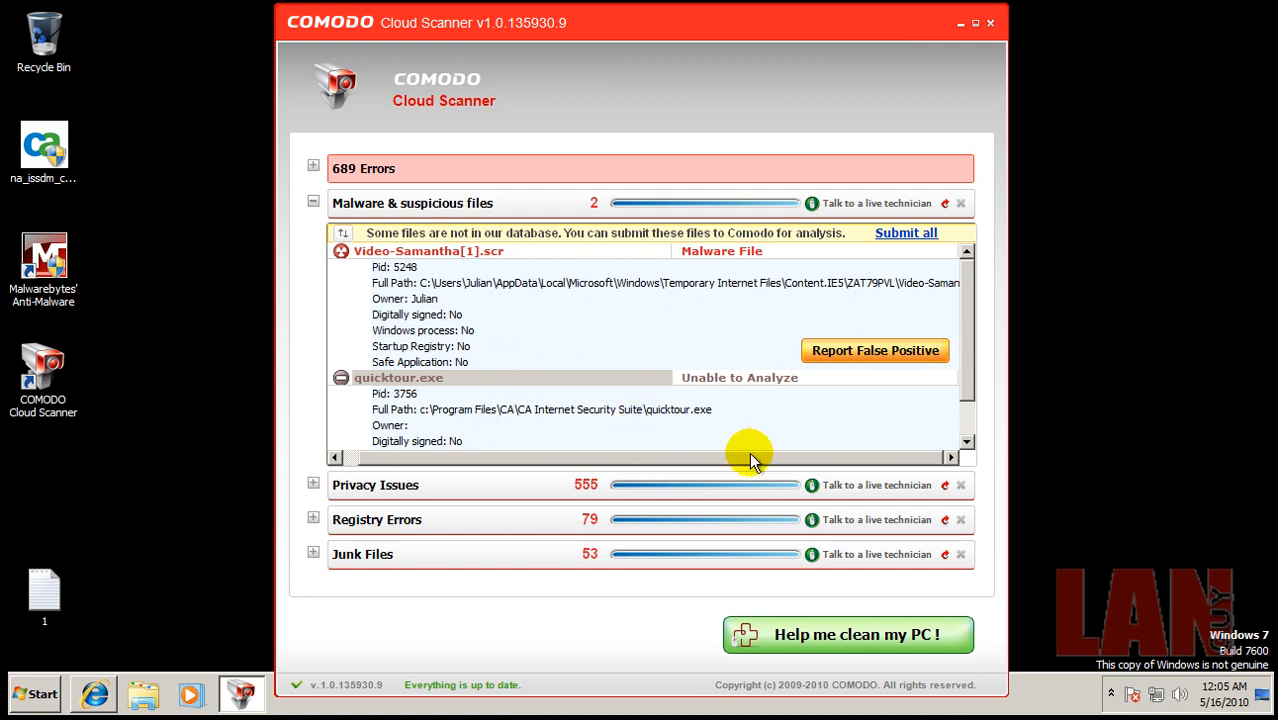
pyautogui.moveTo(910, 293)
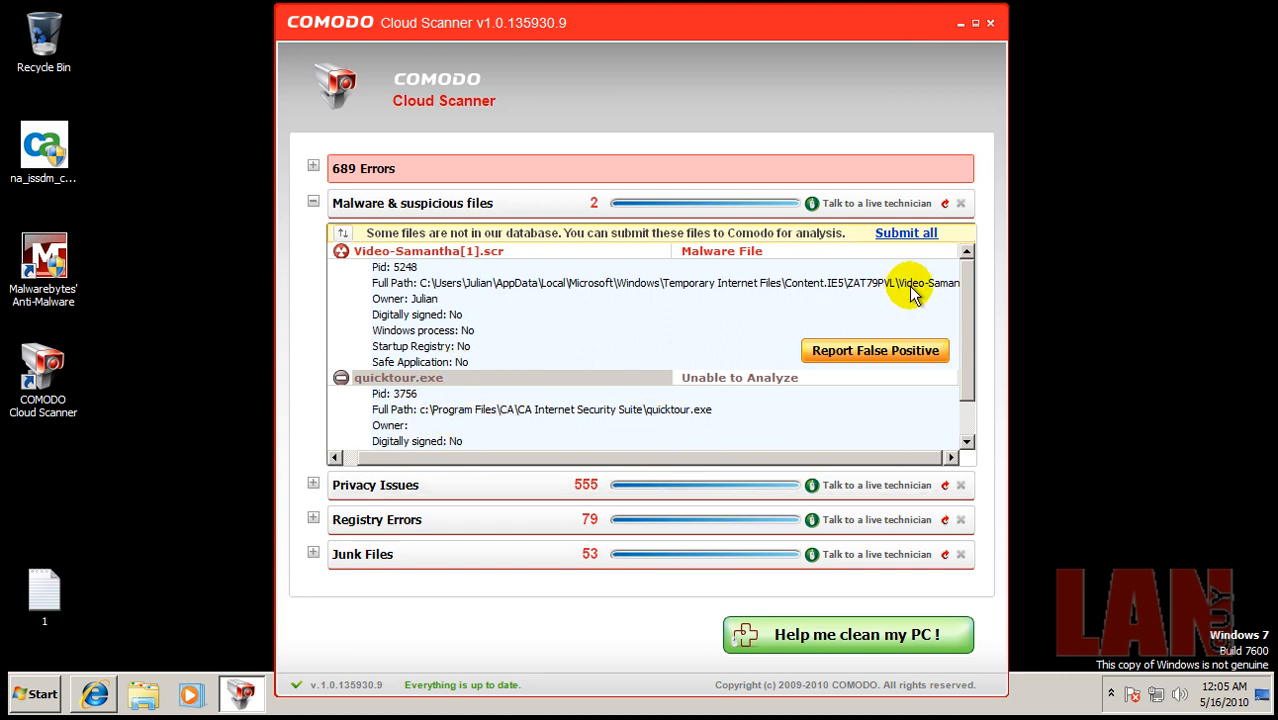
pyautogui.scroll(-3)
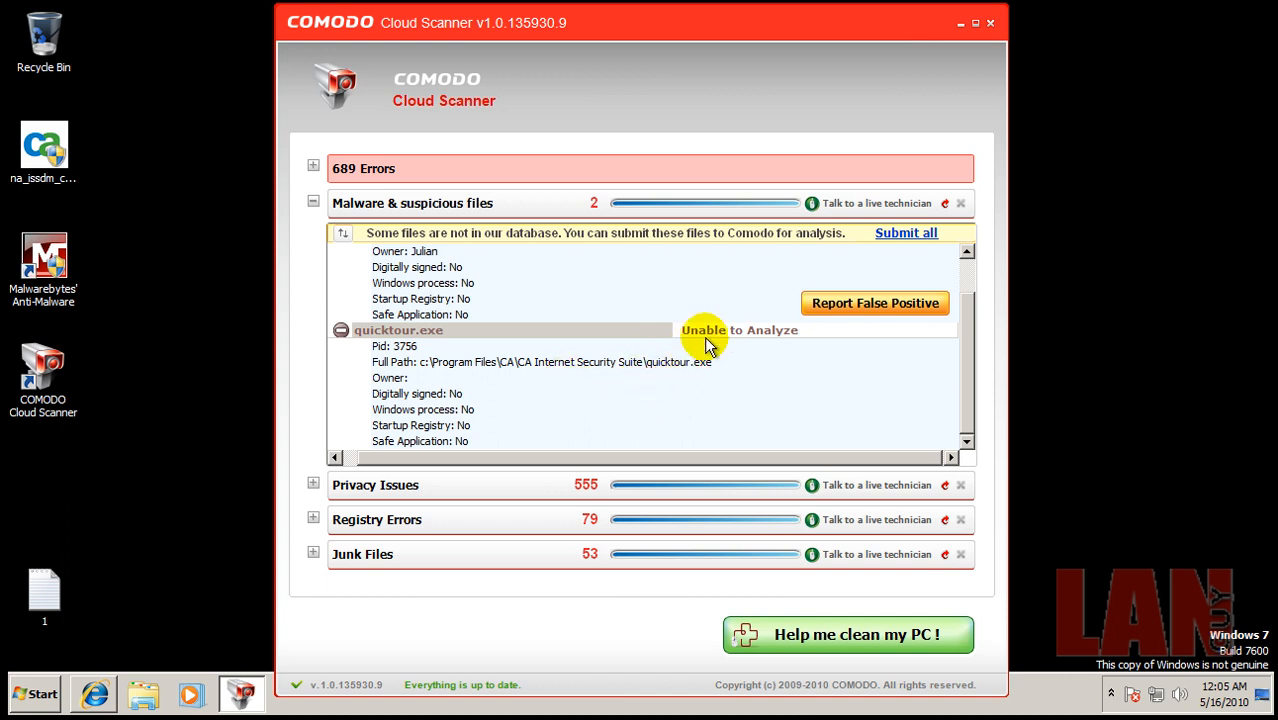
pyautogui.moveTo(753, 330)
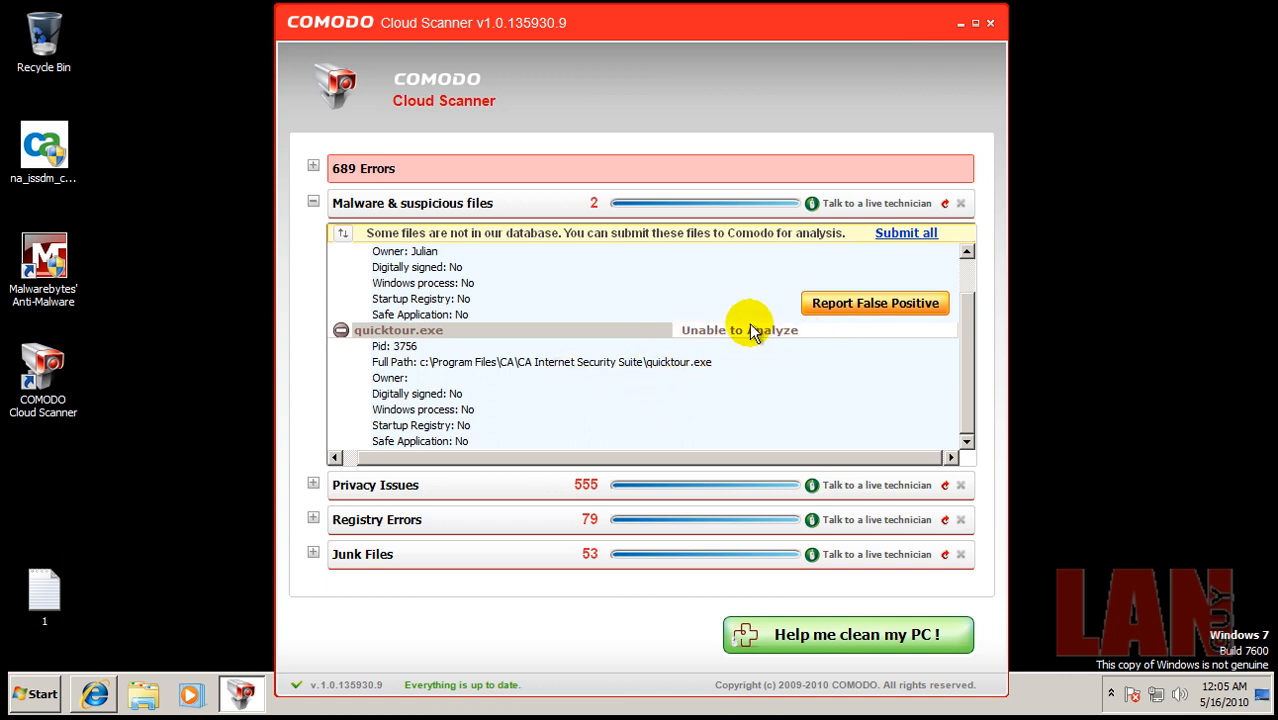
pyautogui.moveTo(670, 328)
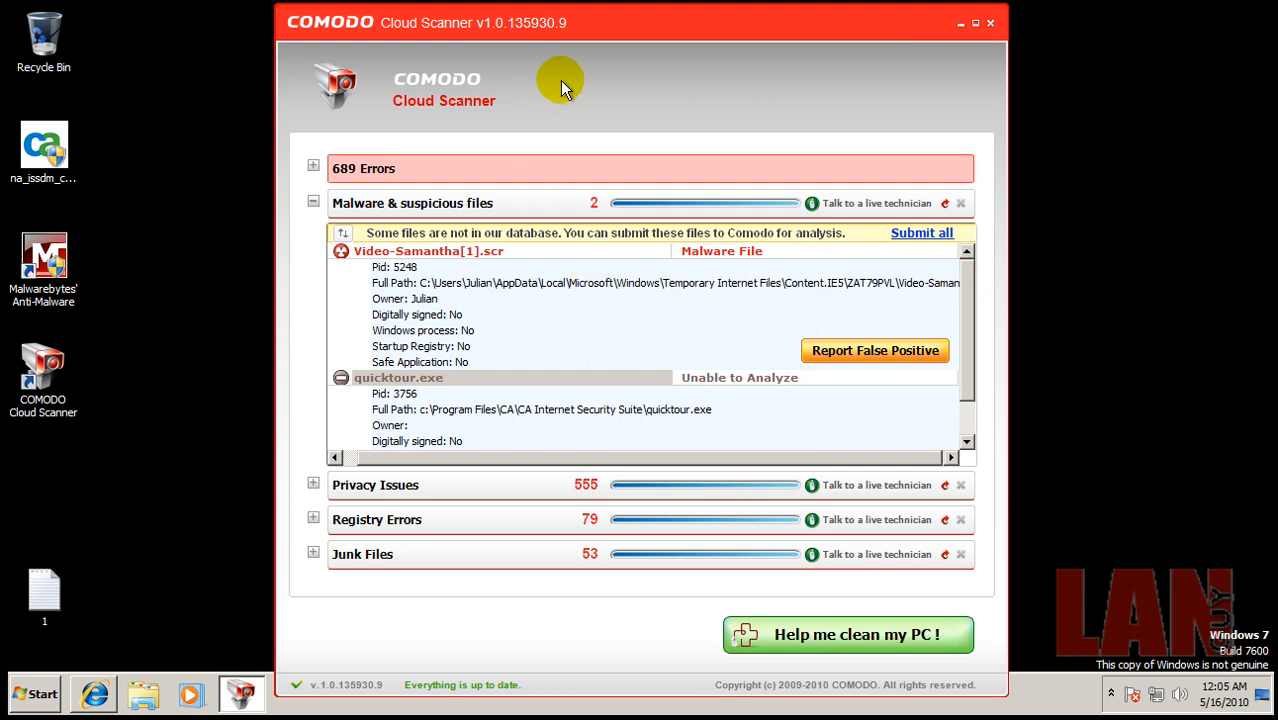
pyautogui.moveTo(732, 82)
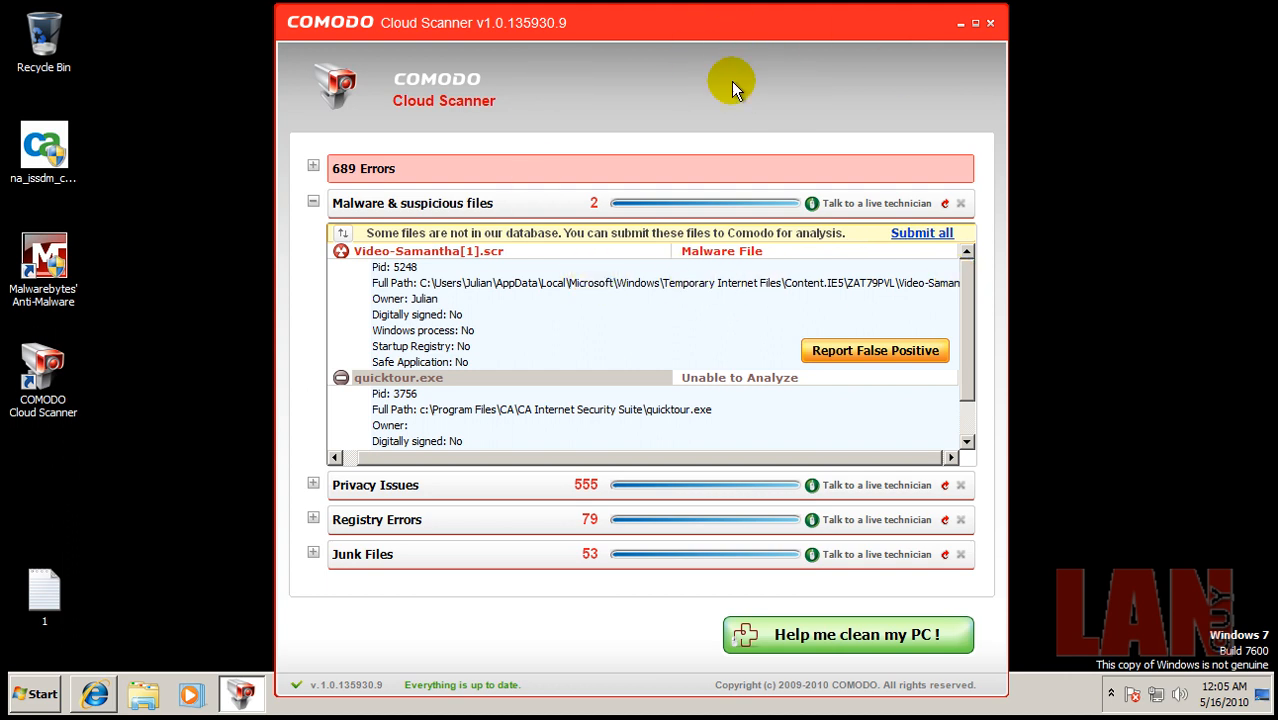
pyautogui.click(990, 22)
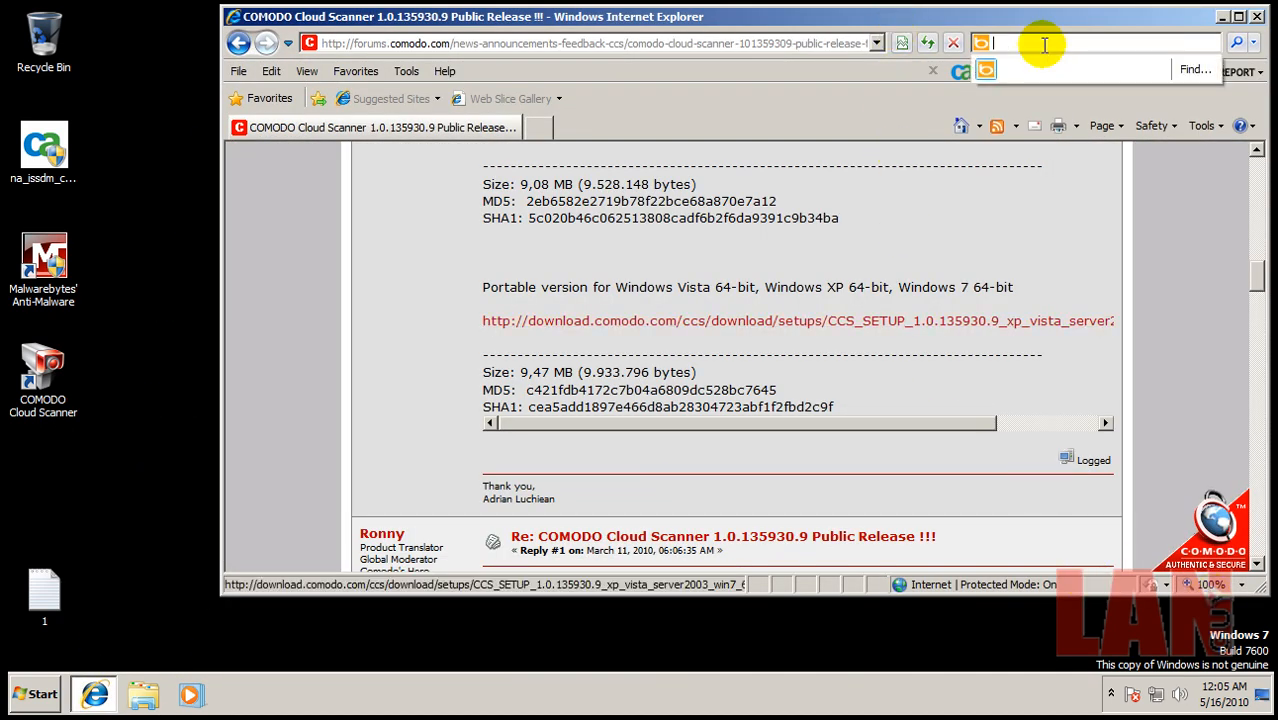
# Search the Internet Explorer page for 'hitman'
pyautogui.write('hitman')
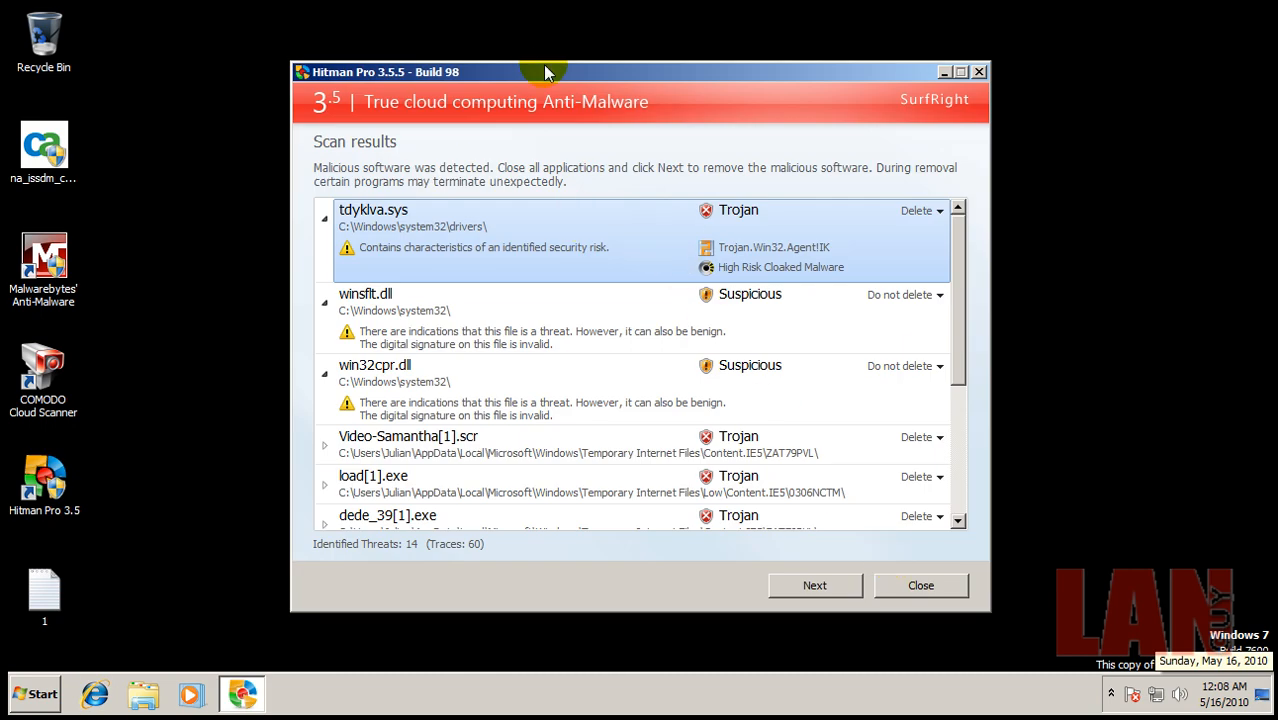
# Scroll through Hitman Pro's 14 threats, collapsing the Video-Samantha[1].scr details and toggling another entry
pyautogui.scroll(-3)
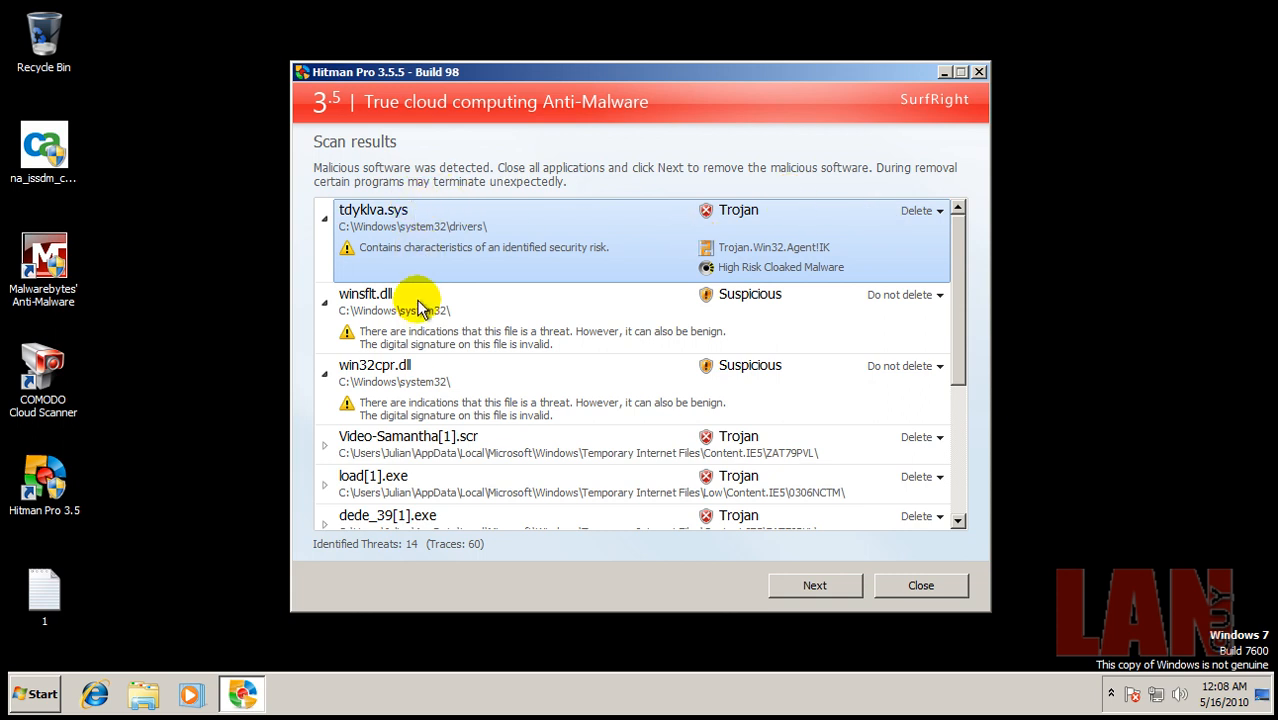
pyautogui.moveTo(513, 369)
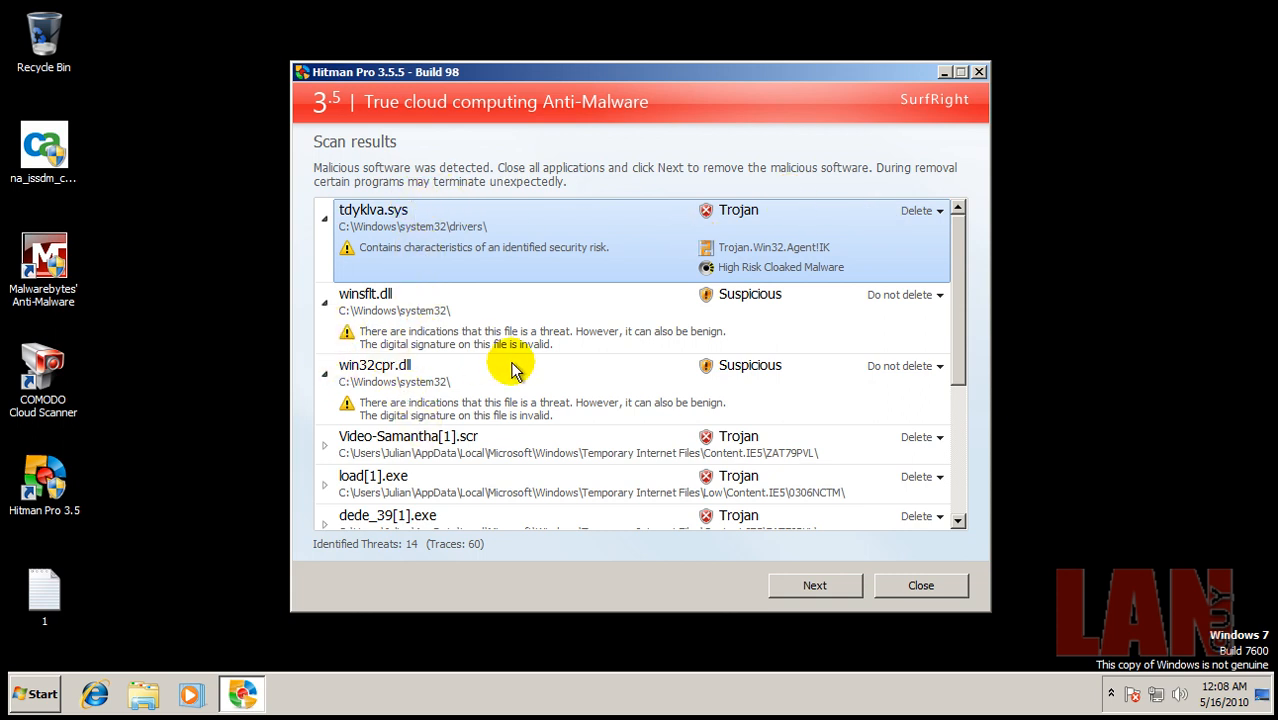
pyautogui.moveTo(322, 222)
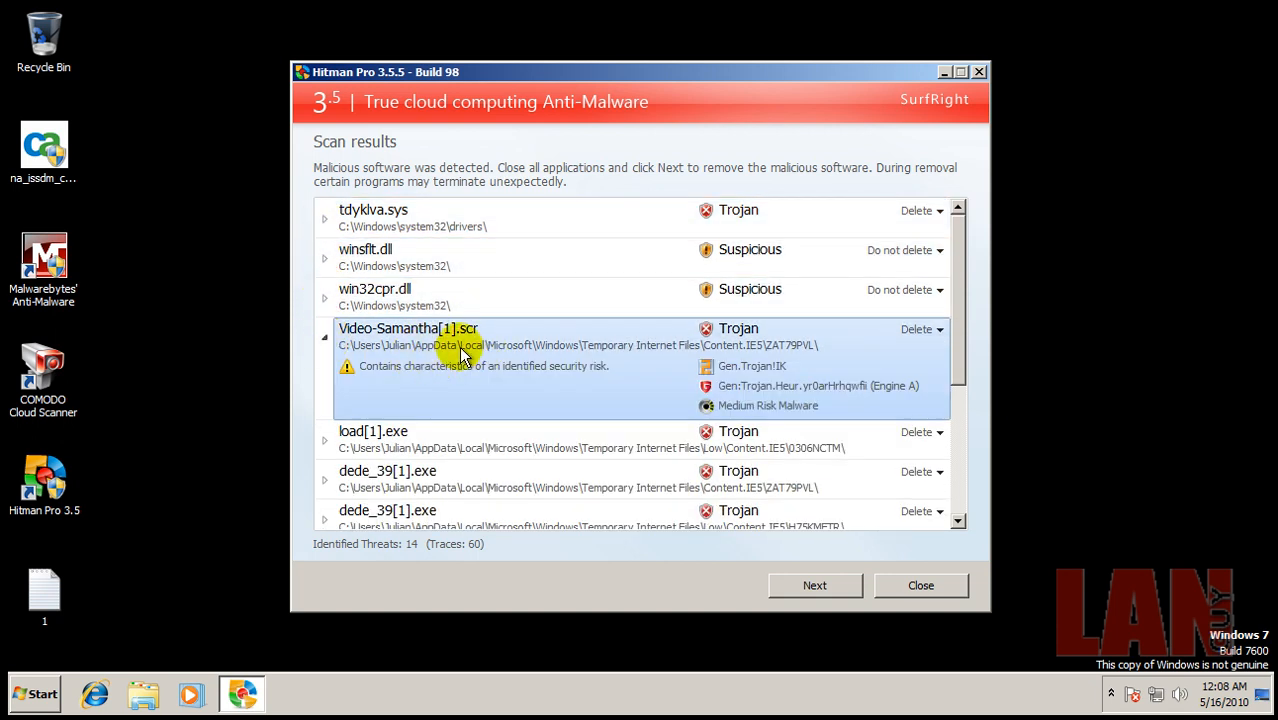
pyautogui.click(324, 330)
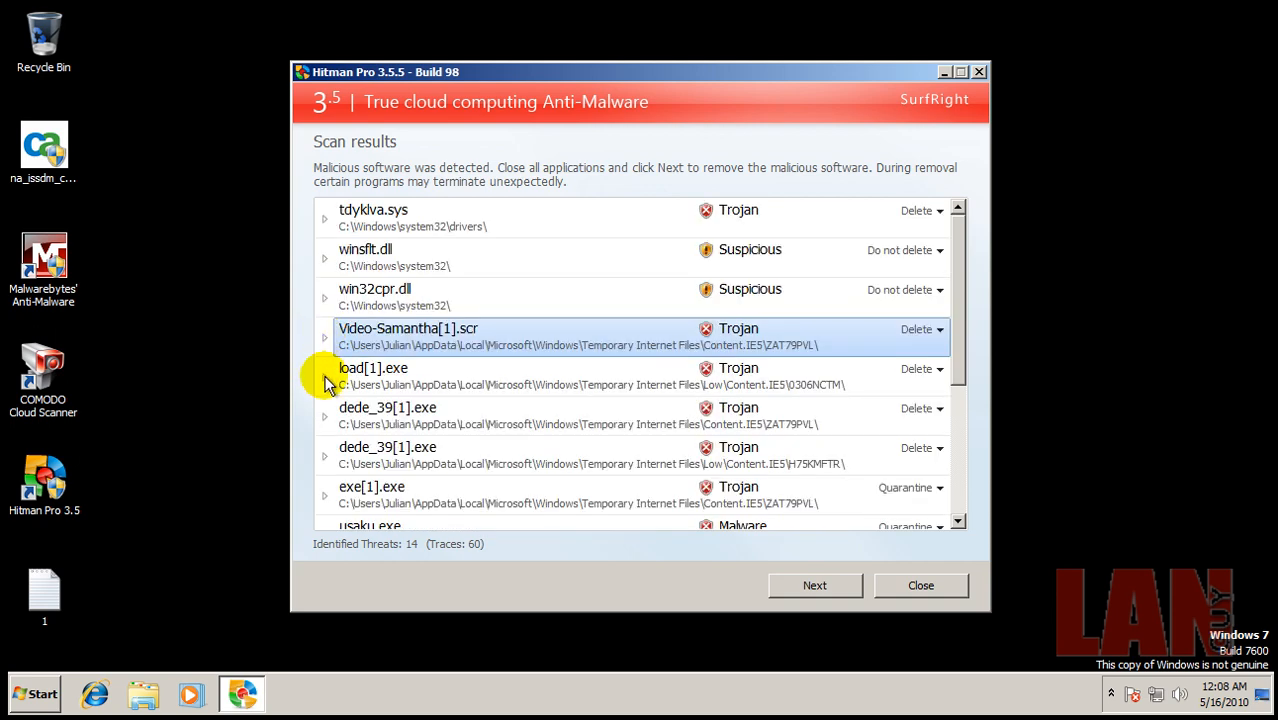
pyautogui.scroll(-3)
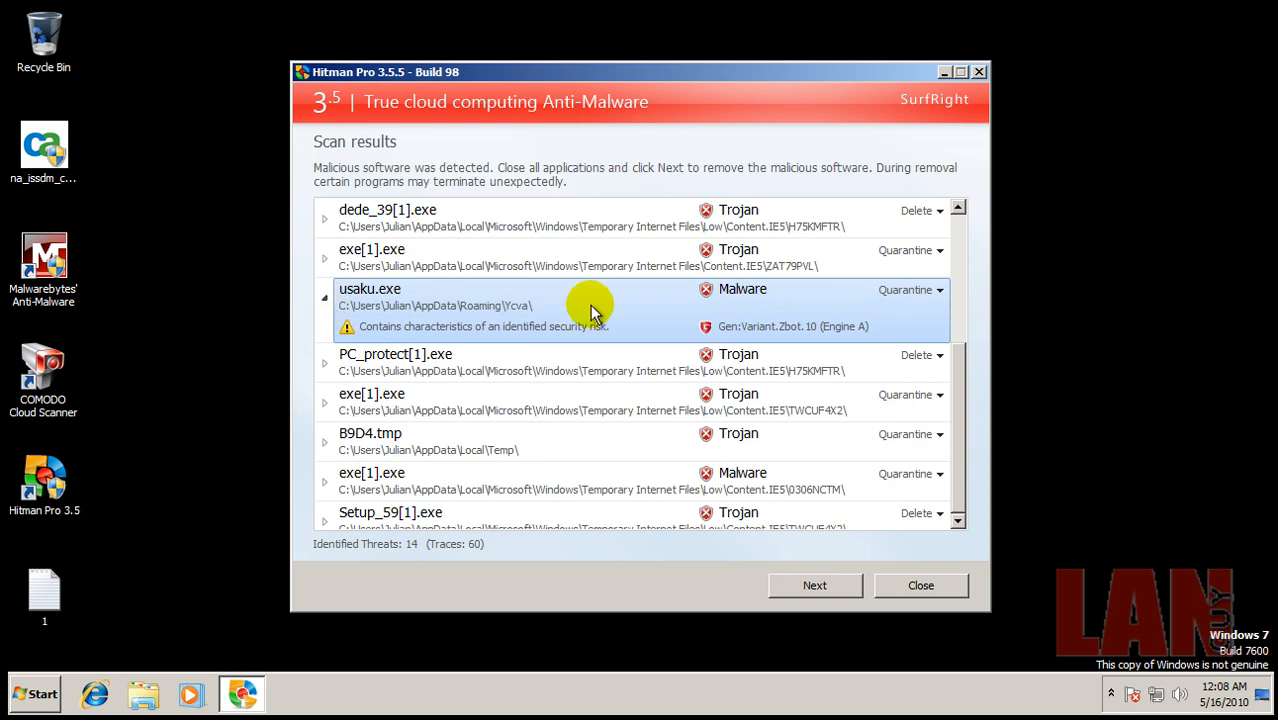
pyautogui.moveTo(328, 300)
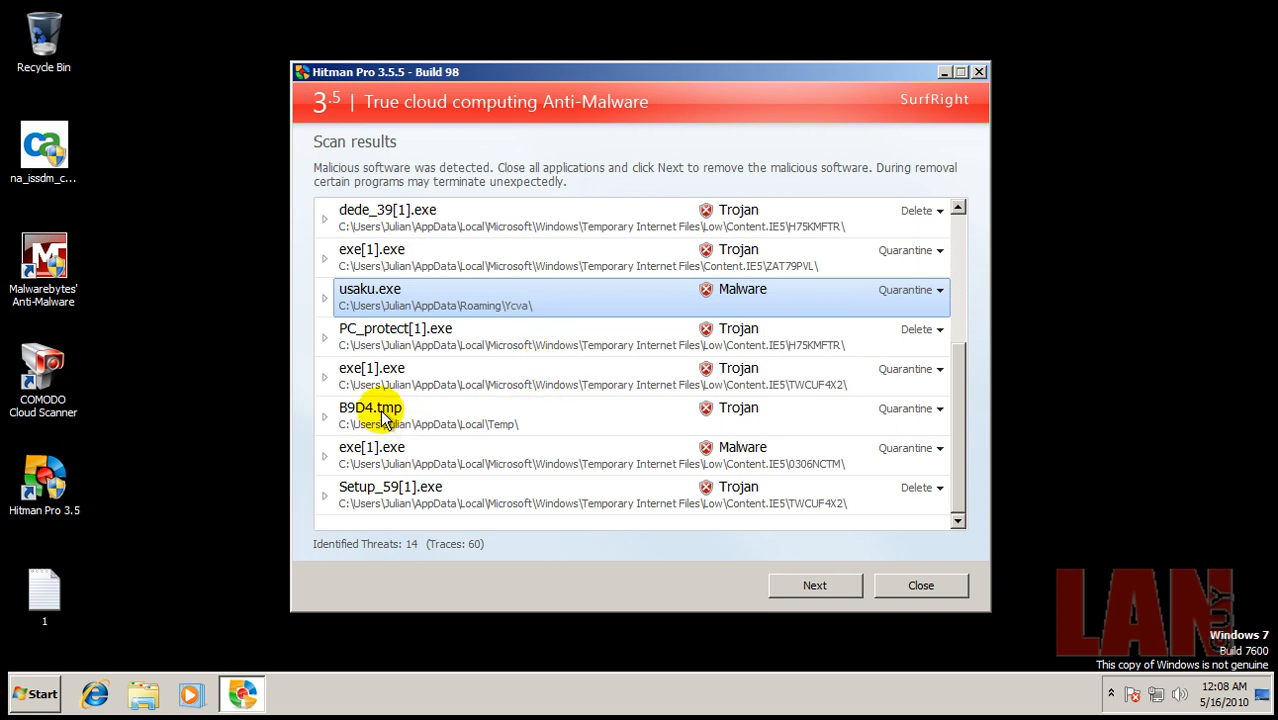
pyautogui.click(325, 417)
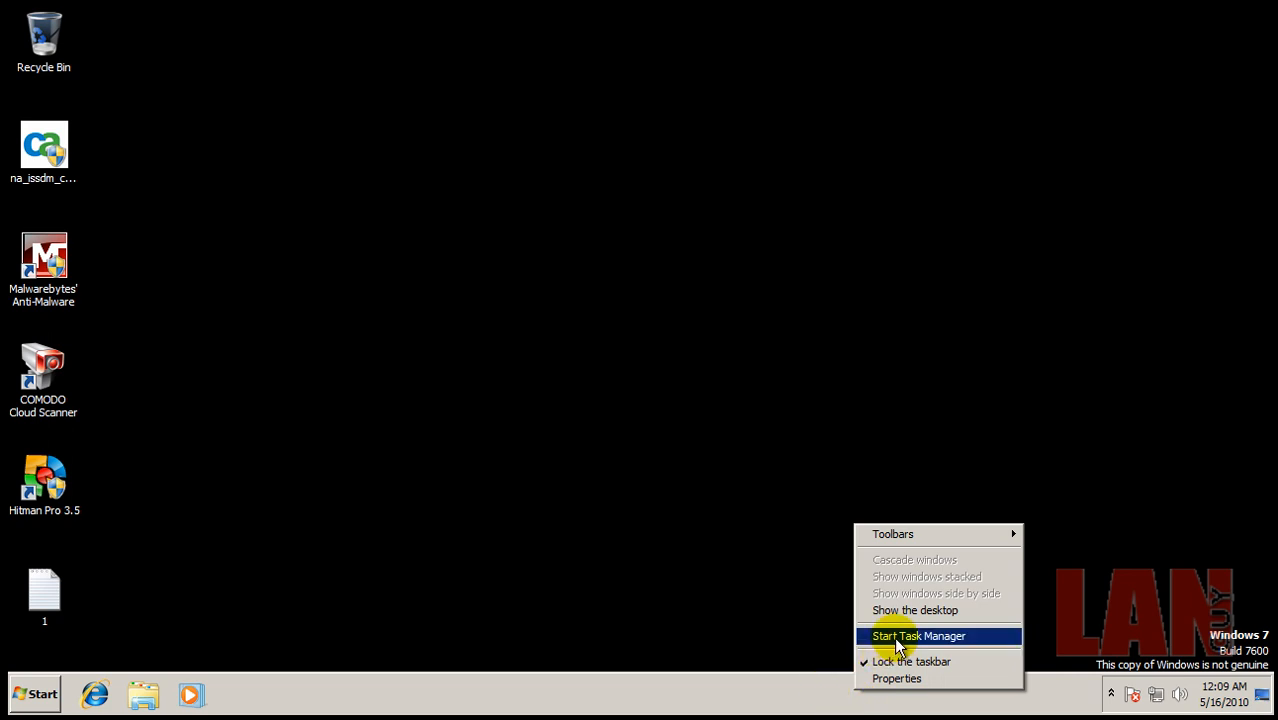
# Start Task Manager and reveal the hidden notification-area icons to reach Internet Security Suite
pyautogui.click(565, 545)
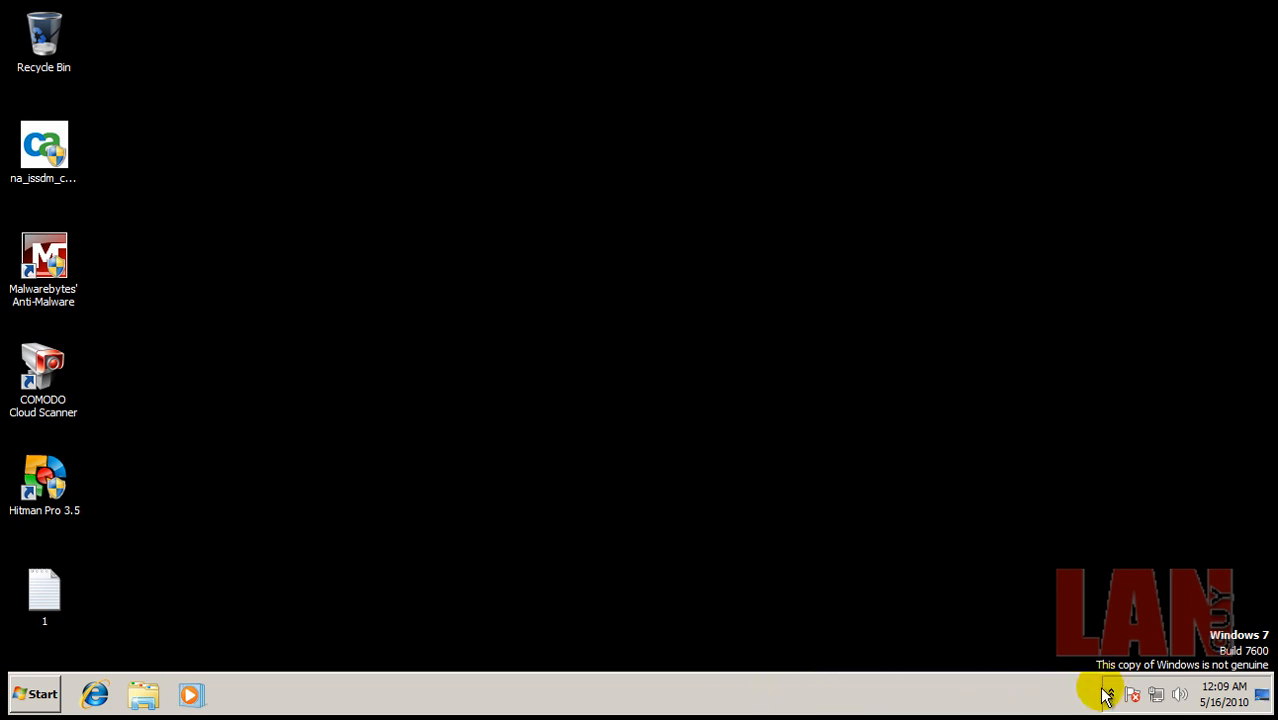
pyautogui.click(1107, 694)
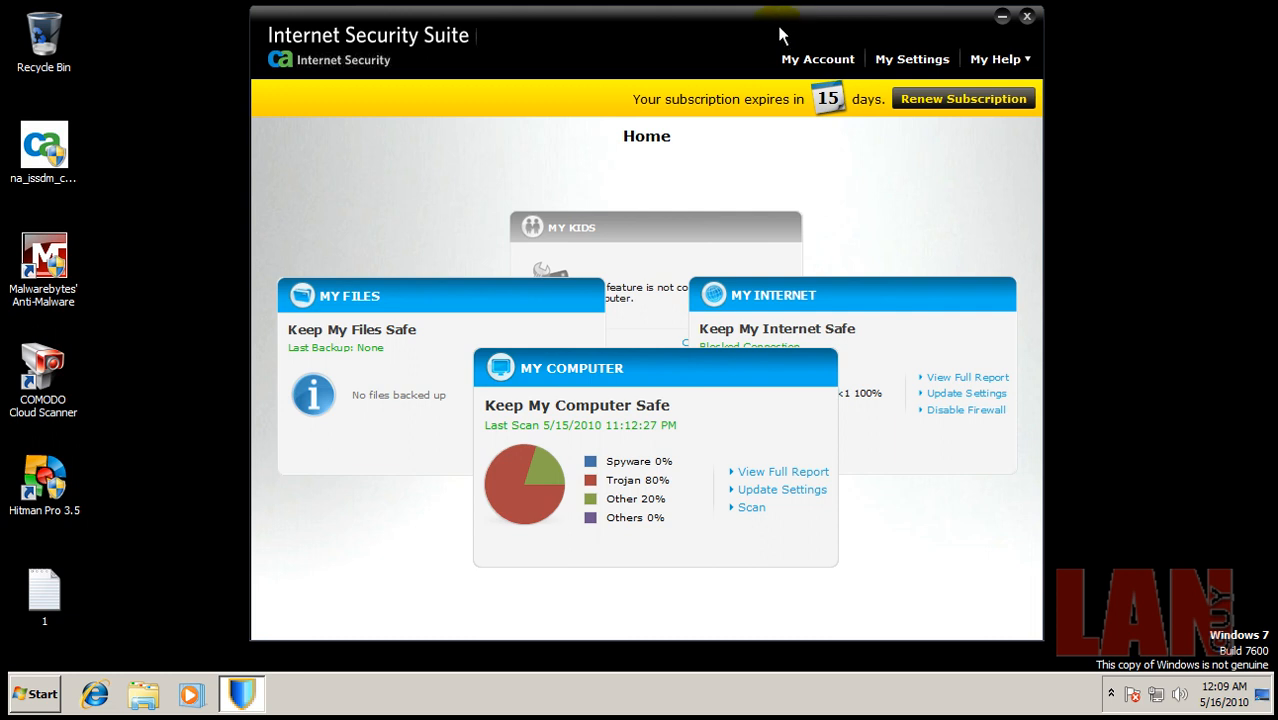
pyautogui.moveTo(768, 33)
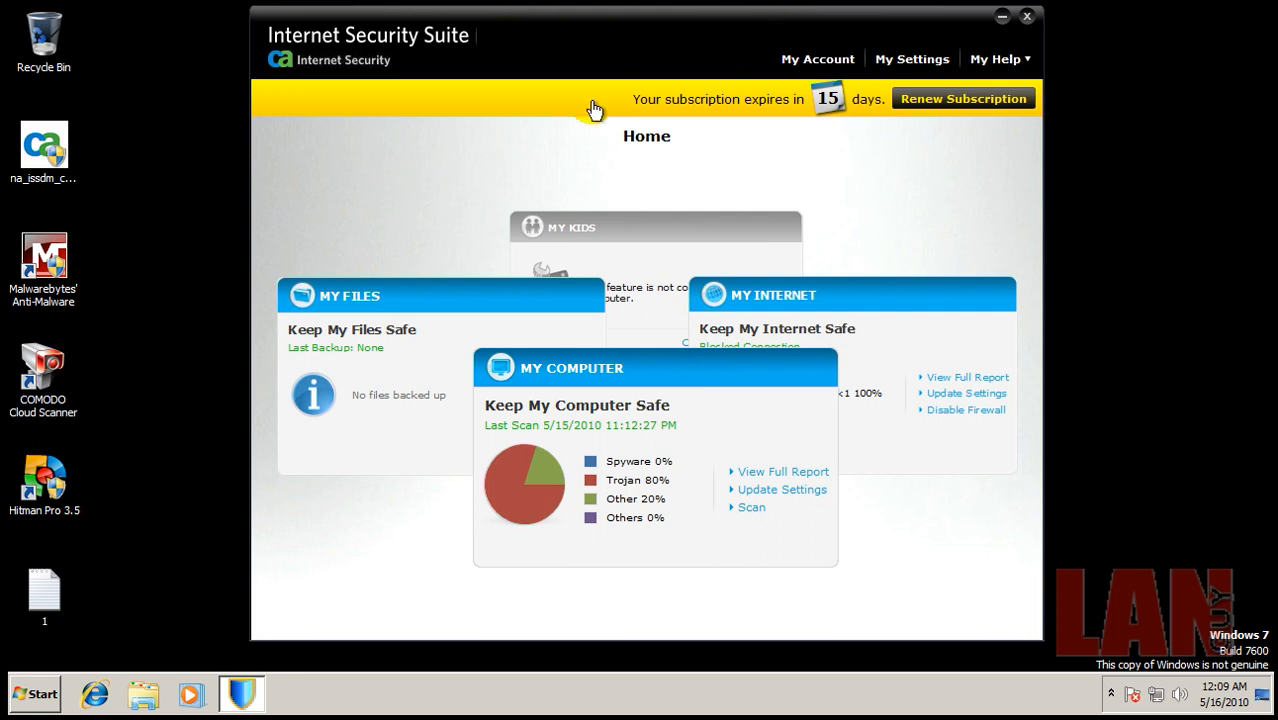
pyautogui.moveTo(1093, 123)
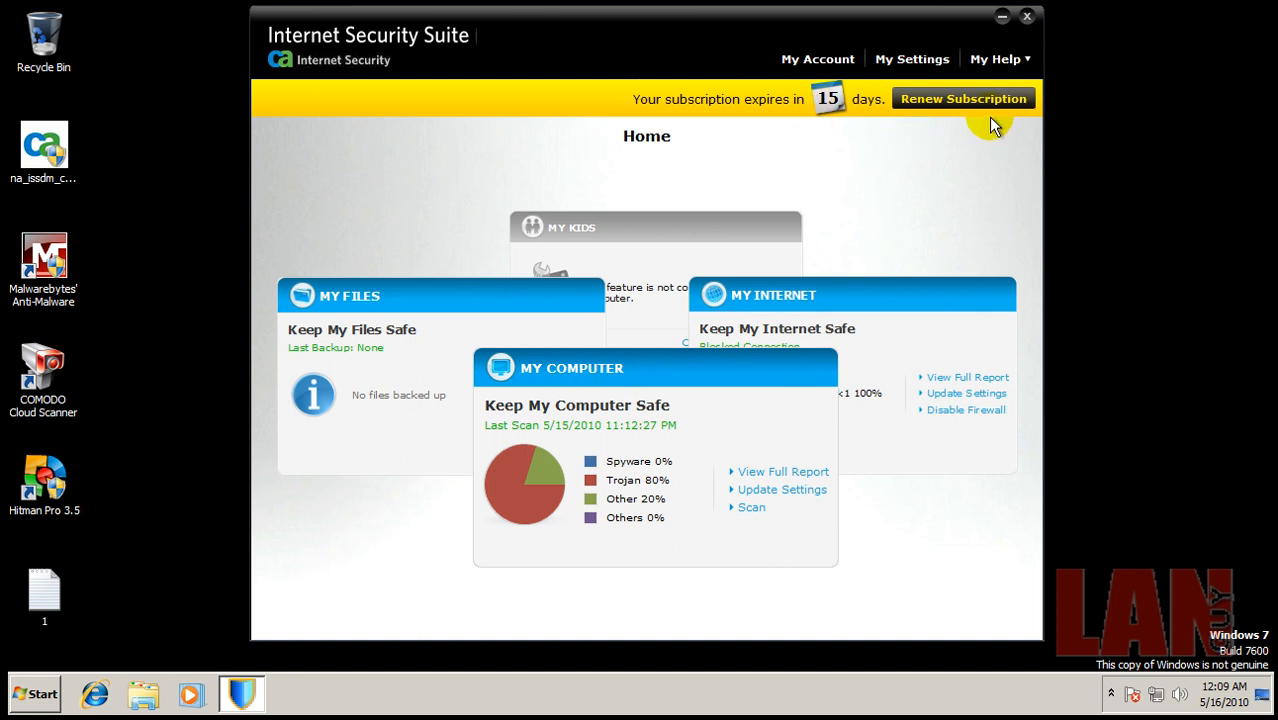
pyautogui.moveTo(530, 120)
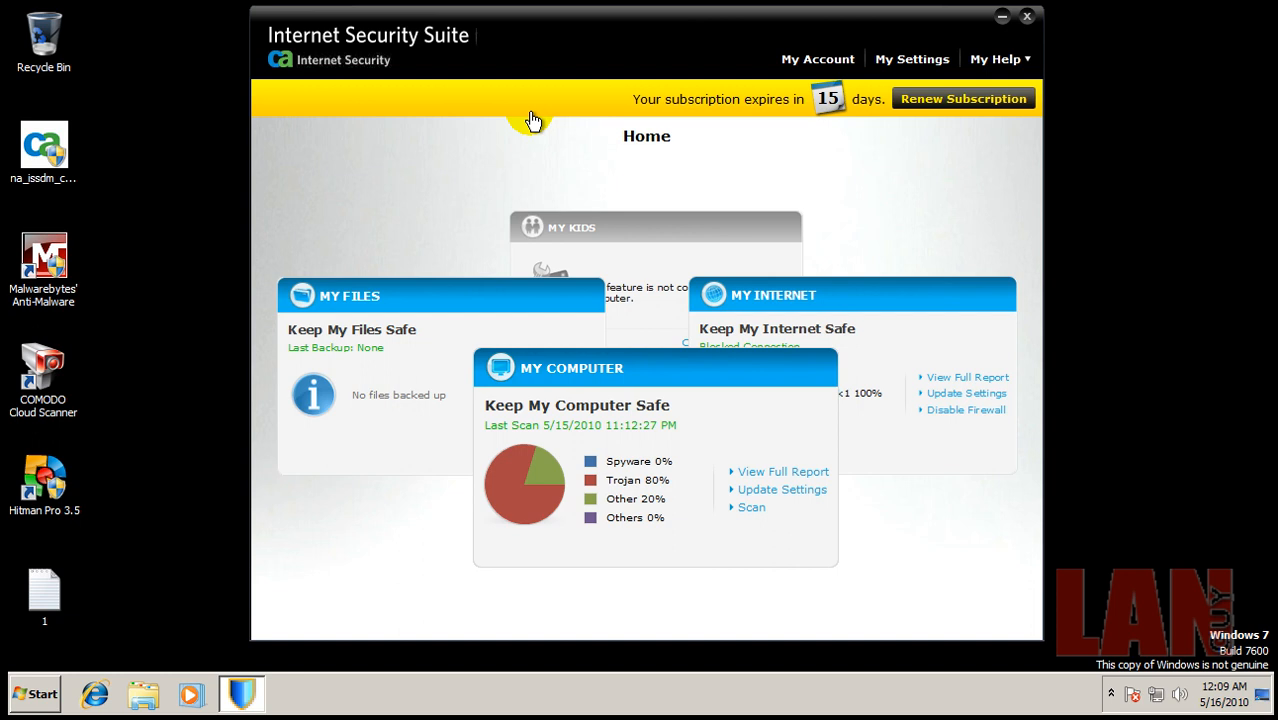
pyautogui.moveTo(744, 124)
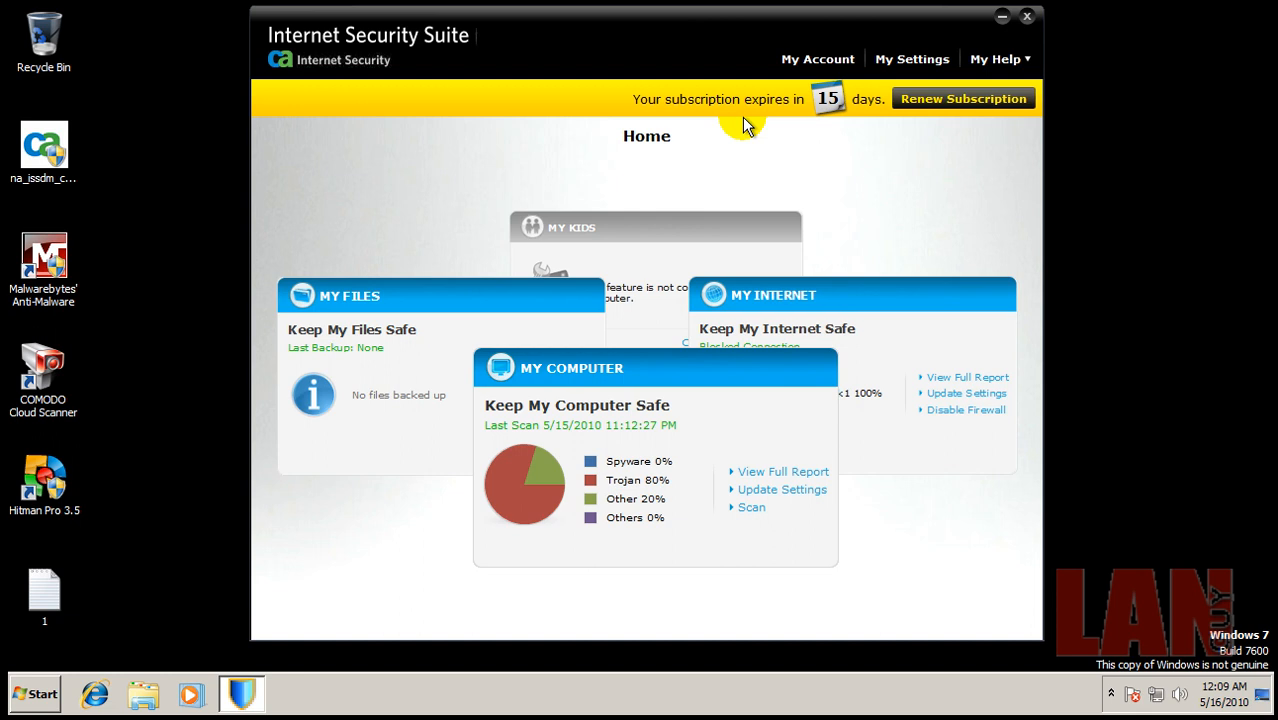
pyautogui.moveTo(768, 158)
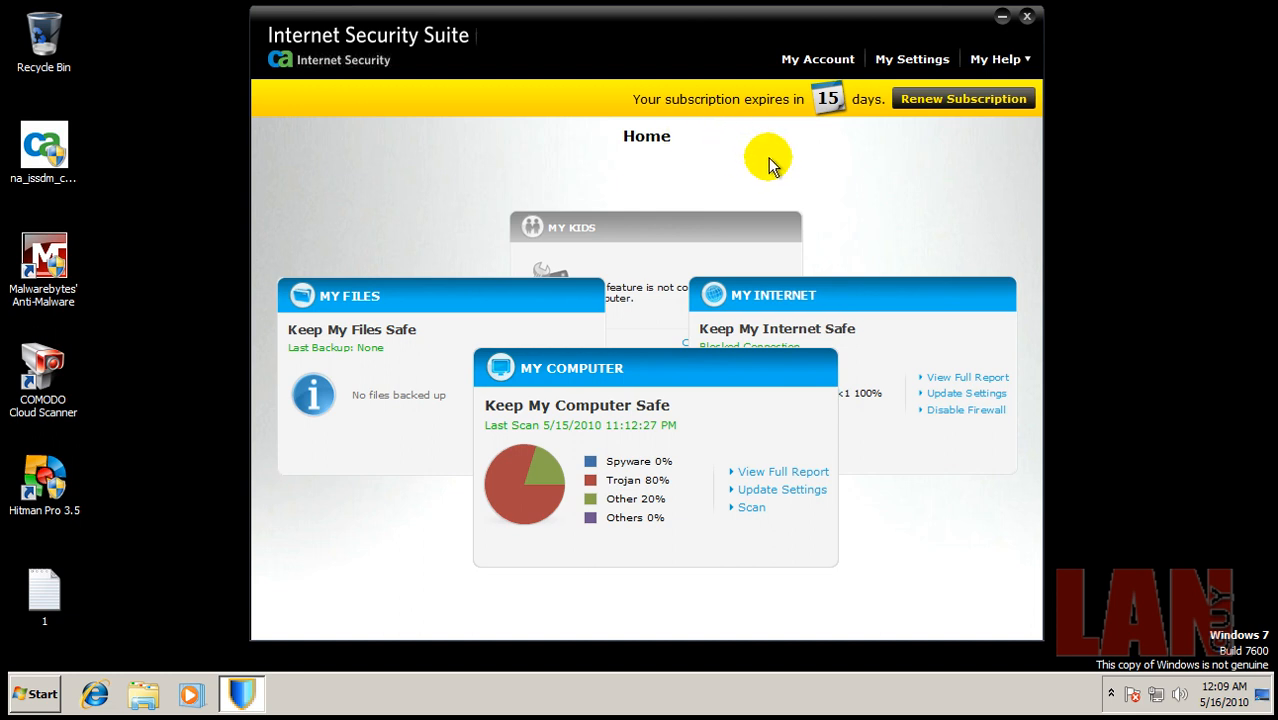
pyautogui.moveTo(1075, 123)
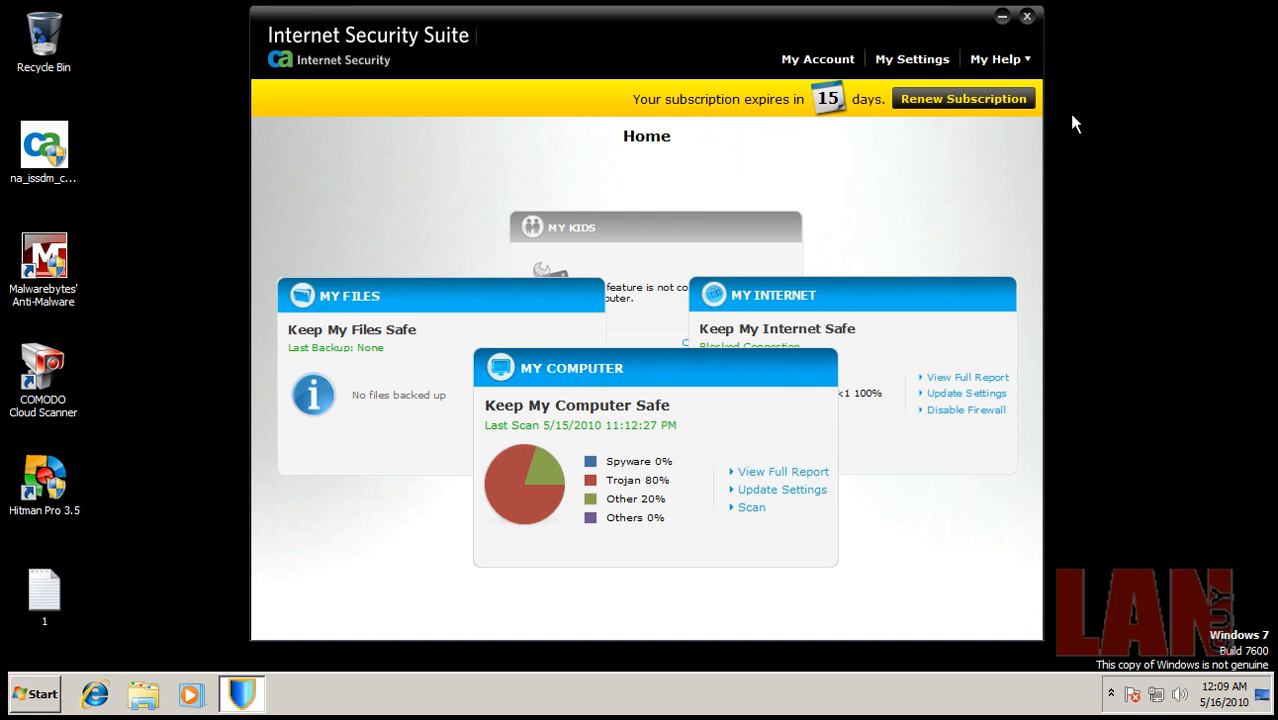